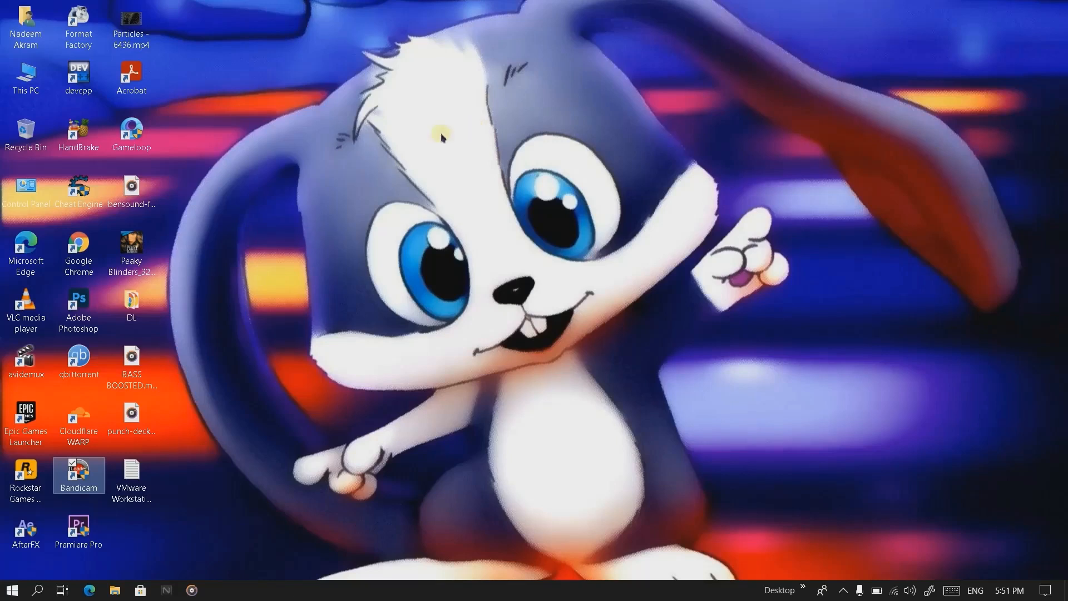
{"action": "mouse_move", "coordinate": [217, 134]}
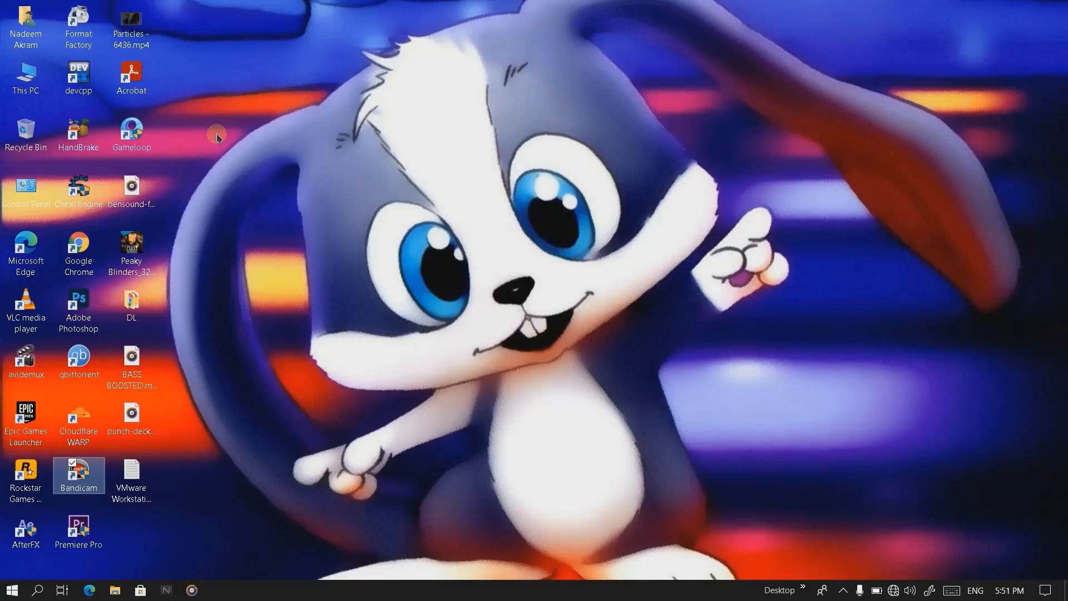
Browse This PC to the Reserved (E:) drive and select the VMware-workstation-full installer
{"action": "double_click", "coordinate": [25, 76]}
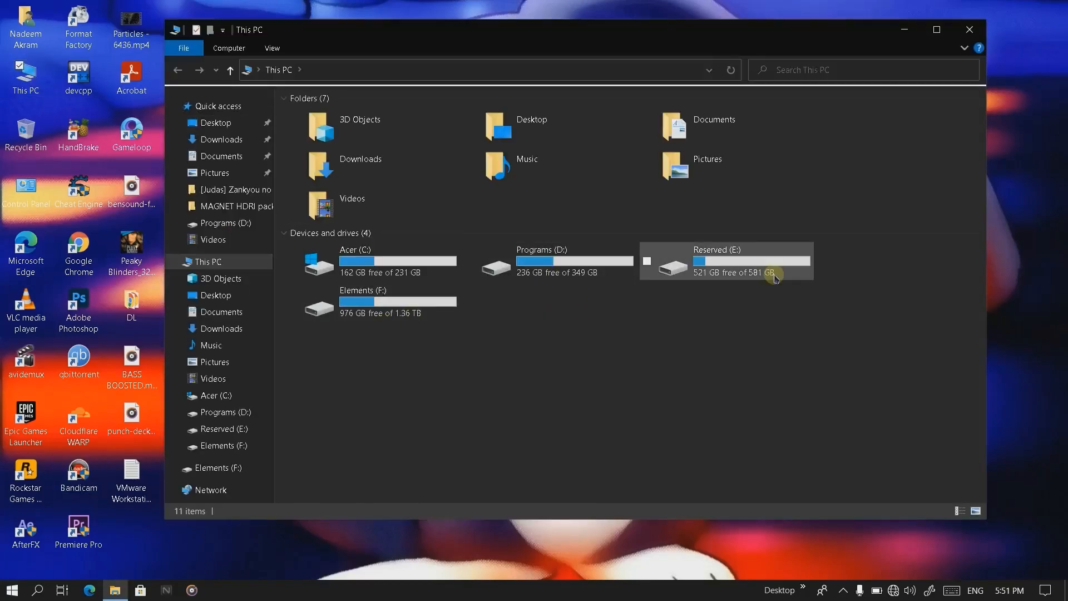
{"action": "double_click", "coordinate": [716, 262]}
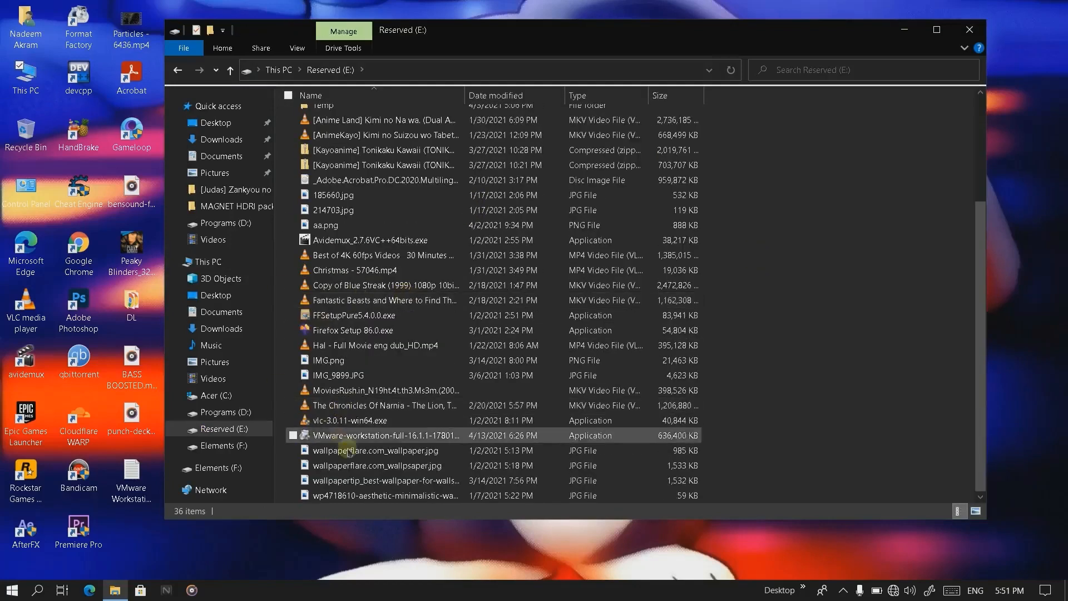
{"action": "left_click", "coordinate": [382, 435]}
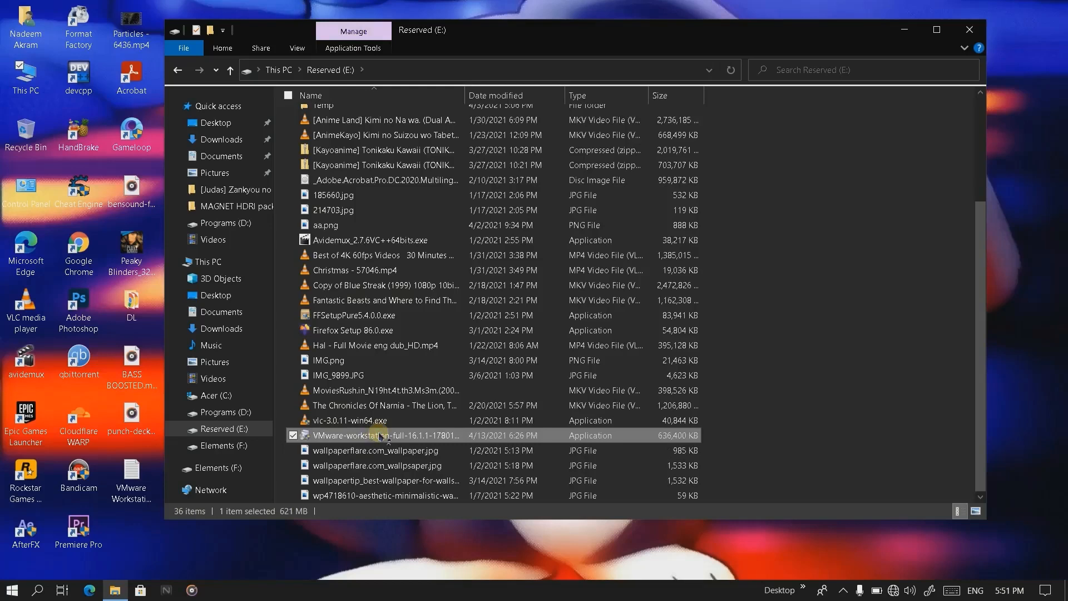
Run the VMware-workstation-full installer from the Reserved (E:) drive
{"action": "double_click", "coordinate": [382, 435]}
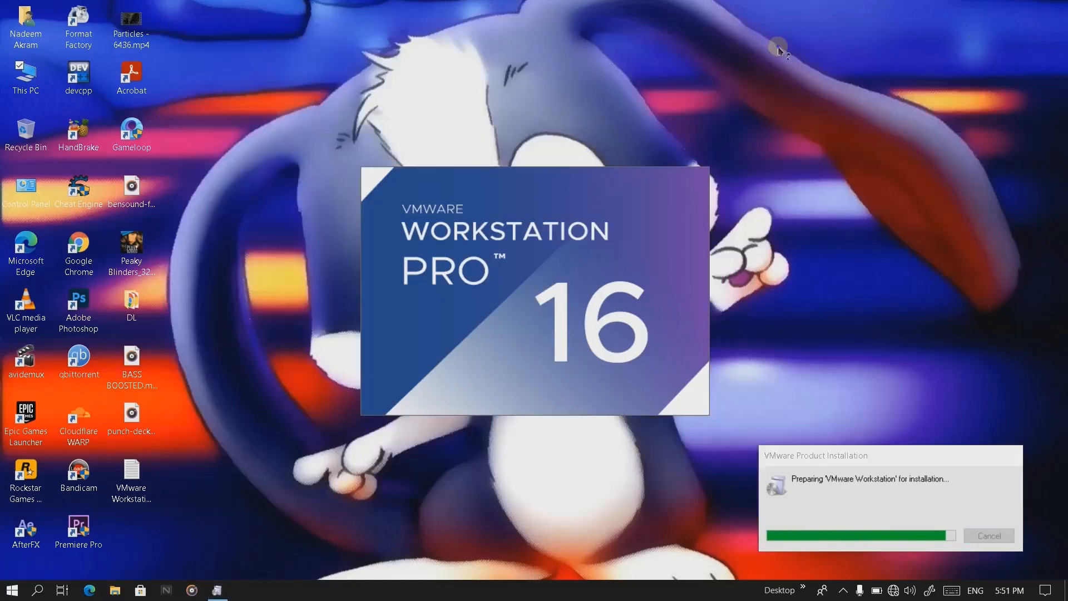
{"action": "mouse_move", "coordinate": [812, 89]}
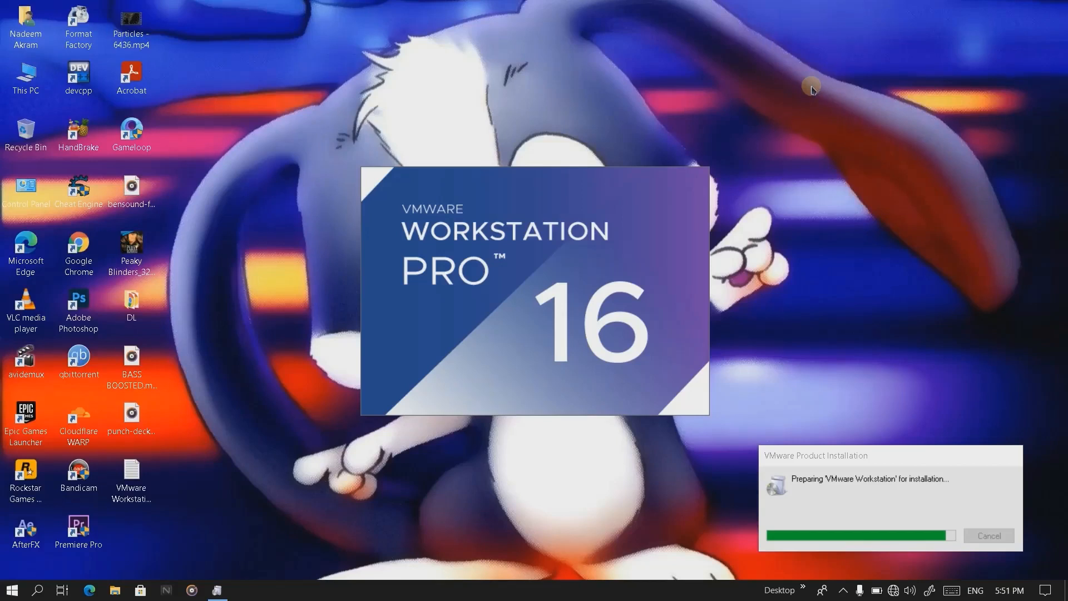
{"action": "mouse_move", "coordinate": [810, 96]}
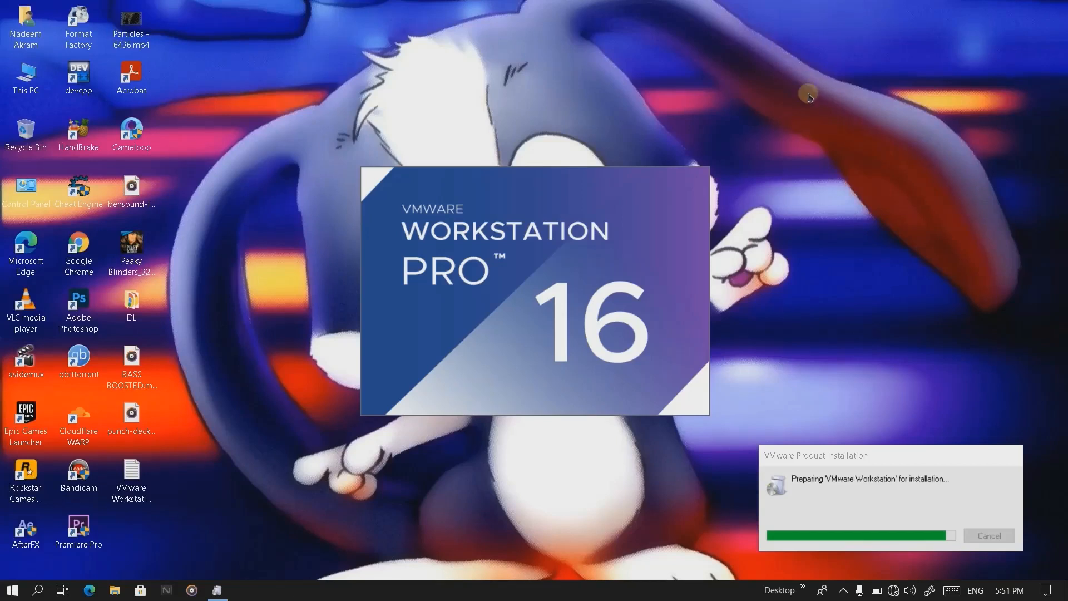
{"action": "mouse_move", "coordinate": [447, 292]}
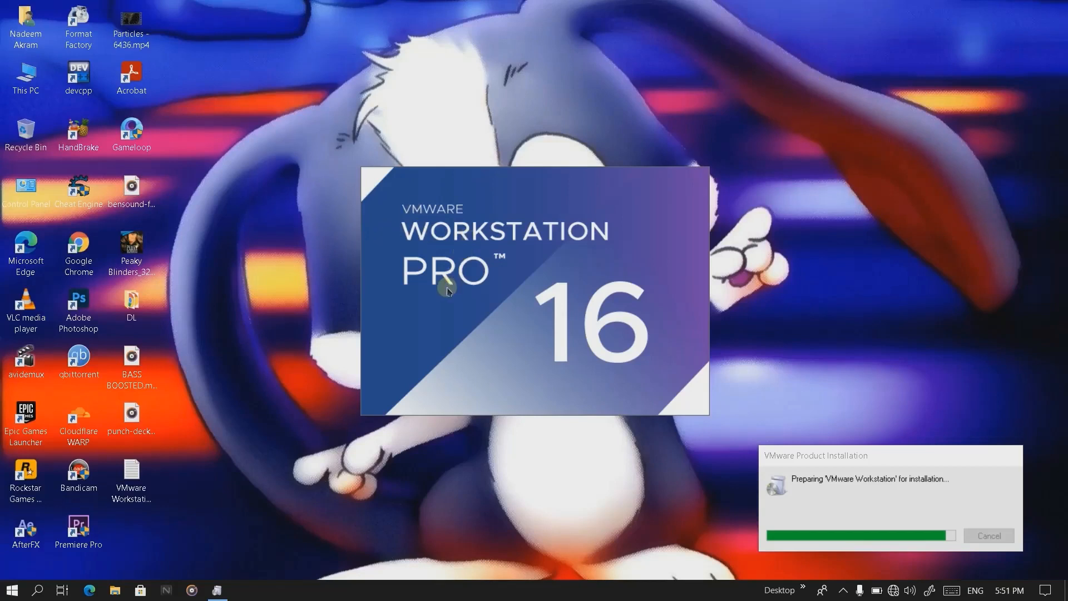
{"action": "mouse_move", "coordinate": [583, 327]}
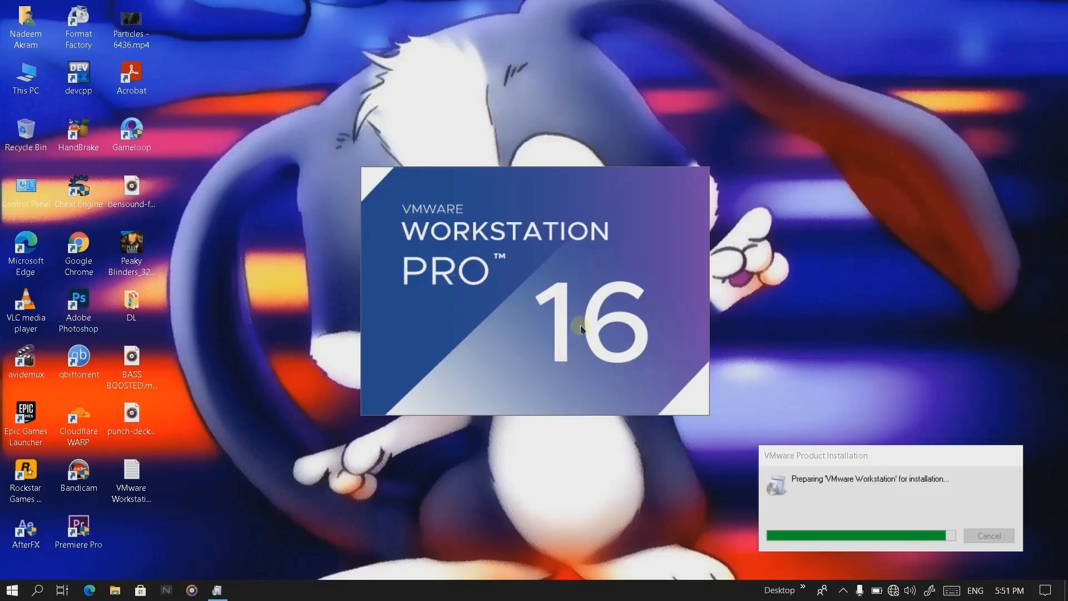
{"action": "mouse_move", "coordinate": [535, 200]}
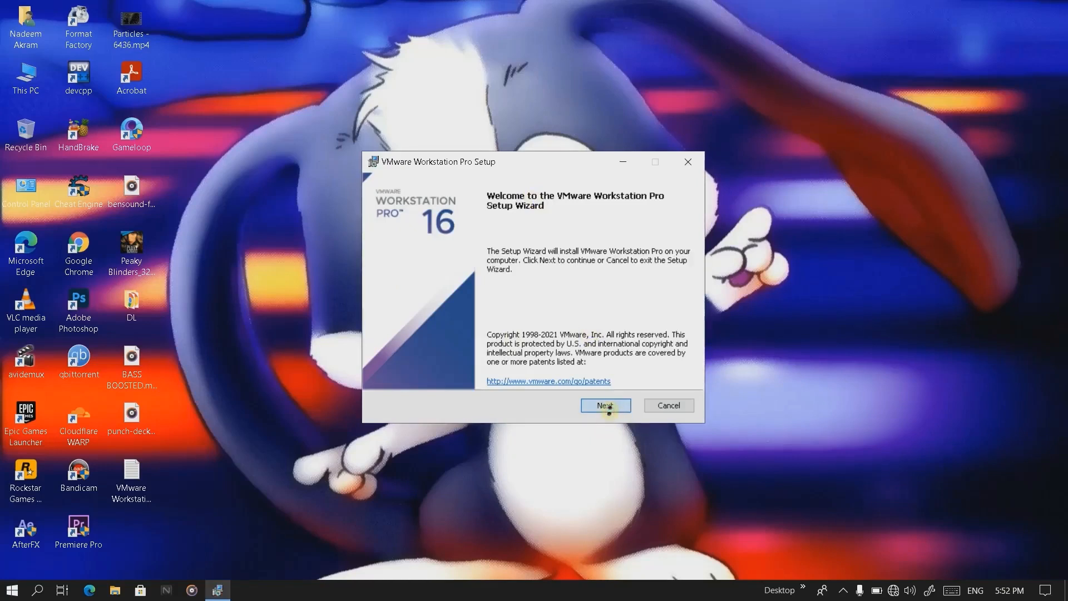
Accept the License Agreement terms and advance to the Custom Setup page
{"action": "left_click", "coordinate": [604, 406]}
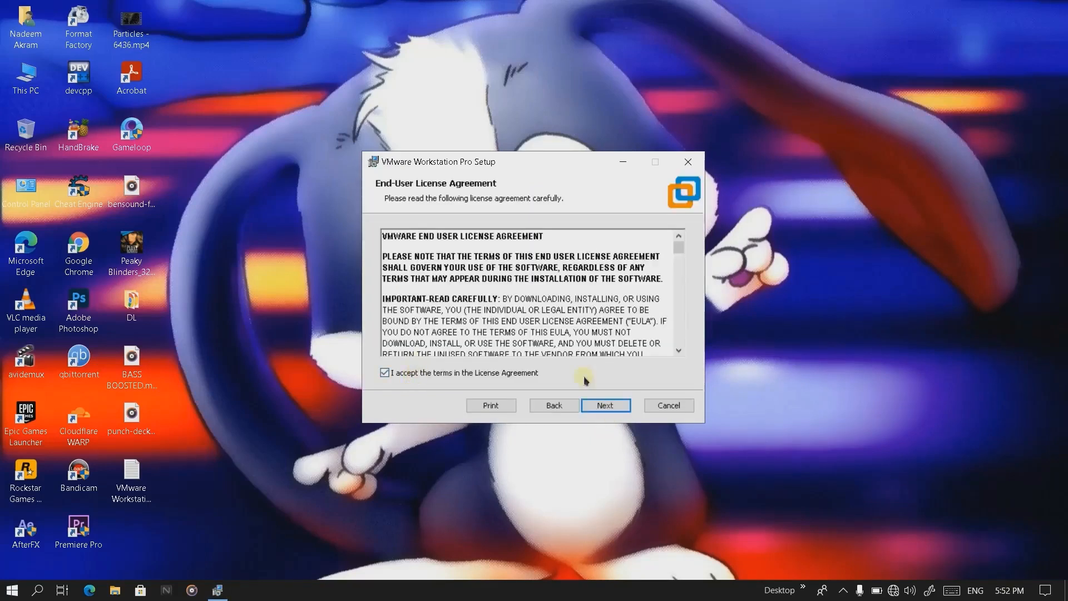
{"action": "mouse_move", "coordinate": [605, 406]}
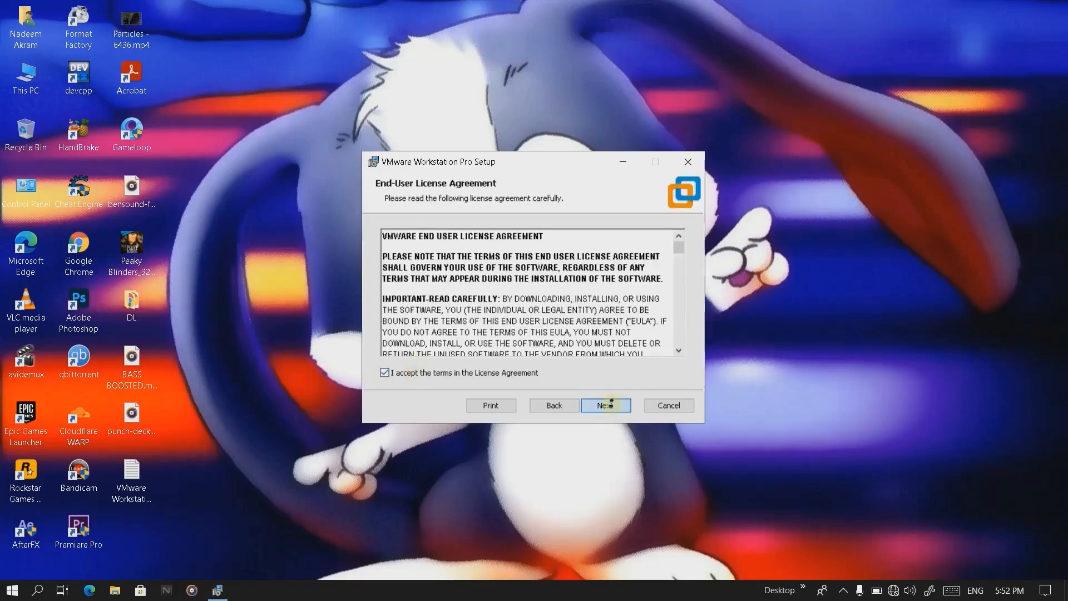
{"action": "left_click", "coordinate": [605, 405]}
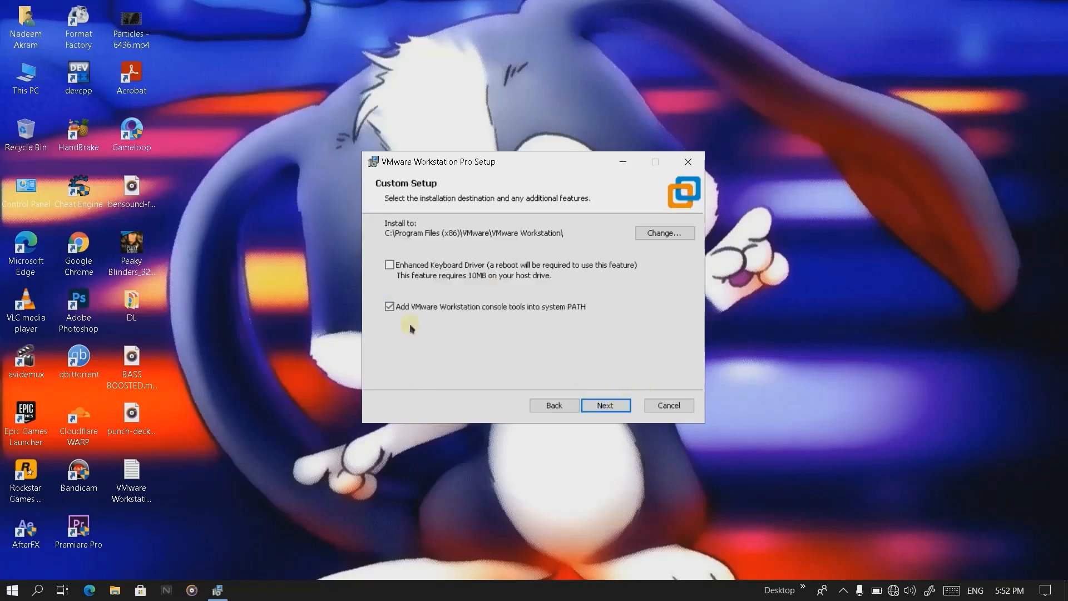
{"action": "mouse_move", "coordinate": [663, 233]}
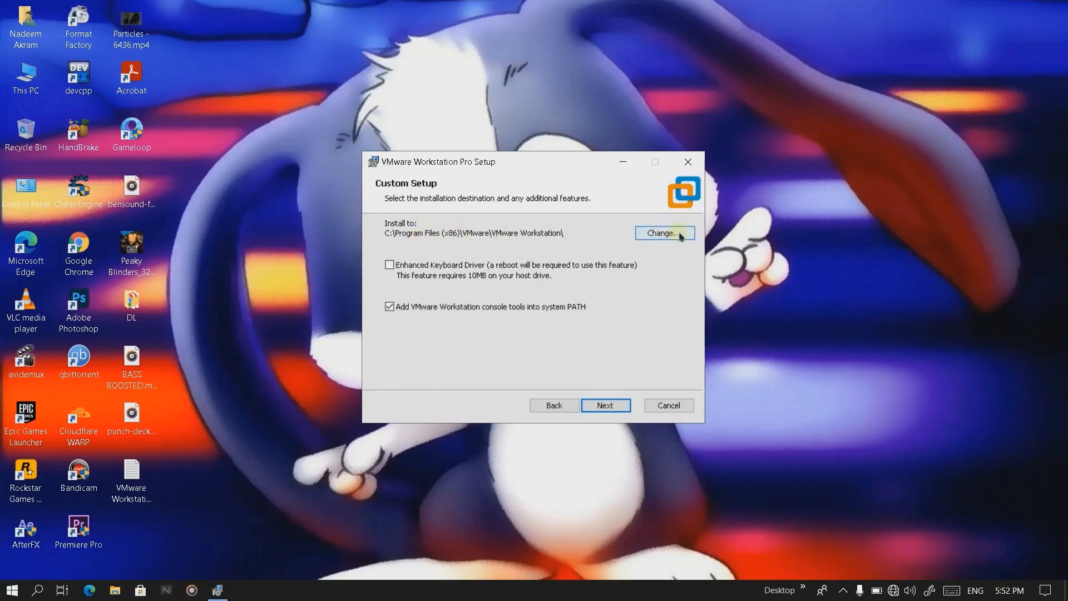
Set the install location to a newly created D:\VMware\ folder on Programs (D:)
{"action": "left_click", "coordinate": [664, 233]}
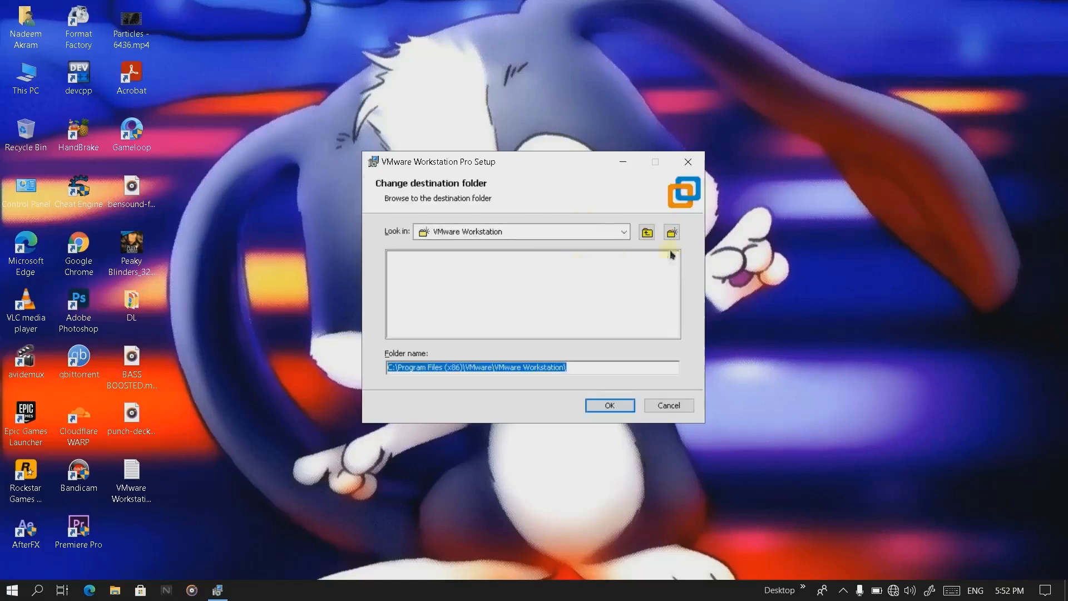
{"action": "left_click", "coordinate": [646, 231]}
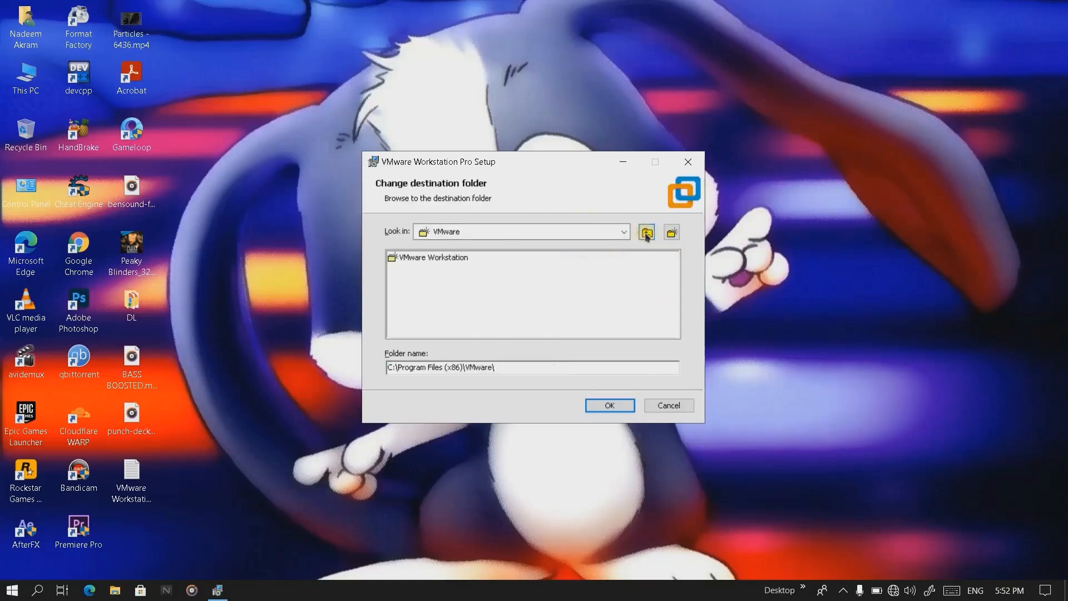
{"action": "left_click", "coordinate": [646, 231]}
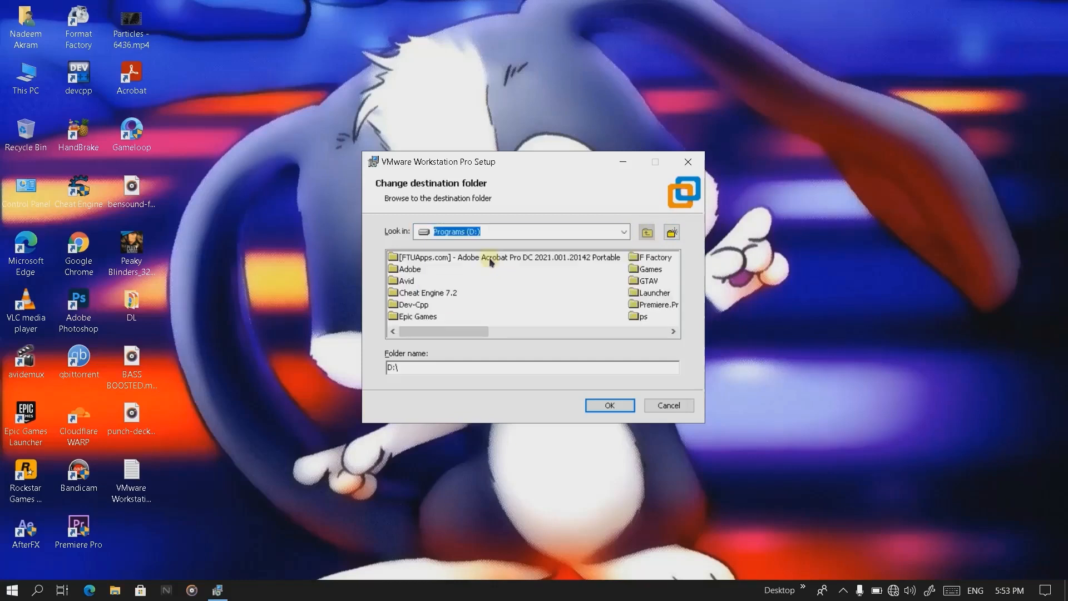
{"action": "left_click", "coordinate": [671, 231]}
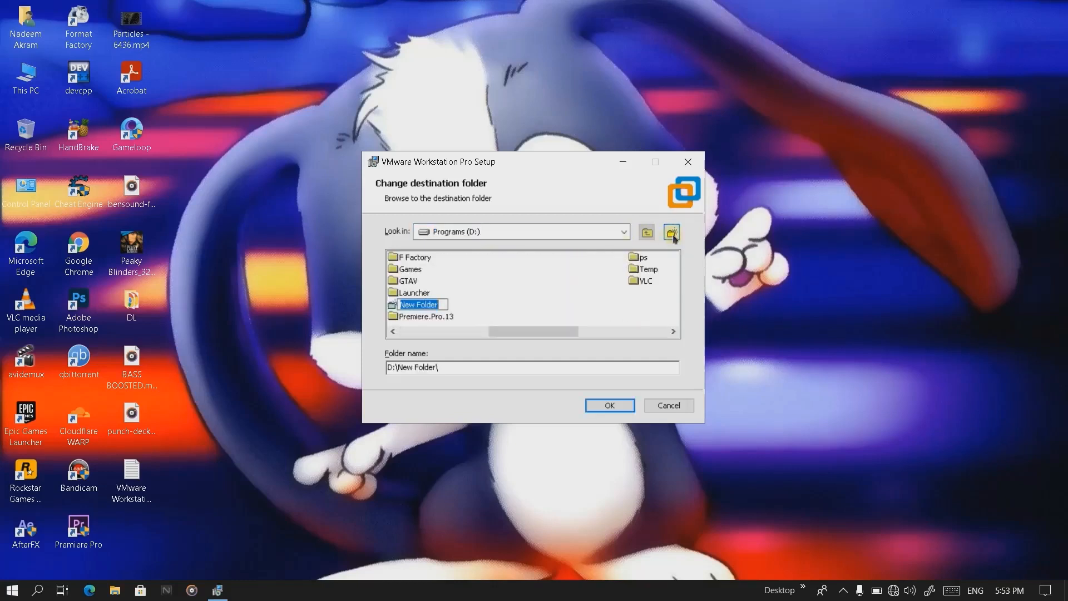
{"action": "type", "text": "V"}
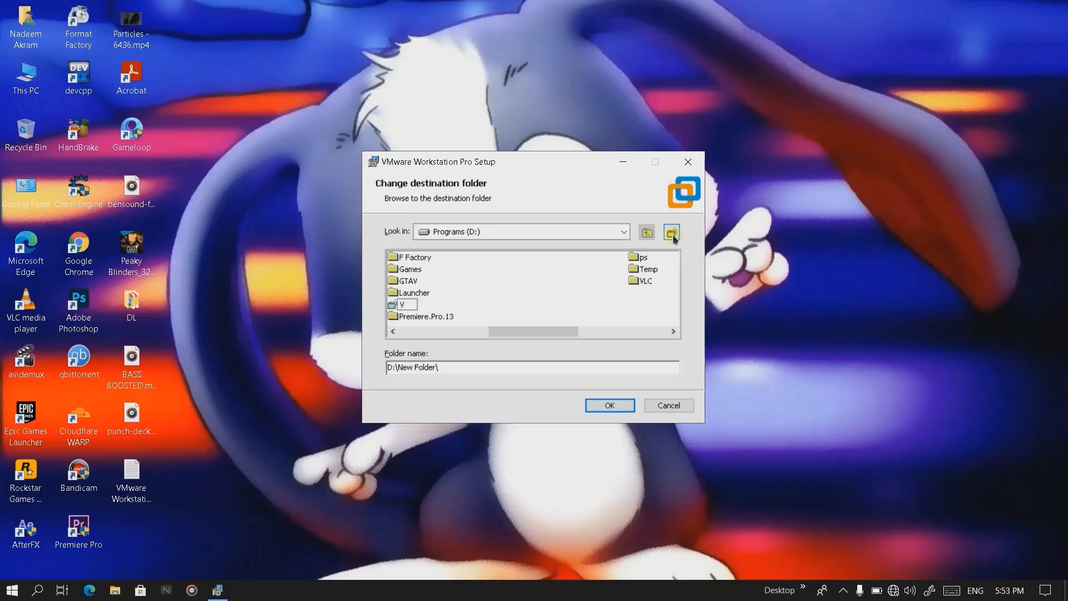
{"action": "type", "text": "VMware"}
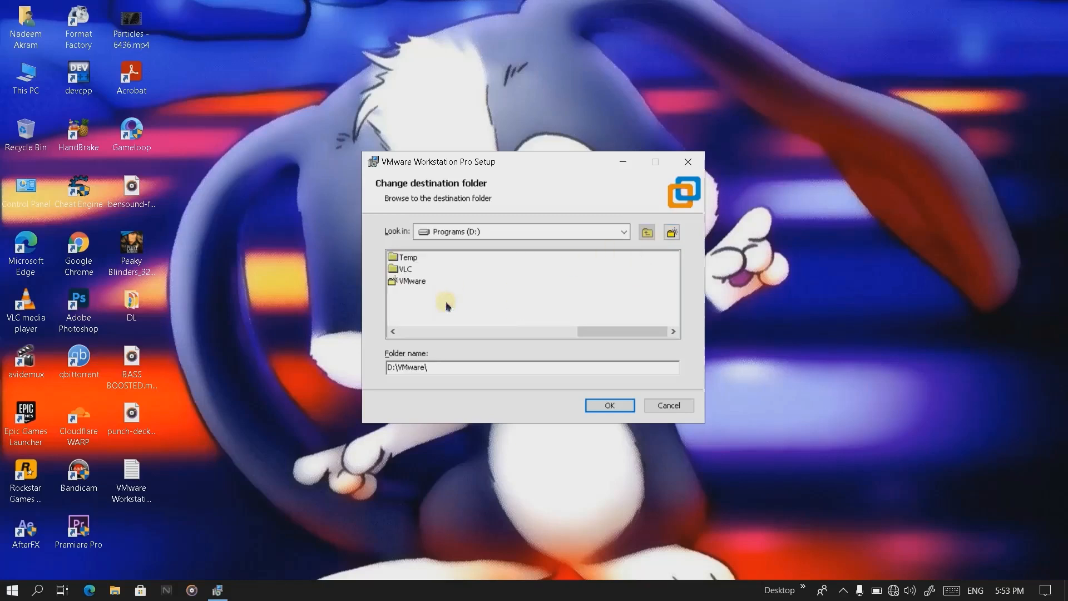
{"action": "left_click", "coordinate": [412, 281]}
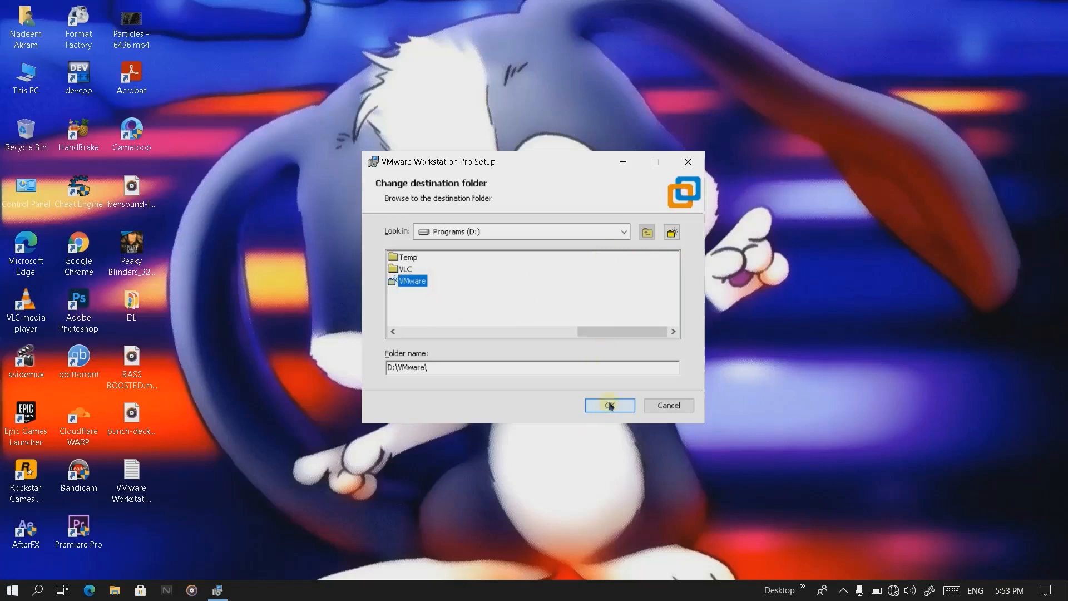
{"action": "left_click", "coordinate": [607, 406]}
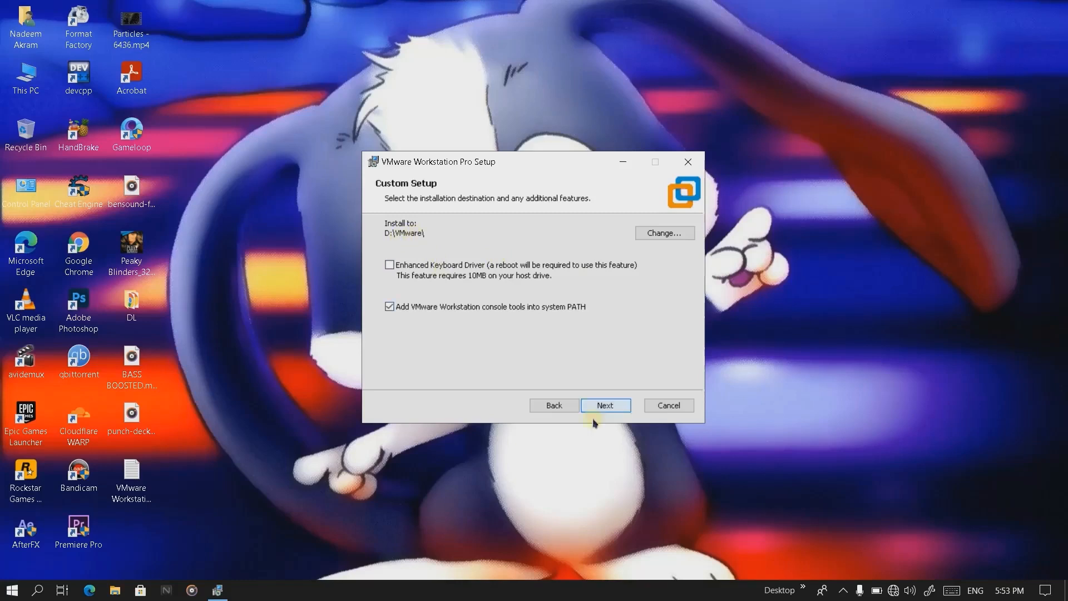
Turn off startup update checks and the Customer Experience Improvement Program
{"action": "left_click", "coordinate": [604, 404]}
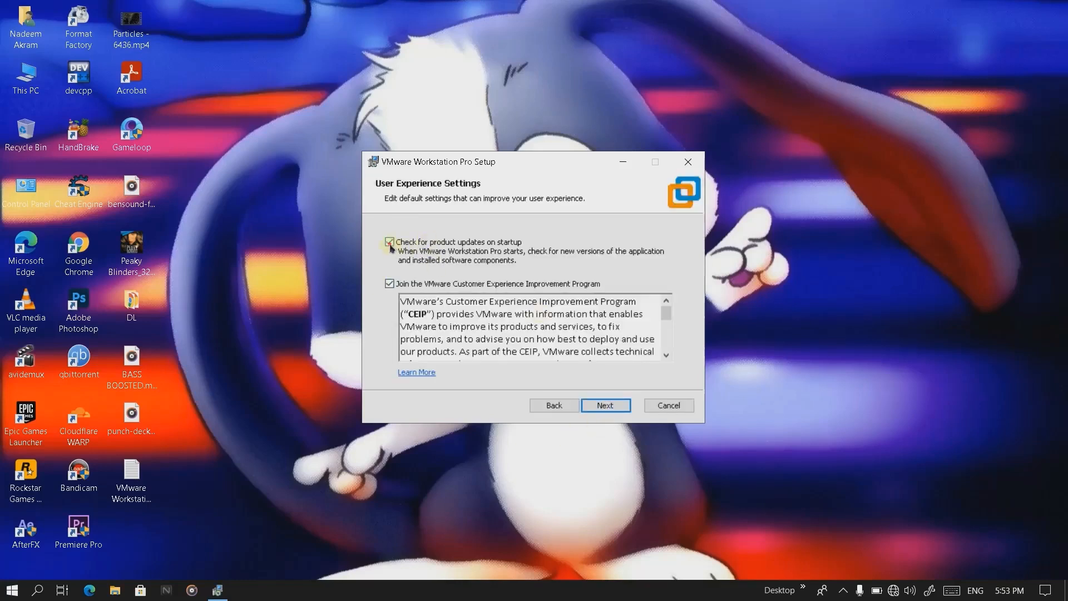
{"action": "left_click", "coordinate": [389, 242]}
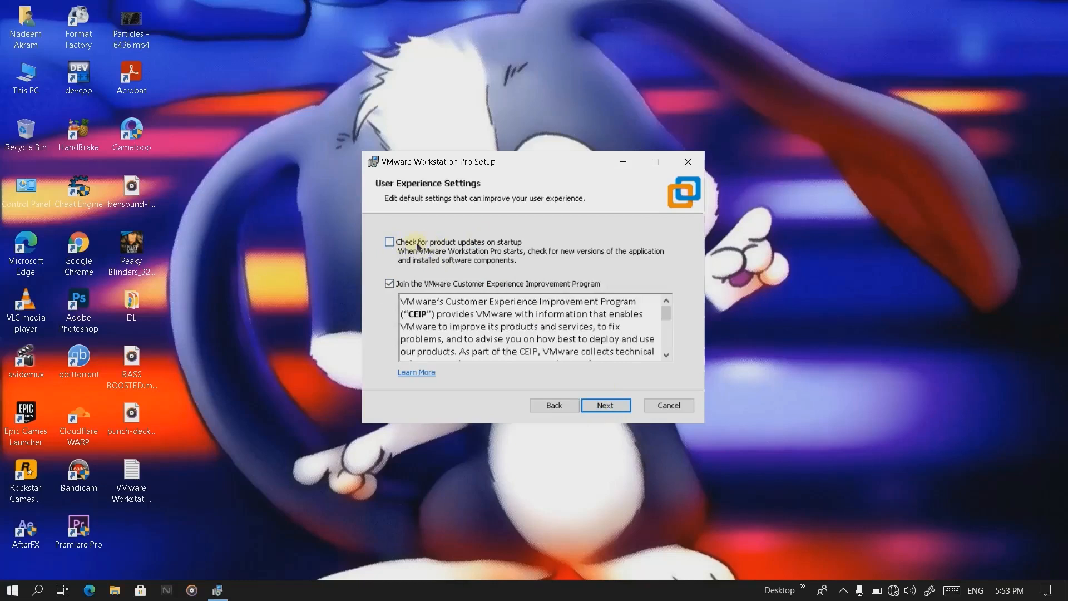
{"action": "left_click", "coordinate": [389, 283]}
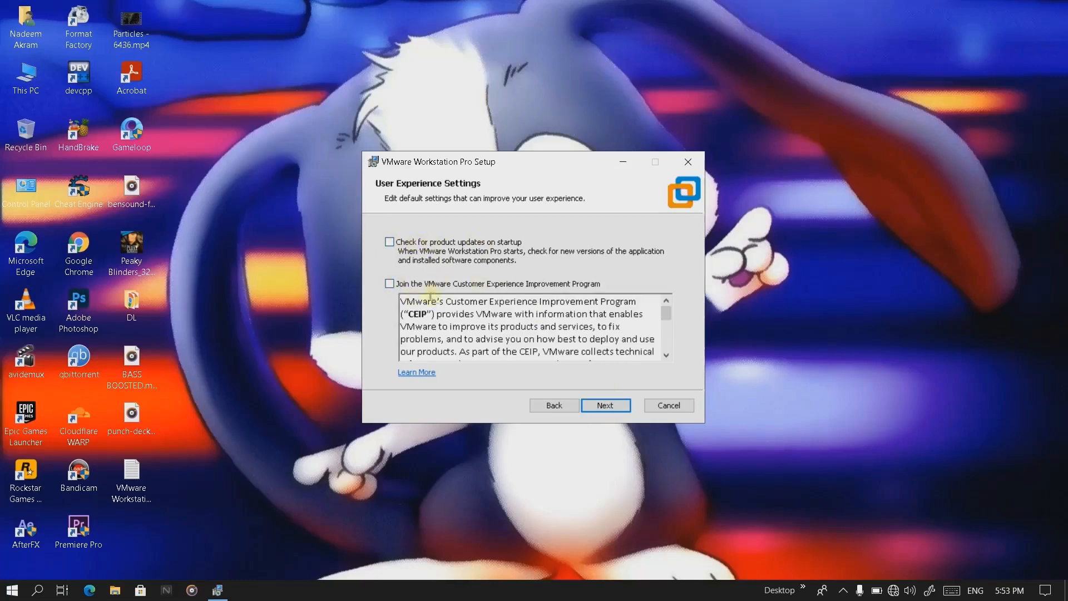
Drop the Start Menu Programs Folder shortcut, keeping only the desktop shortcut
{"action": "left_click", "coordinate": [604, 405]}
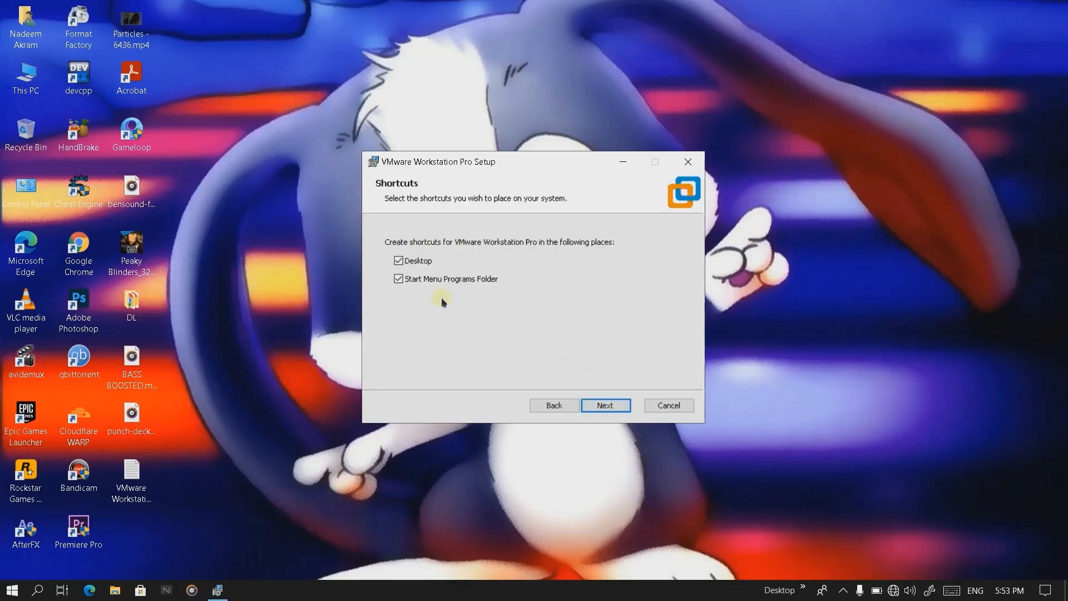
{"action": "left_click", "coordinate": [398, 279]}
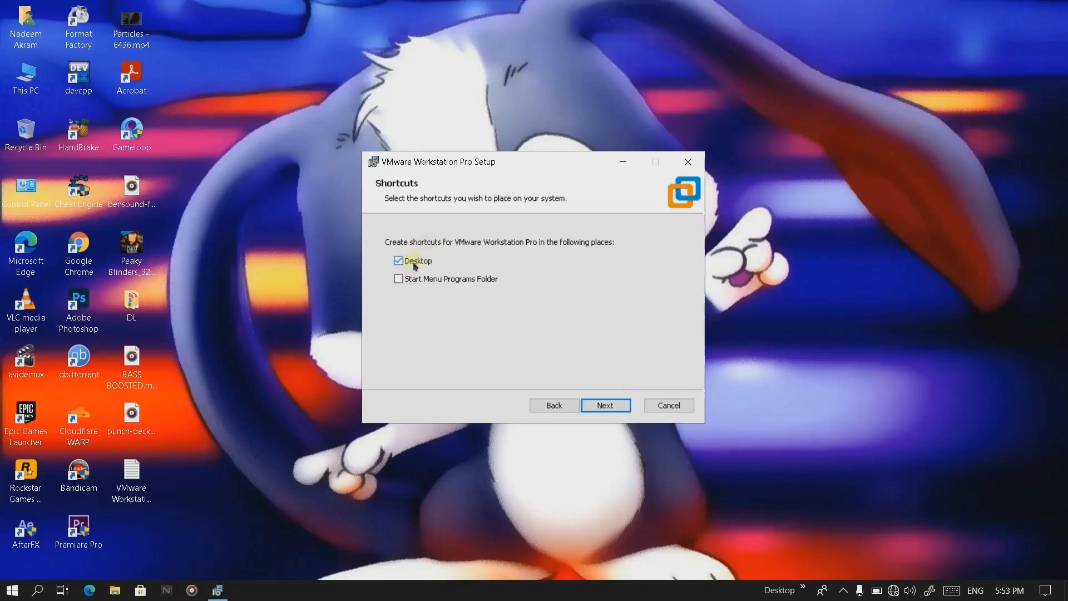
{"action": "mouse_move", "coordinate": [558, 376]}
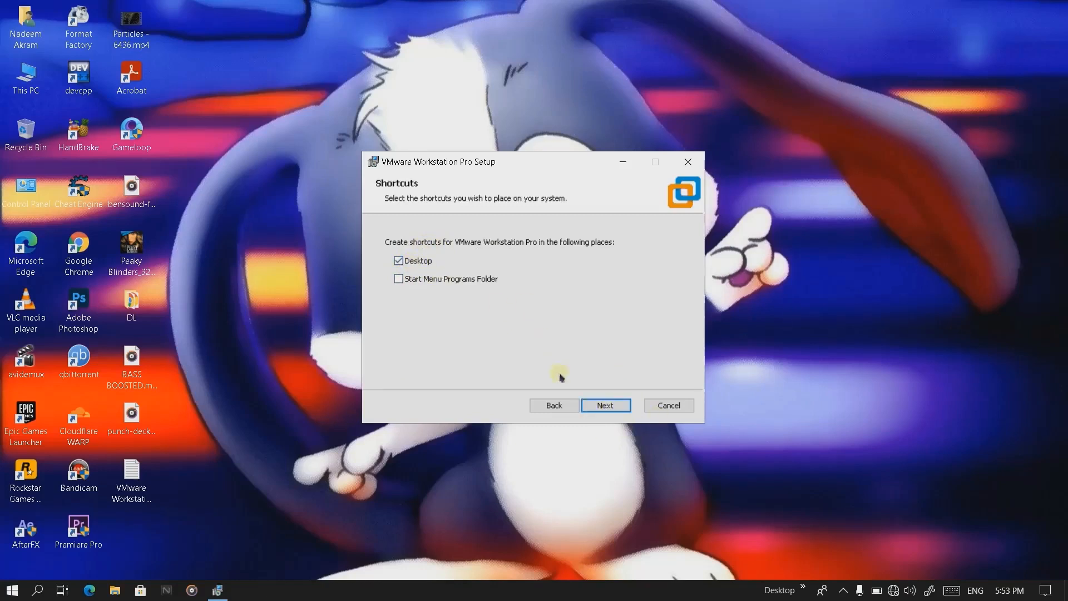
{"action": "left_click", "coordinate": [604, 405]}
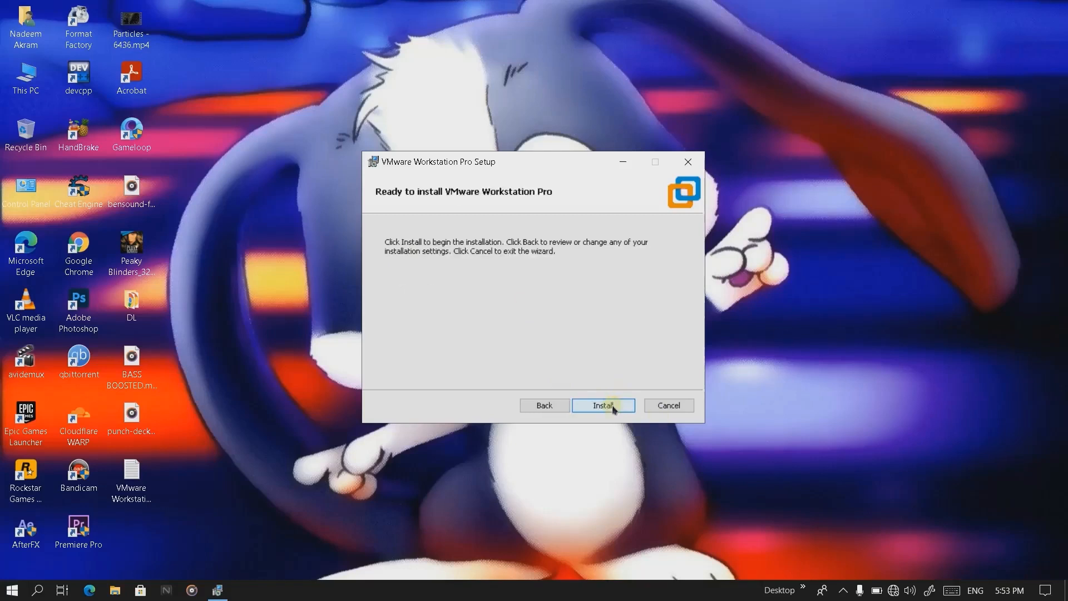
Start the Workstation Pro installation and let it run to completion
{"action": "left_click", "coordinate": [601, 405]}
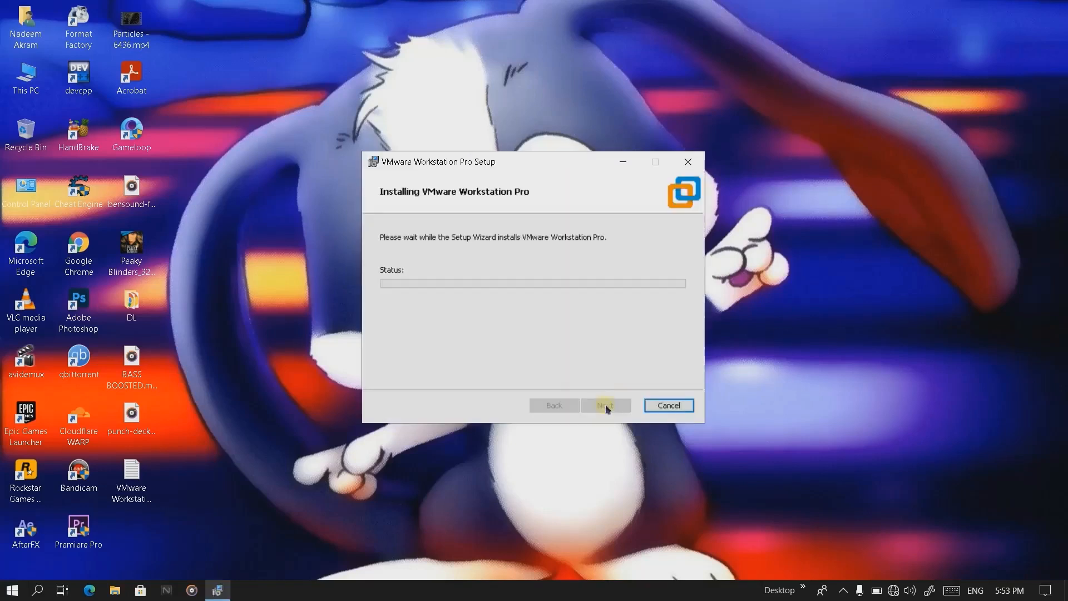
{"action": "mouse_move", "coordinate": [581, 361]}
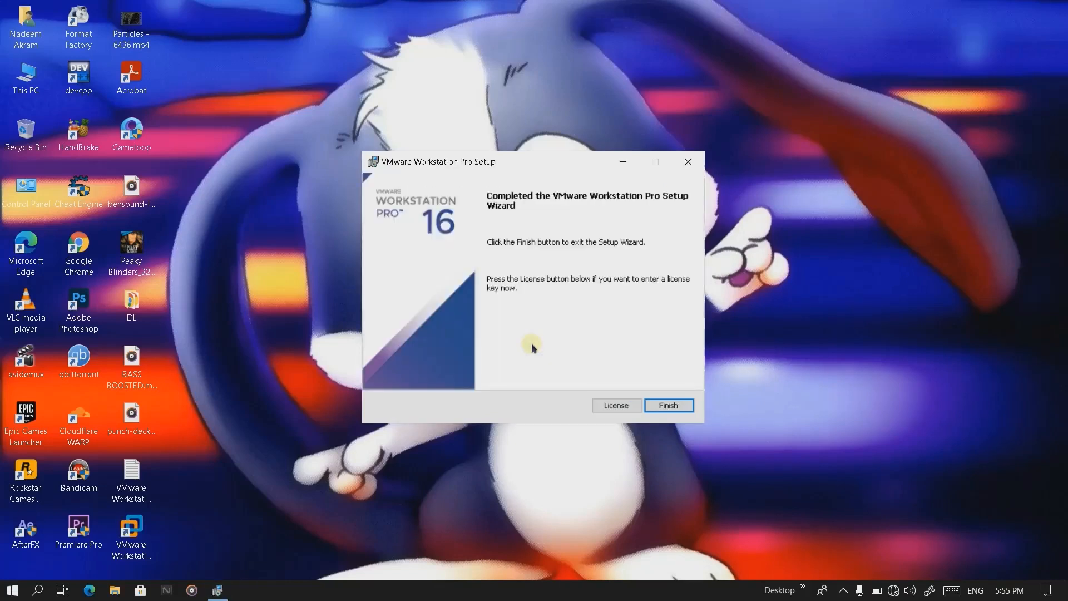
{"action": "mouse_move", "coordinate": [645, 293]}
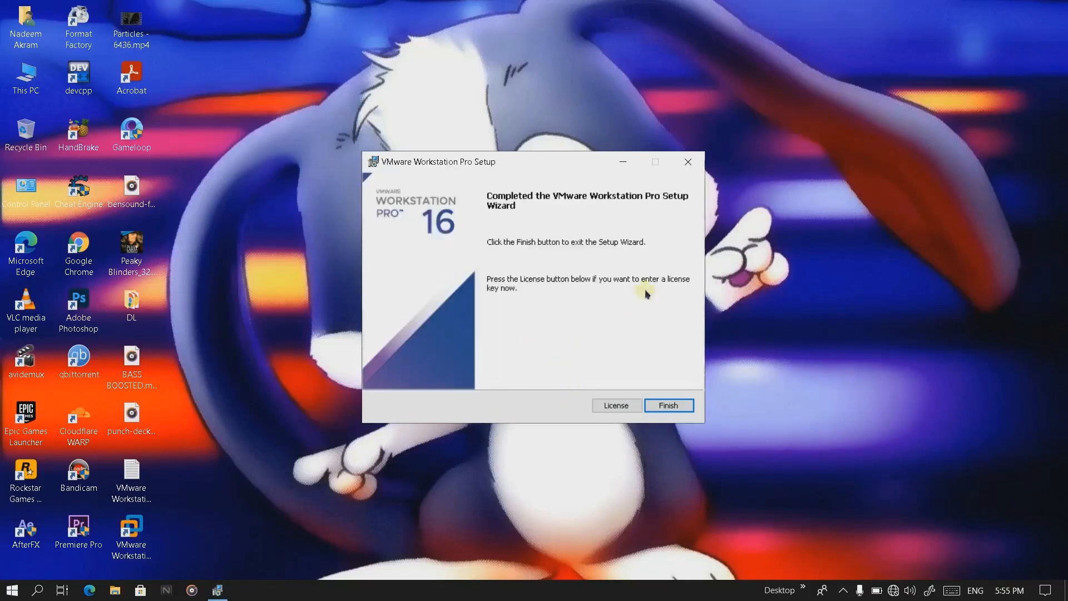
{"action": "mouse_move", "coordinate": [589, 396]}
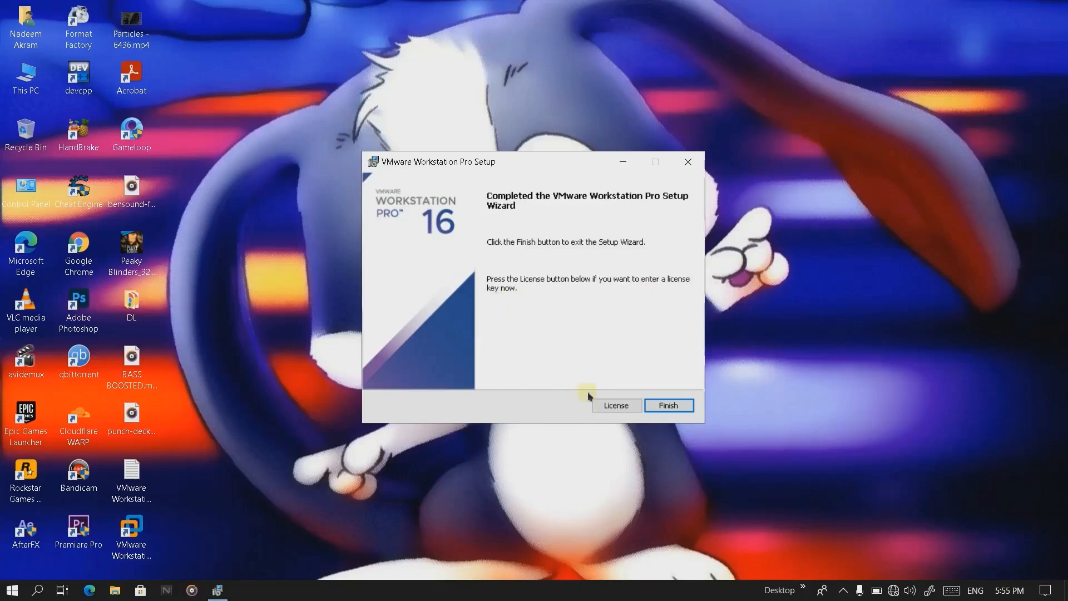
{"action": "left_click", "coordinate": [615, 405]}
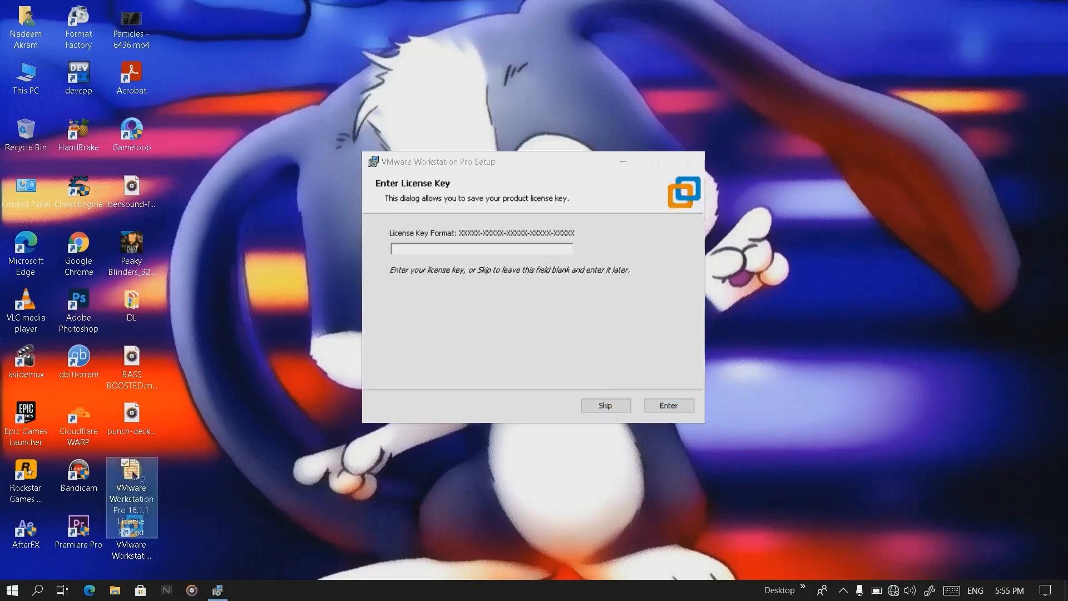
{"action": "double_click", "coordinate": [131, 483]}
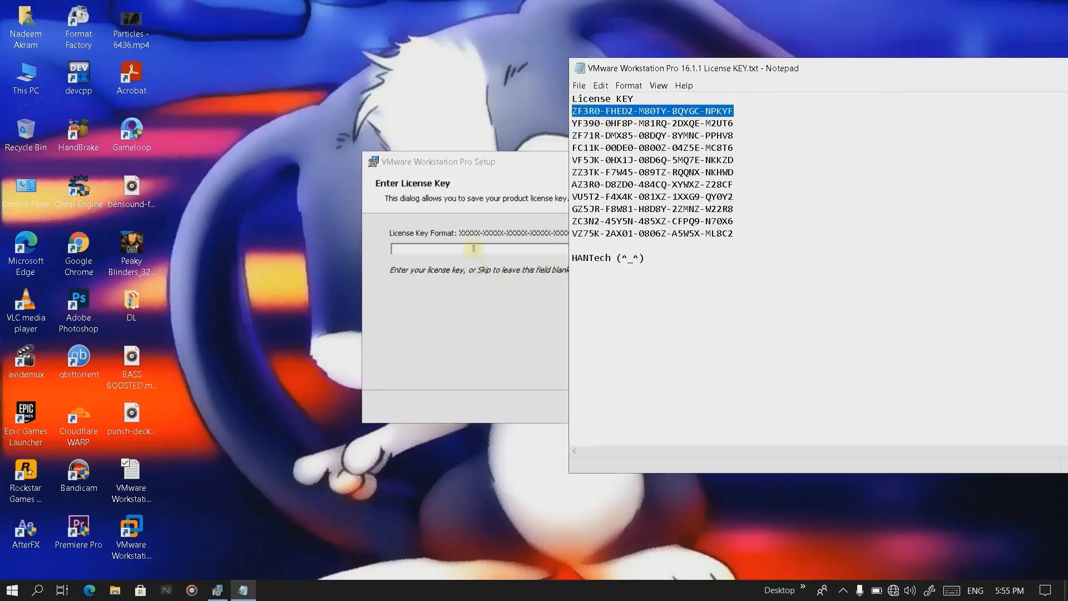
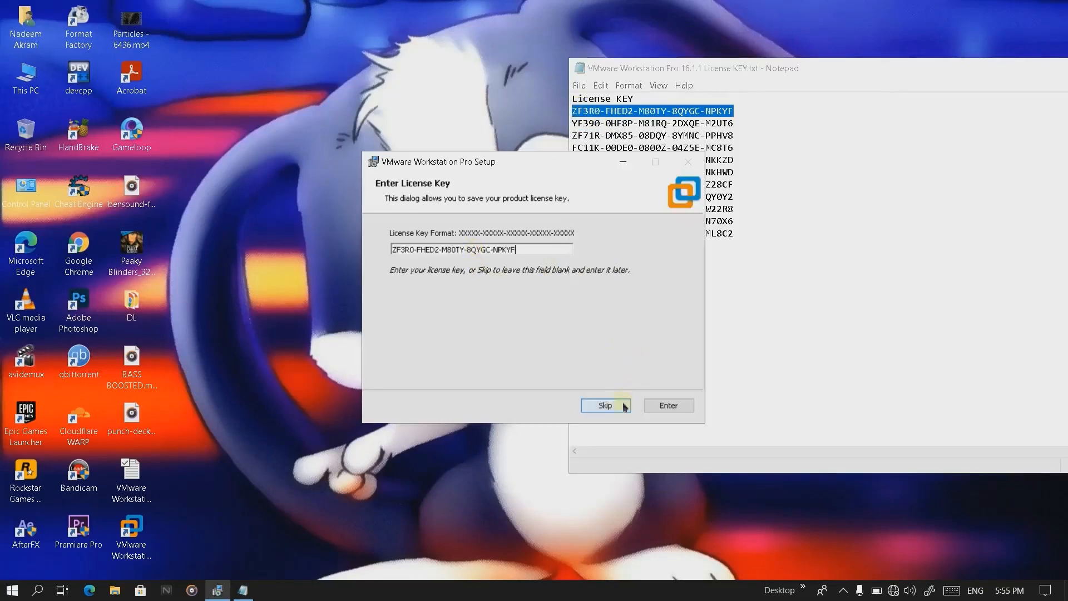
{"action": "left_click", "coordinate": [667, 405]}
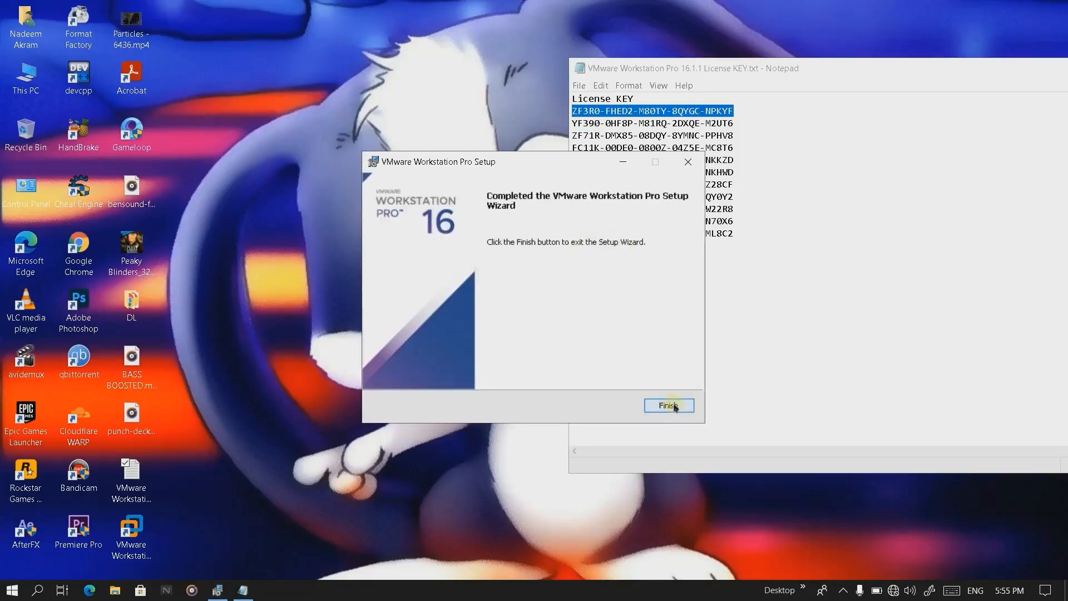
Finish the setup wizard and launch Workstation Pro from its desktop shortcut
{"action": "left_click", "coordinate": [668, 405]}
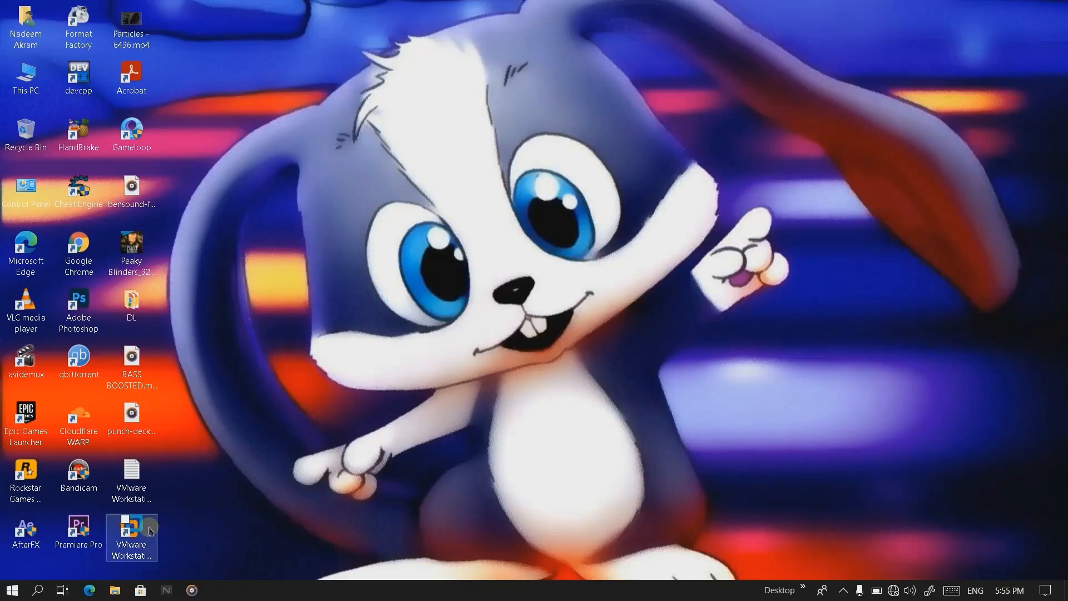
{"action": "mouse_move", "coordinate": [131, 534]}
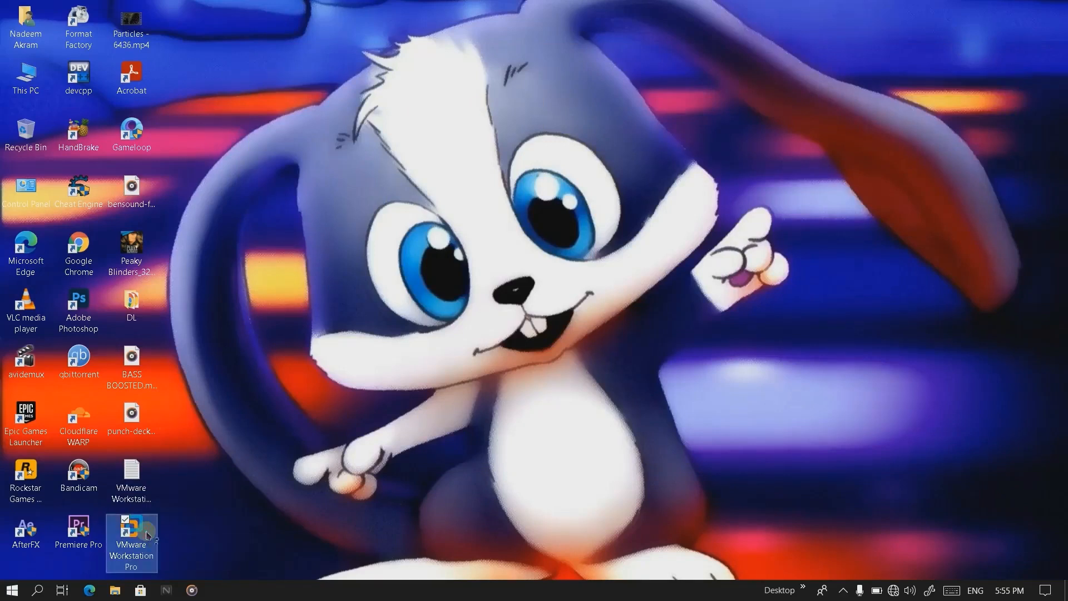
{"action": "mouse_move", "coordinate": [220, 386]}
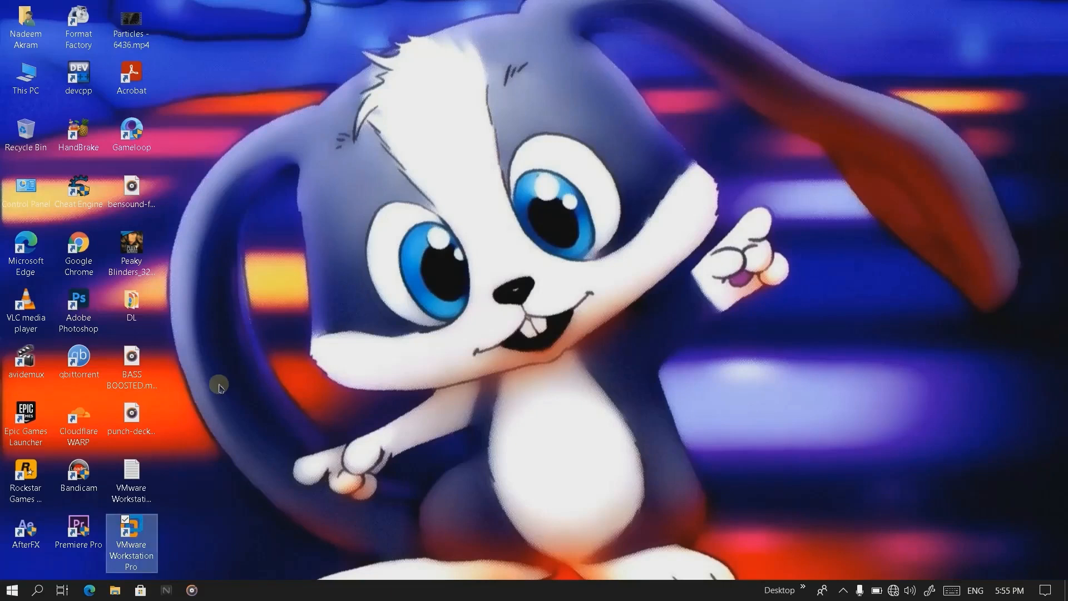
{"action": "double_click", "coordinate": [131, 535]}
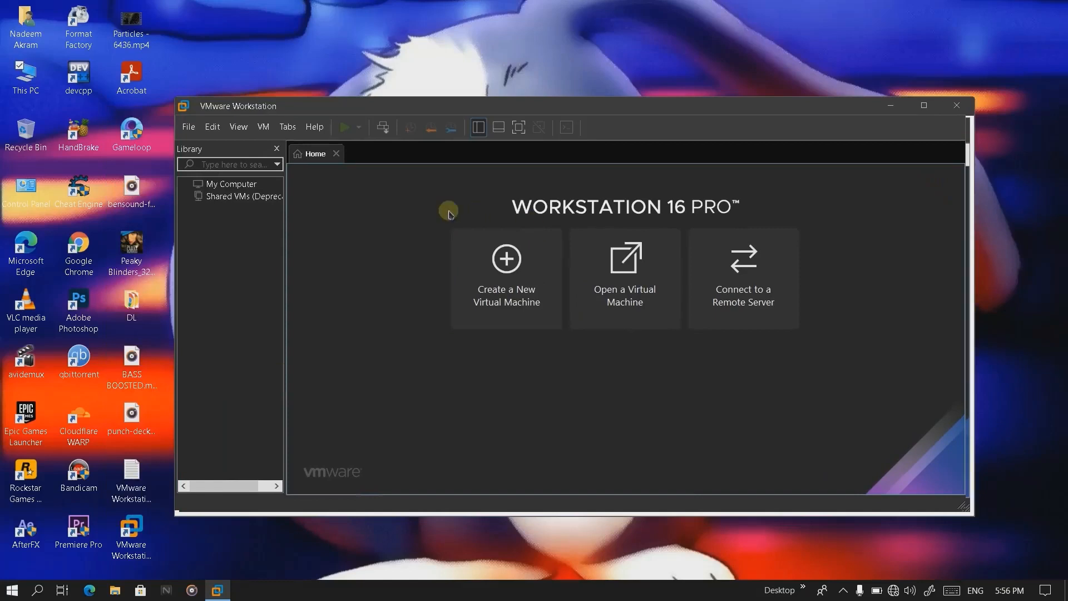
{"action": "mouse_move", "coordinate": [395, 279]}
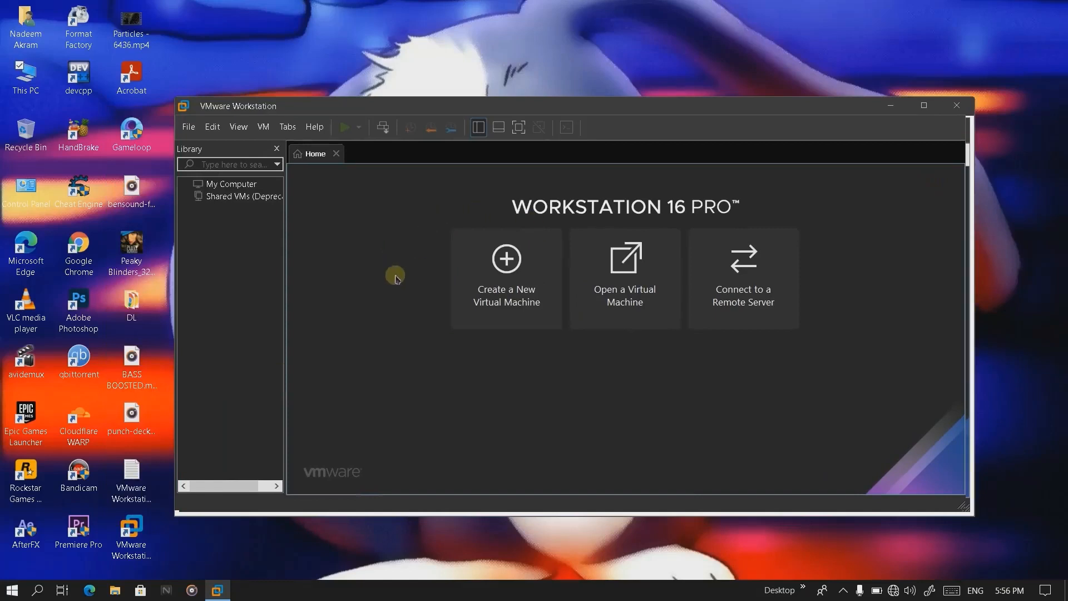
{"action": "mouse_move", "coordinate": [380, 238]}
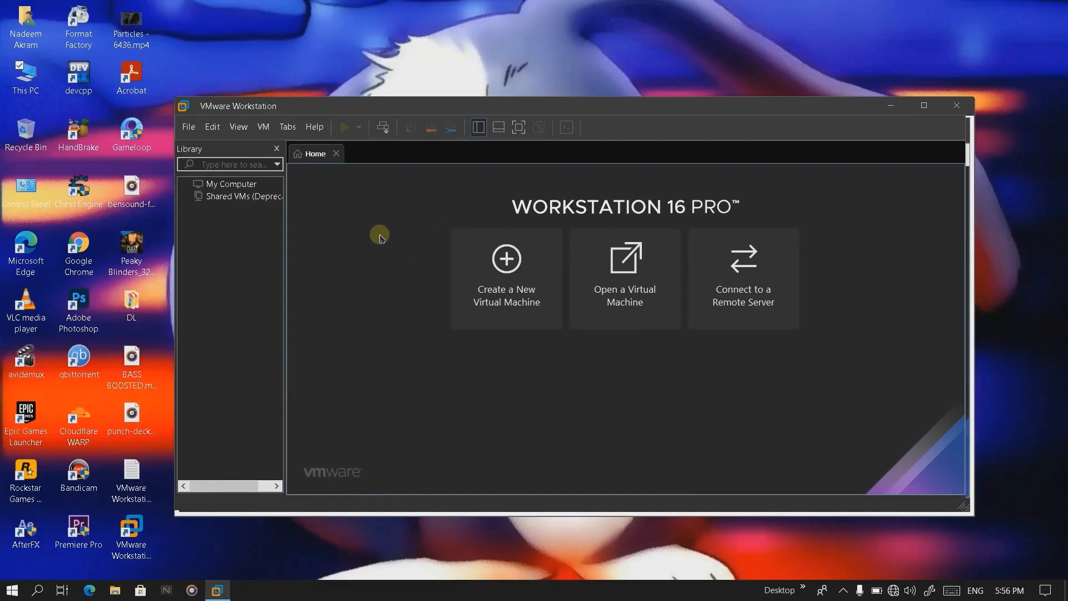
{"action": "mouse_move", "coordinate": [366, 321]}
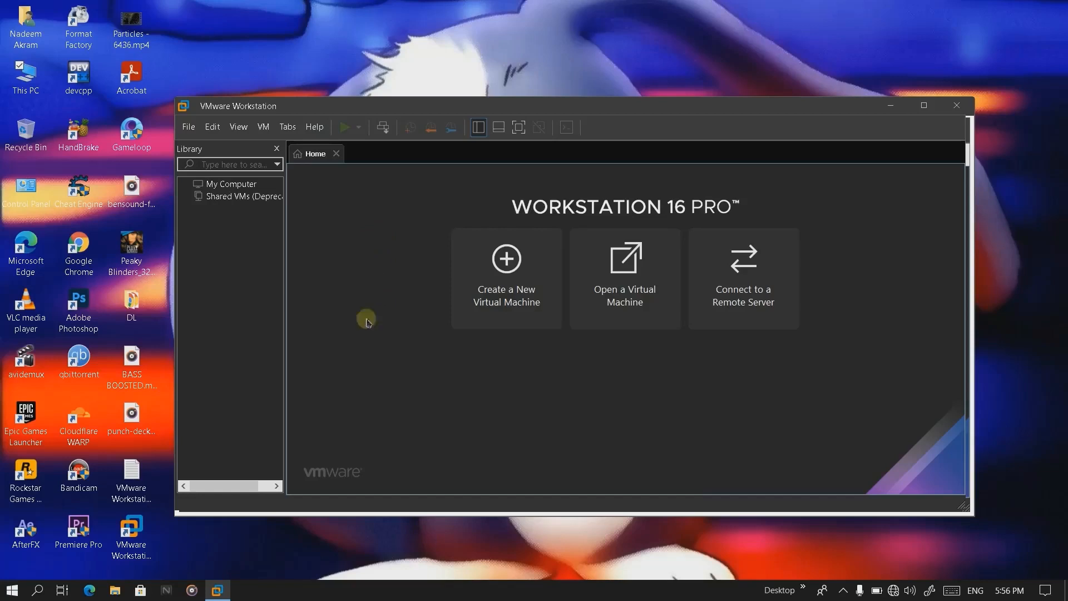
{"action": "mouse_move", "coordinate": [506, 277]}
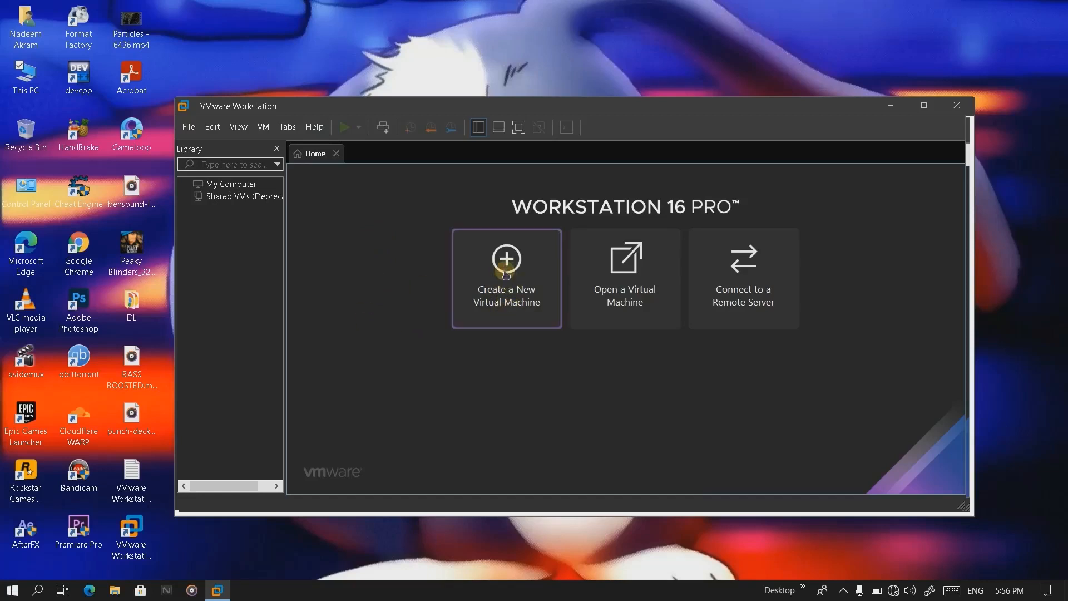
Start a typical new VM using F:\OS\Win10_1909_English_x64.iso as the installer disc image
{"action": "left_click", "coordinate": [505, 278]}
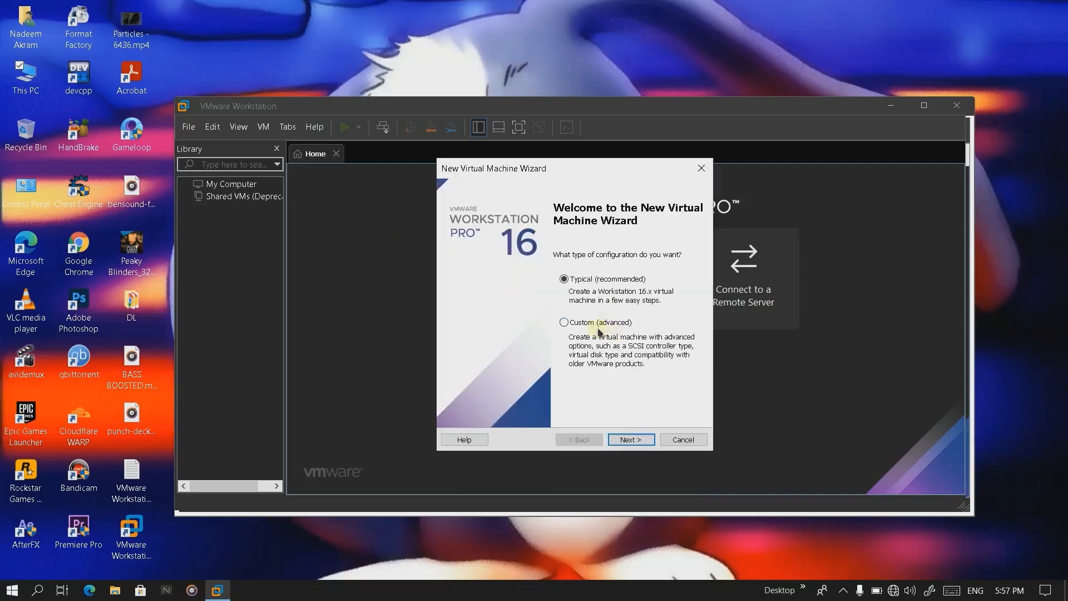
{"action": "mouse_move", "coordinate": [593, 312]}
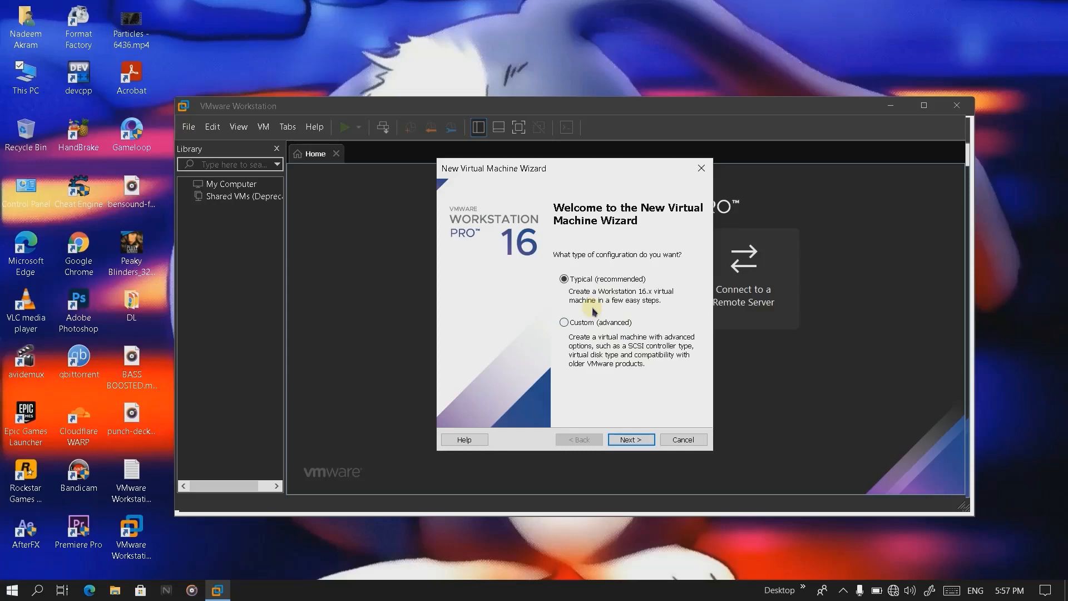
{"action": "mouse_move", "coordinate": [600, 331]}
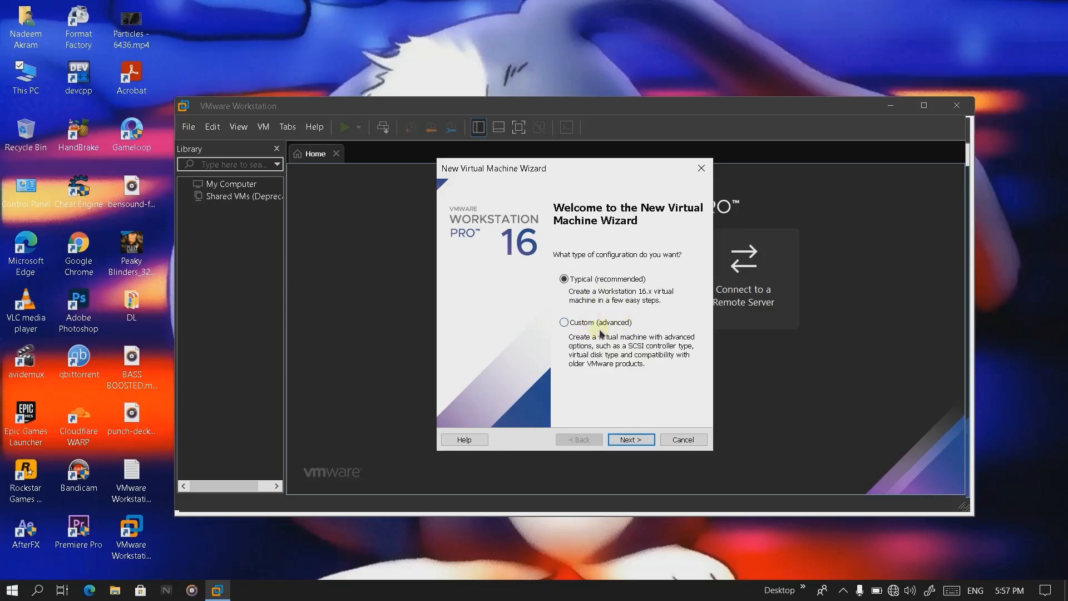
{"action": "mouse_move", "coordinate": [601, 293]}
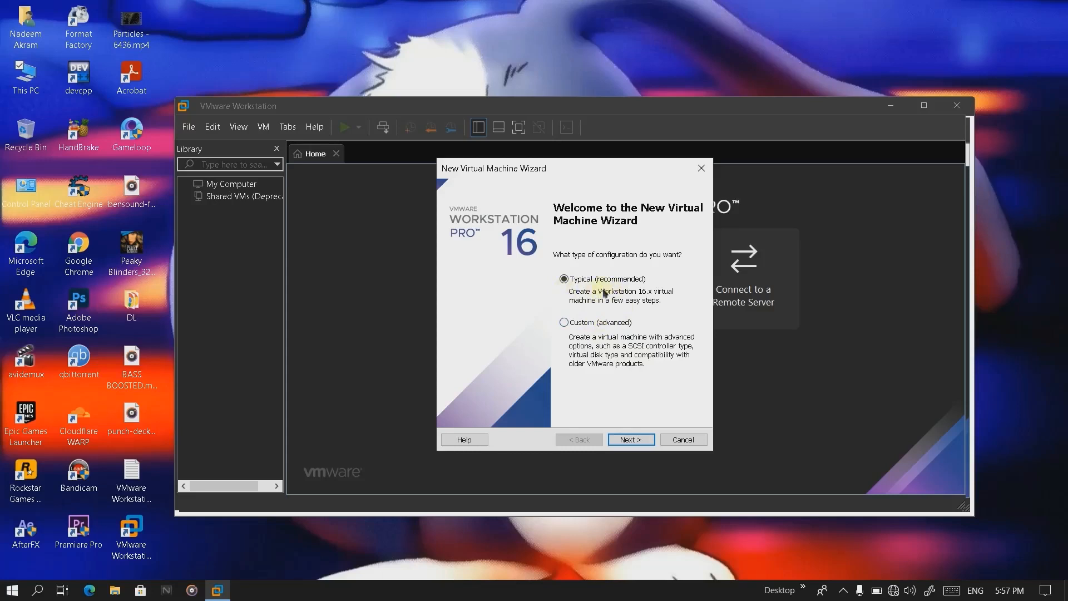
{"action": "mouse_move", "coordinate": [620, 340]}
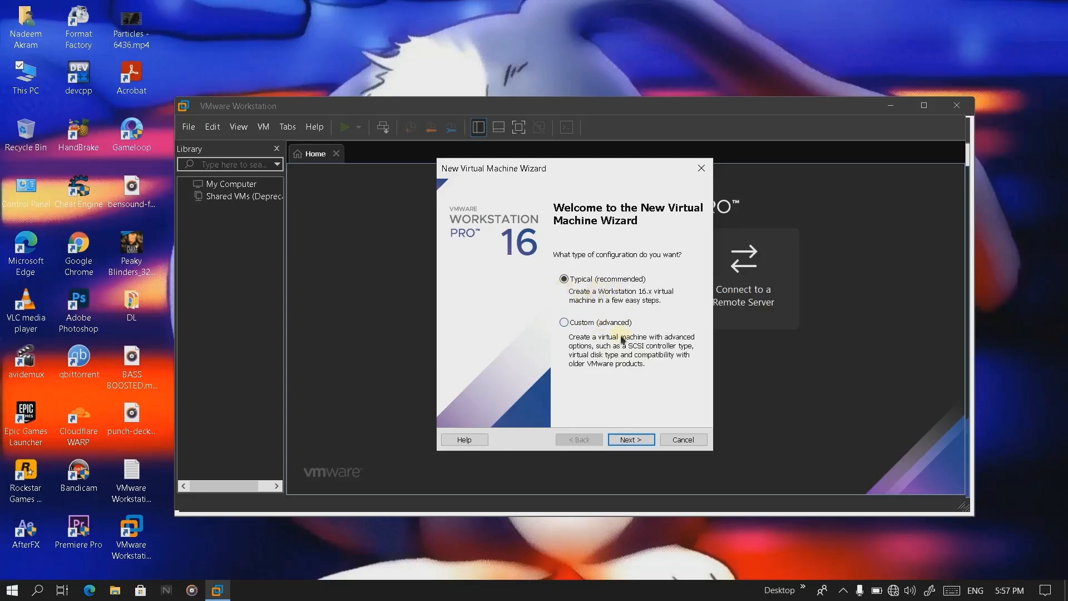
{"action": "left_click", "coordinate": [629, 439]}
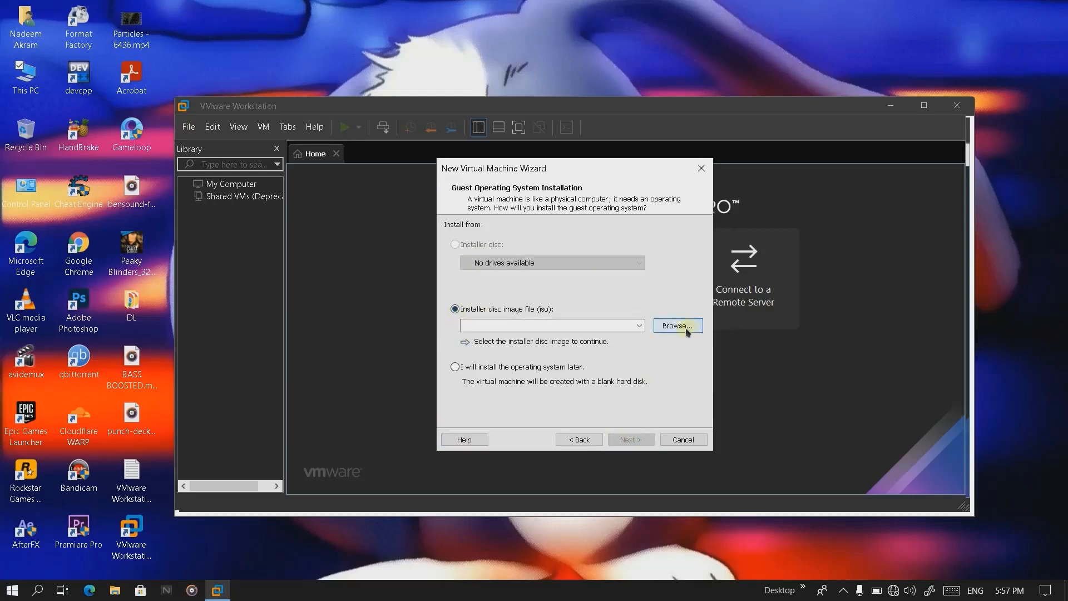
{"action": "left_click", "coordinate": [676, 326]}
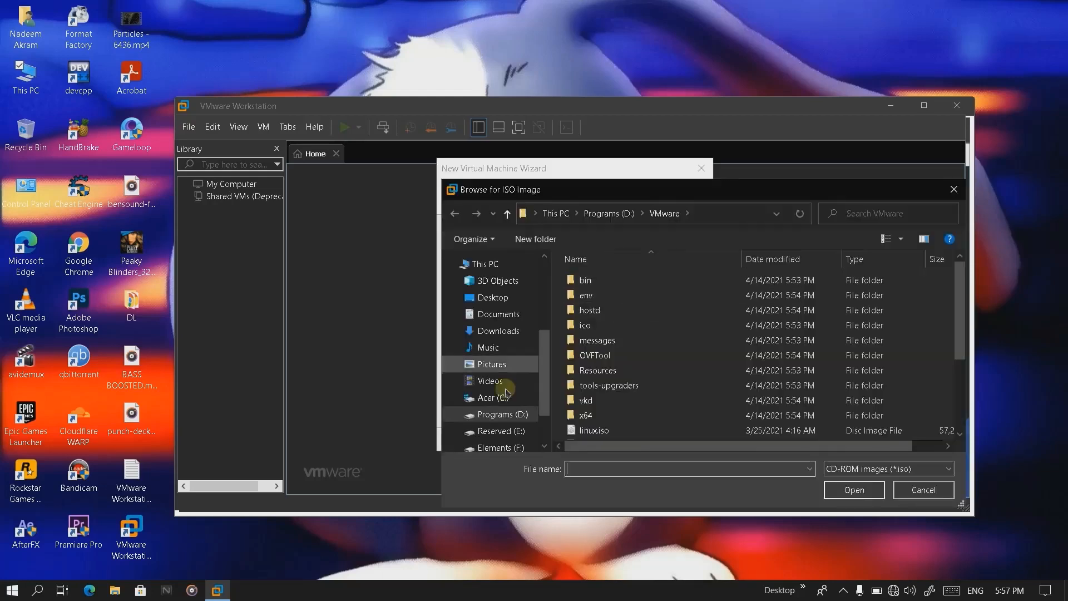
{"action": "left_click", "coordinate": [504, 447]}
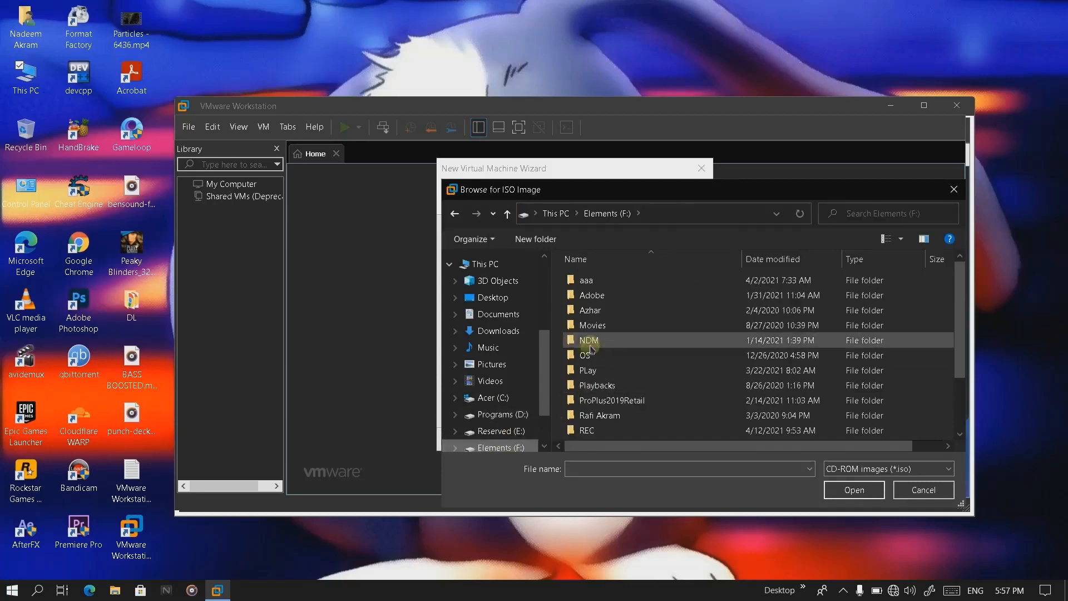
{"action": "double_click", "coordinate": [586, 354]}
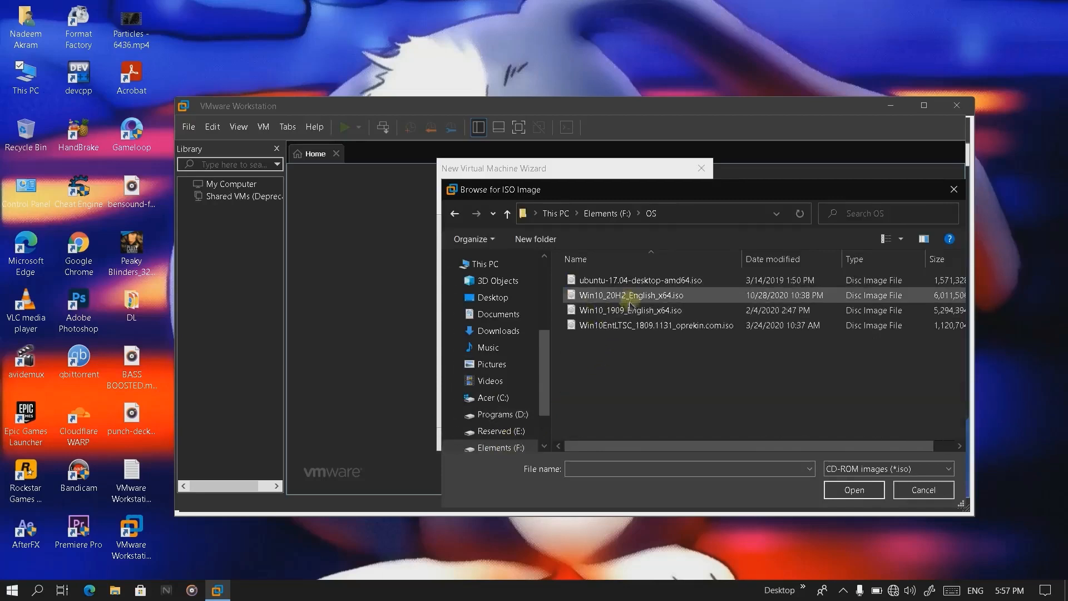
{"action": "left_click", "coordinate": [627, 310]}
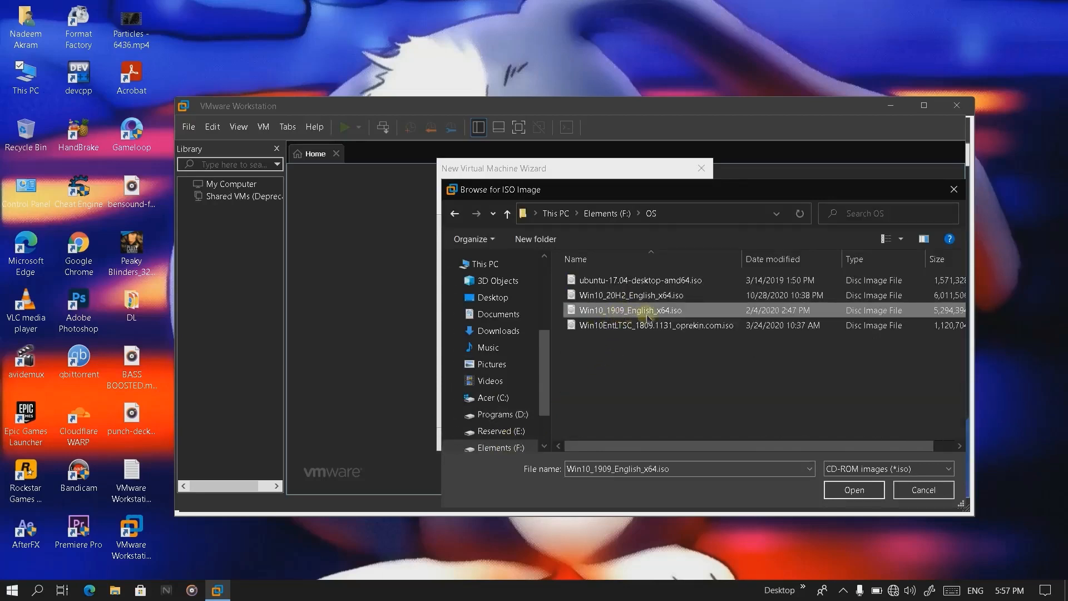
{"action": "left_click", "coordinate": [852, 488]}
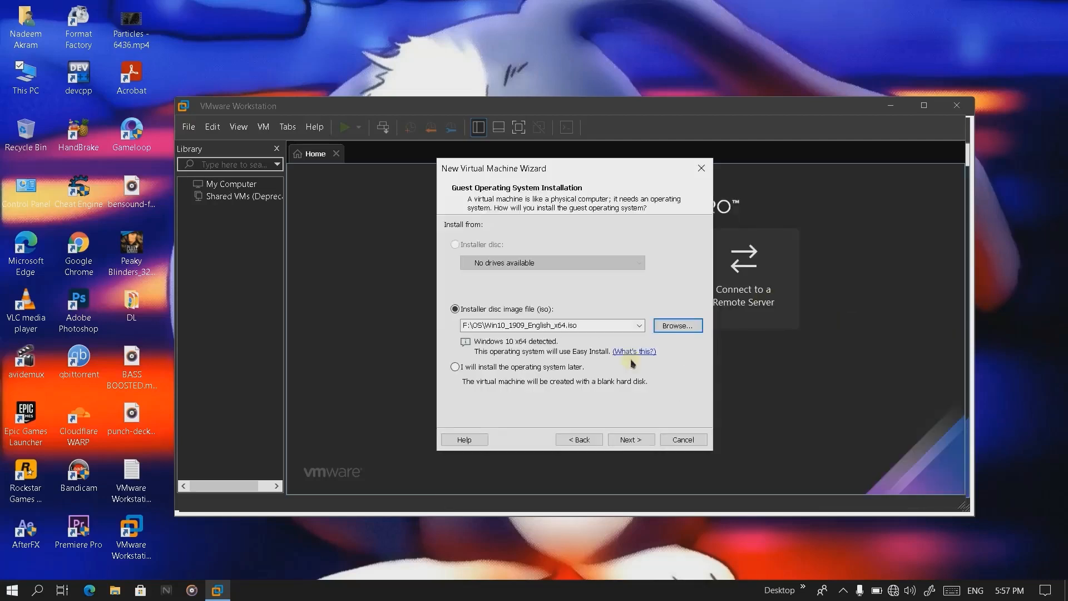
{"action": "mouse_move", "coordinate": [507, 351]}
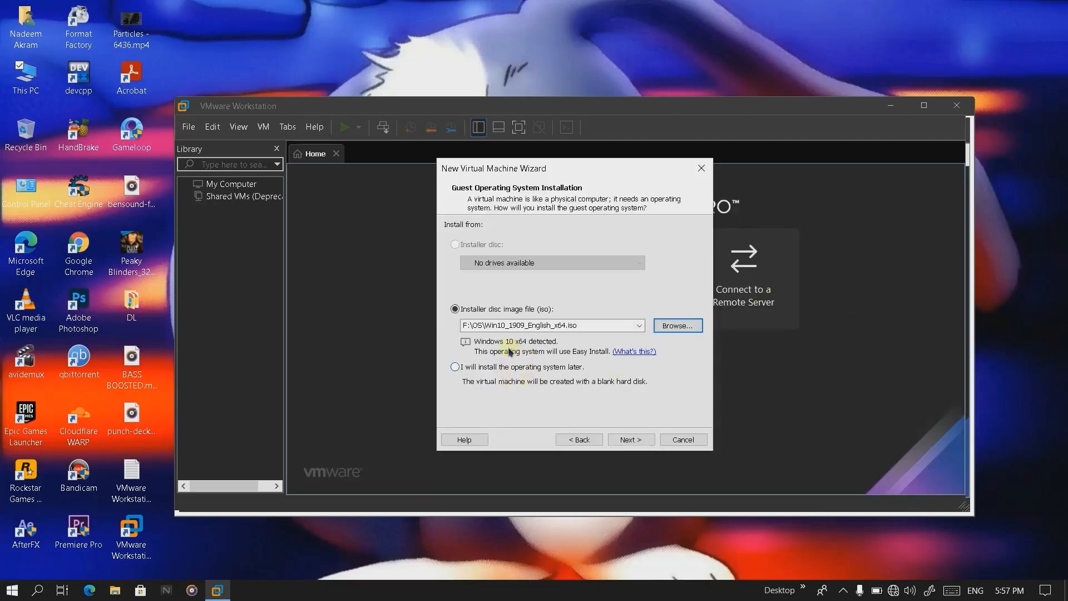
{"action": "mouse_move", "coordinate": [522, 402]}
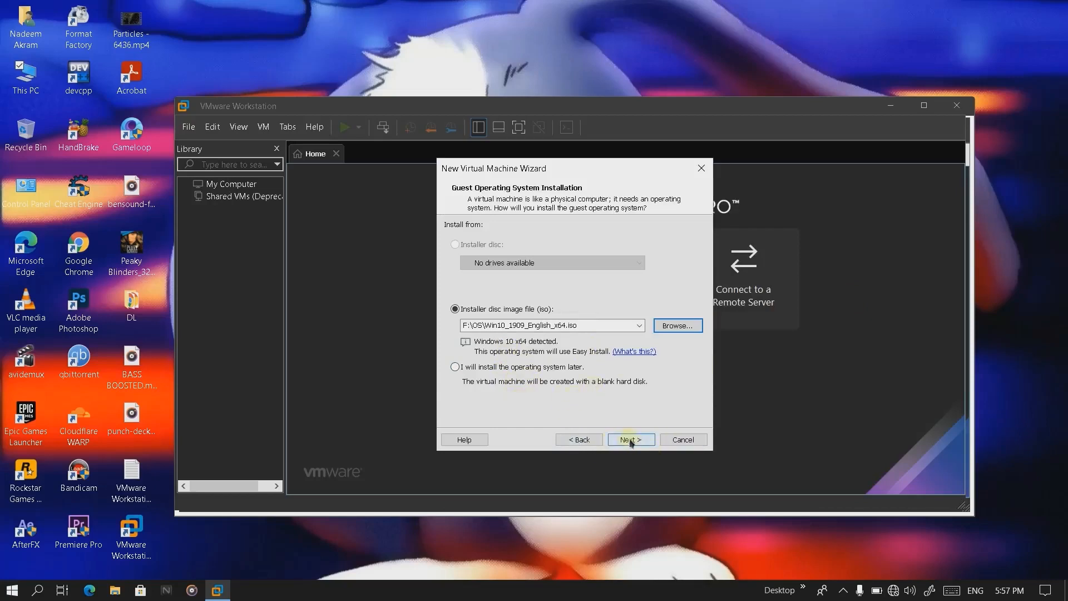
Leave the product key blank, enter full name MAZE, and proceed to the missing-key warning
{"action": "left_click", "coordinate": [630, 439]}
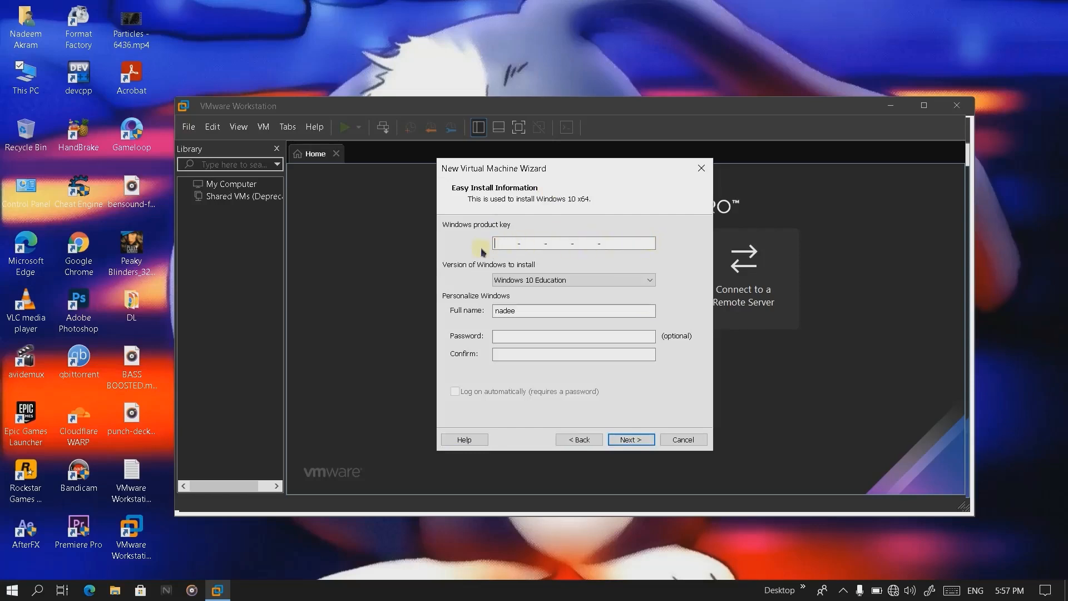
{"action": "mouse_move", "coordinate": [453, 247]}
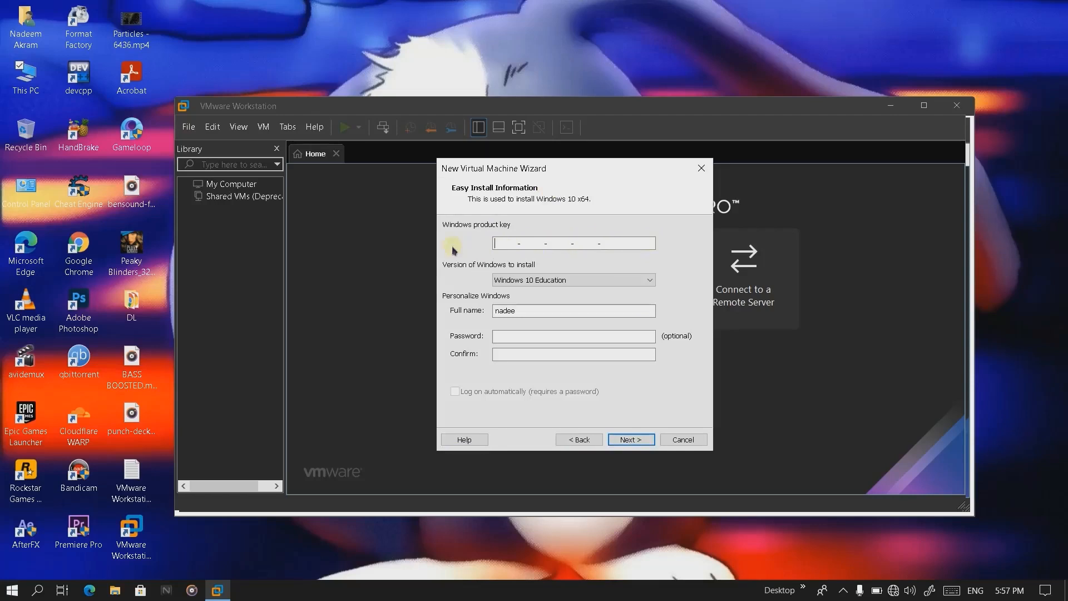
{"action": "mouse_move", "coordinate": [619, 238]}
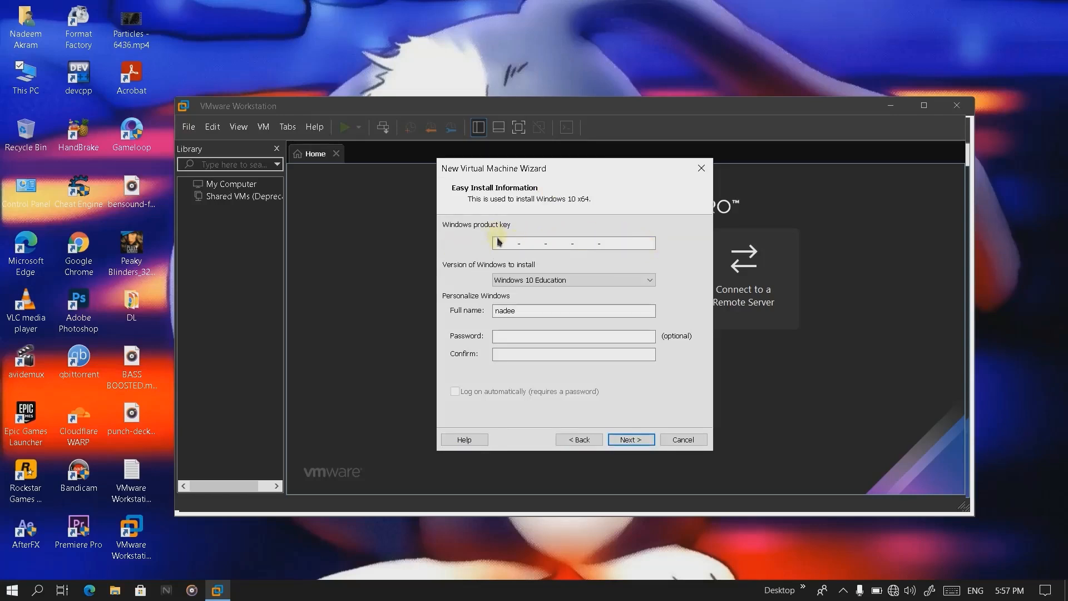
{"action": "left_click", "coordinate": [572, 310]}
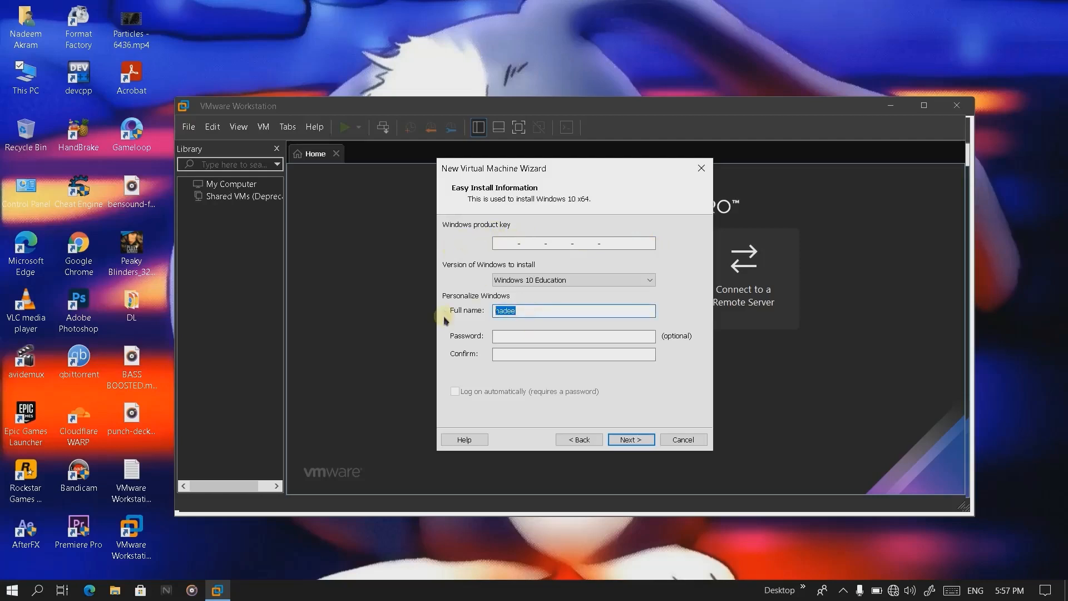
{"action": "type", "text": "M"}
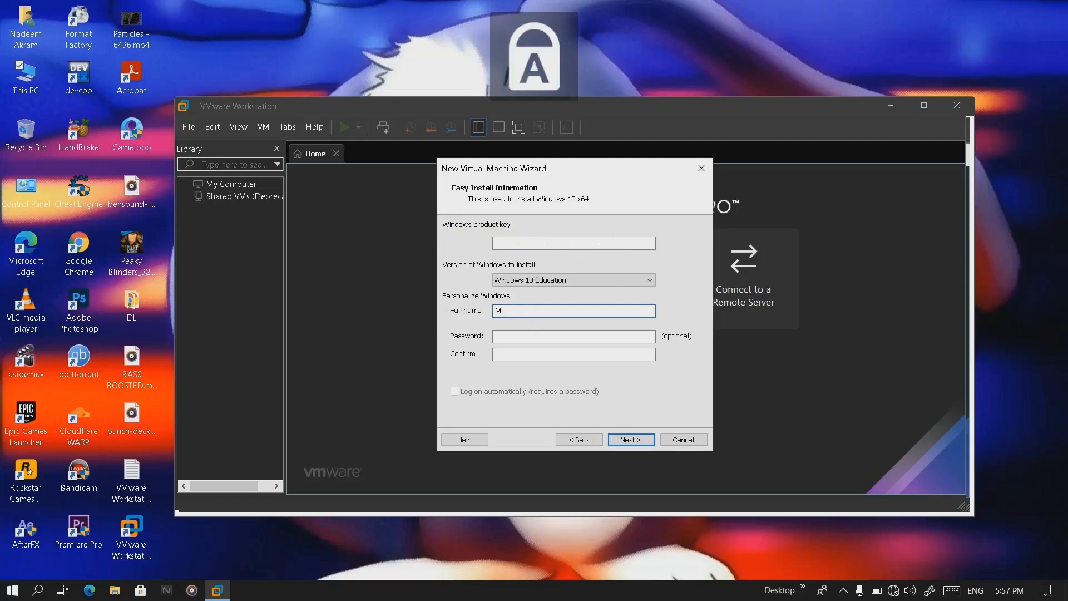
{"action": "type", "text": "AZE"}
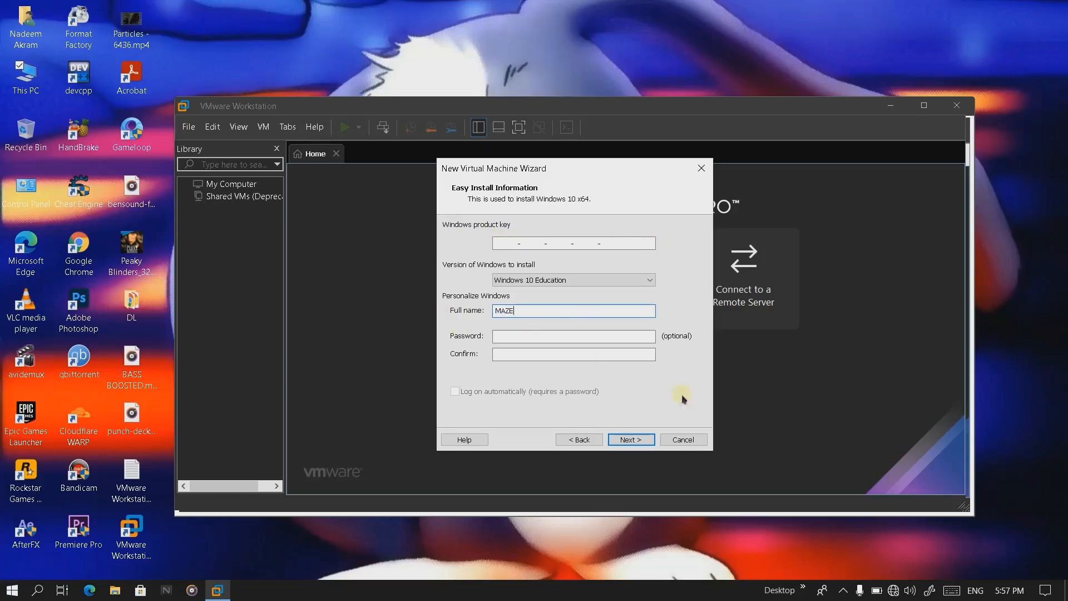
{"action": "left_click", "coordinate": [572, 354]}
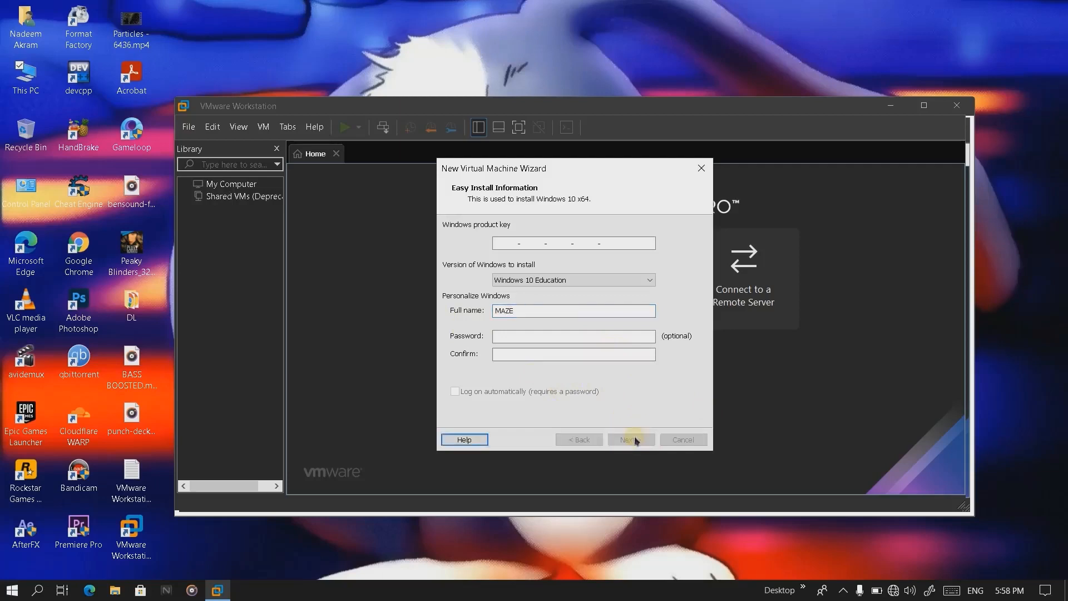
{"action": "left_click", "coordinate": [629, 439]}
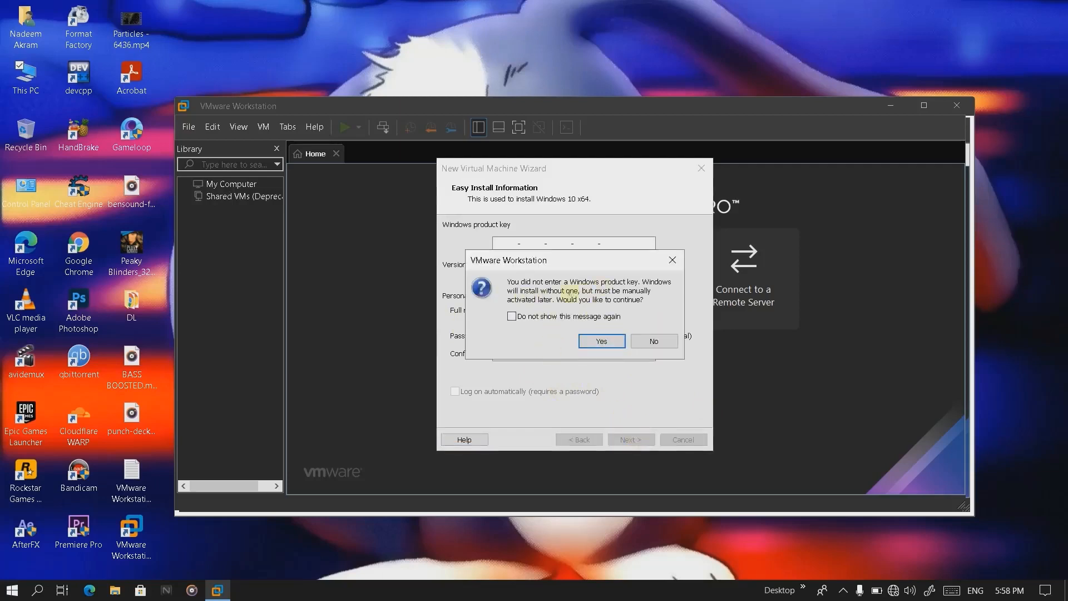
{"action": "mouse_move", "coordinate": [507, 301]}
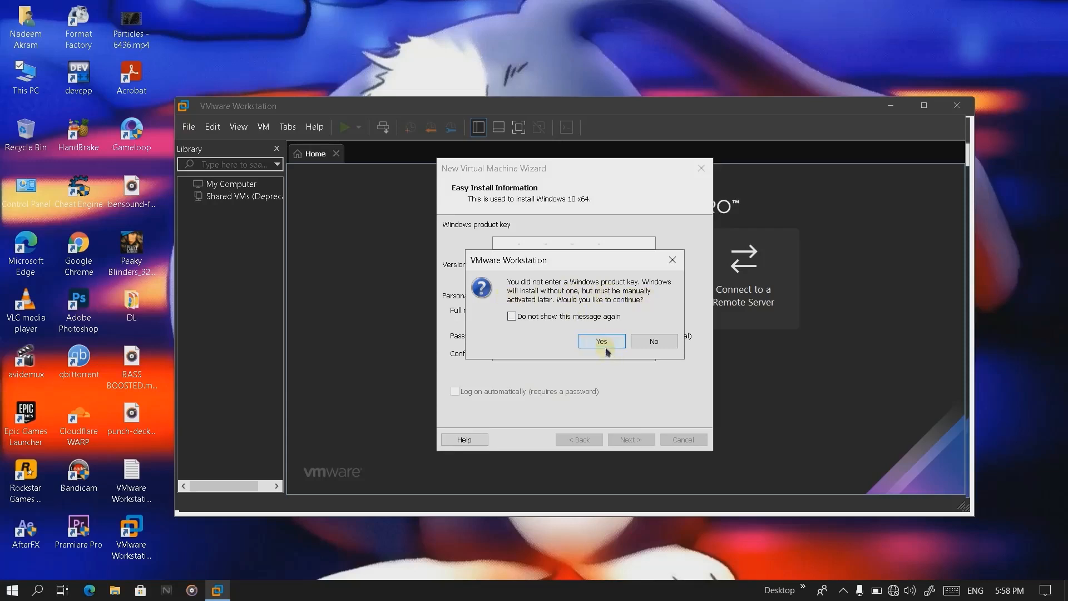
Proceed without a product key and keep the default name 'Windows 10 x64' and location
{"action": "left_click", "coordinate": [601, 340]}
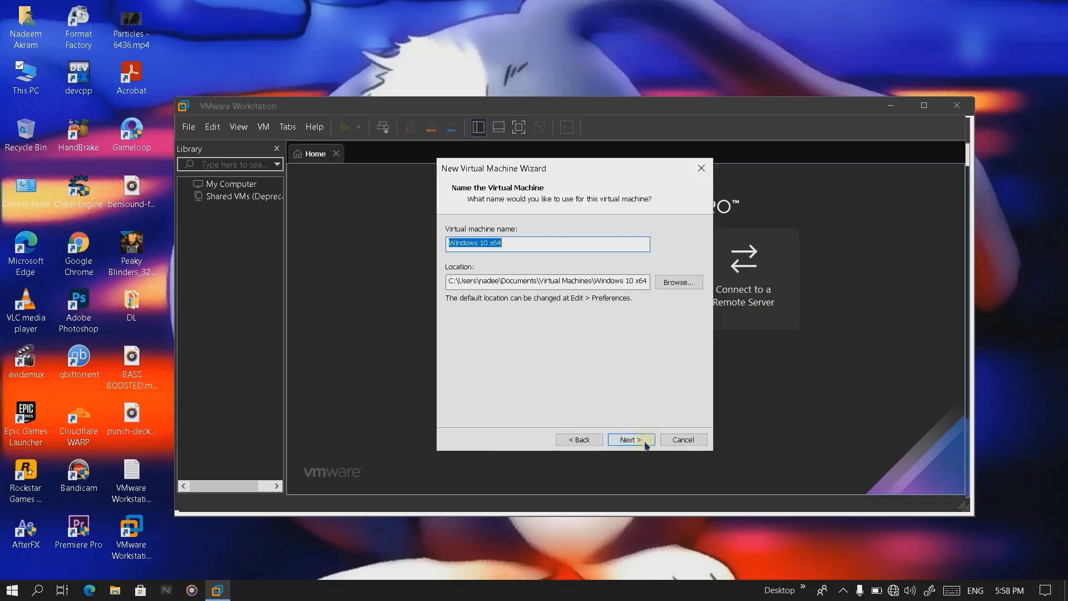
{"action": "mouse_move", "coordinate": [485, 299]}
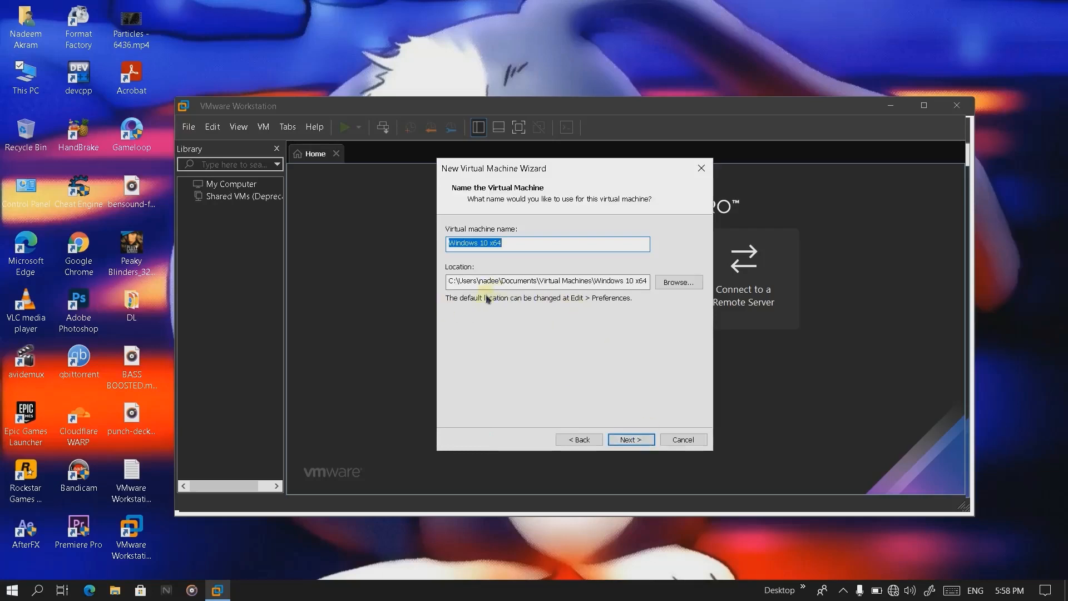
{"action": "mouse_move", "coordinate": [574, 307]}
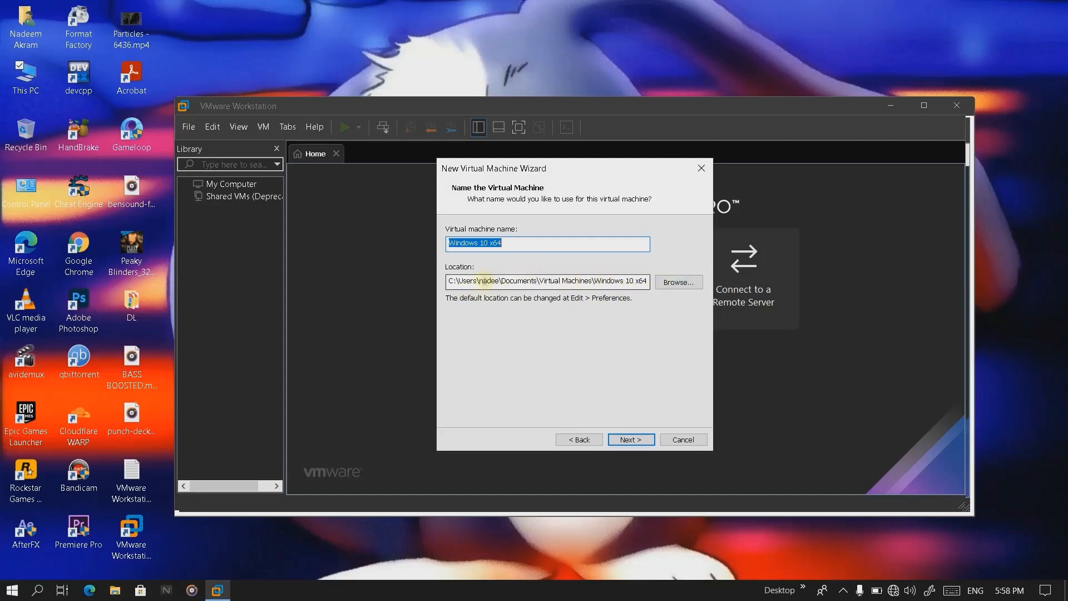
{"action": "left_click", "coordinate": [629, 439]}
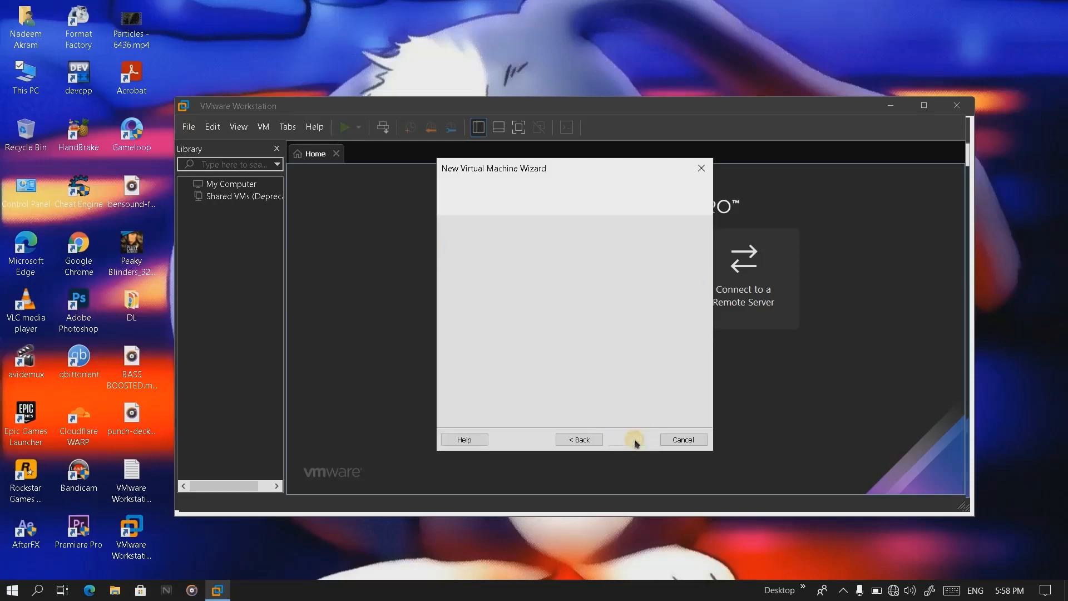
{"action": "left_click", "coordinate": [630, 439]}
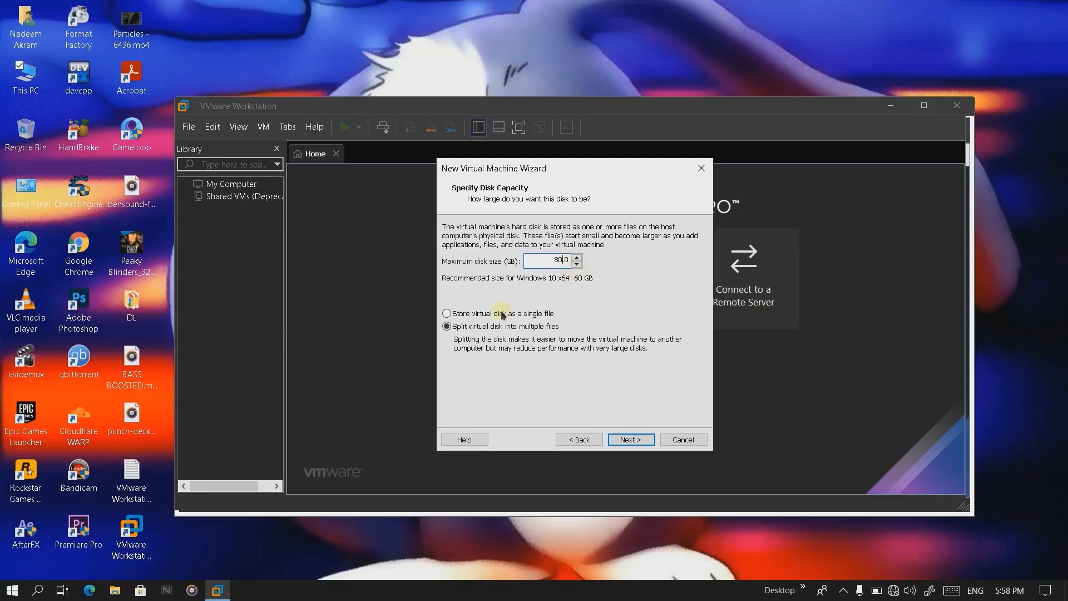
{"action": "mouse_move", "coordinate": [583, 398]}
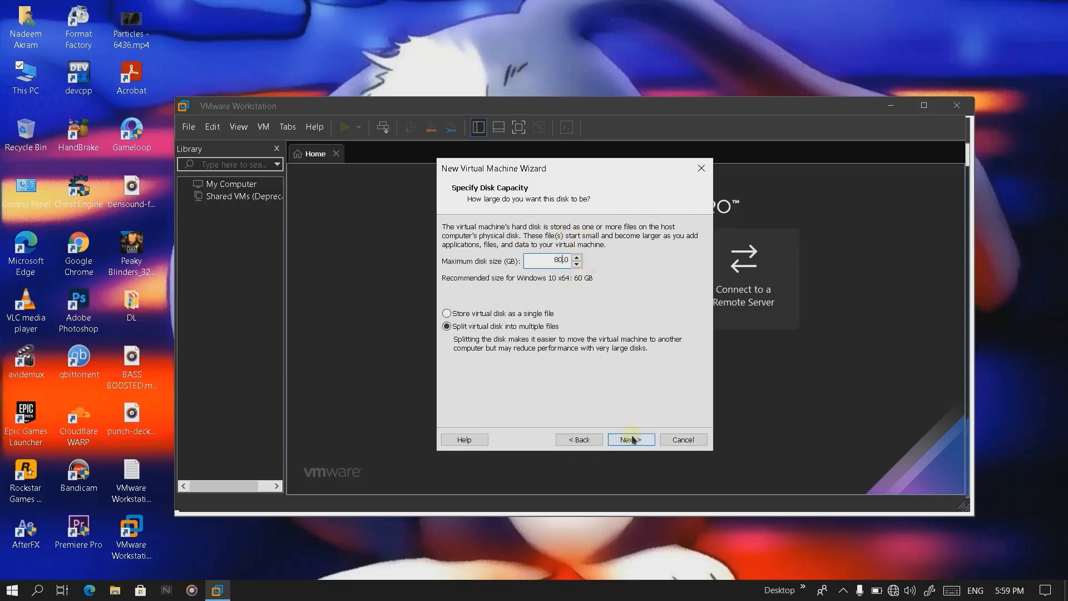
Keep the 80 GB disk split into multiple files and advance to the summary
{"action": "left_click", "coordinate": [626, 440]}
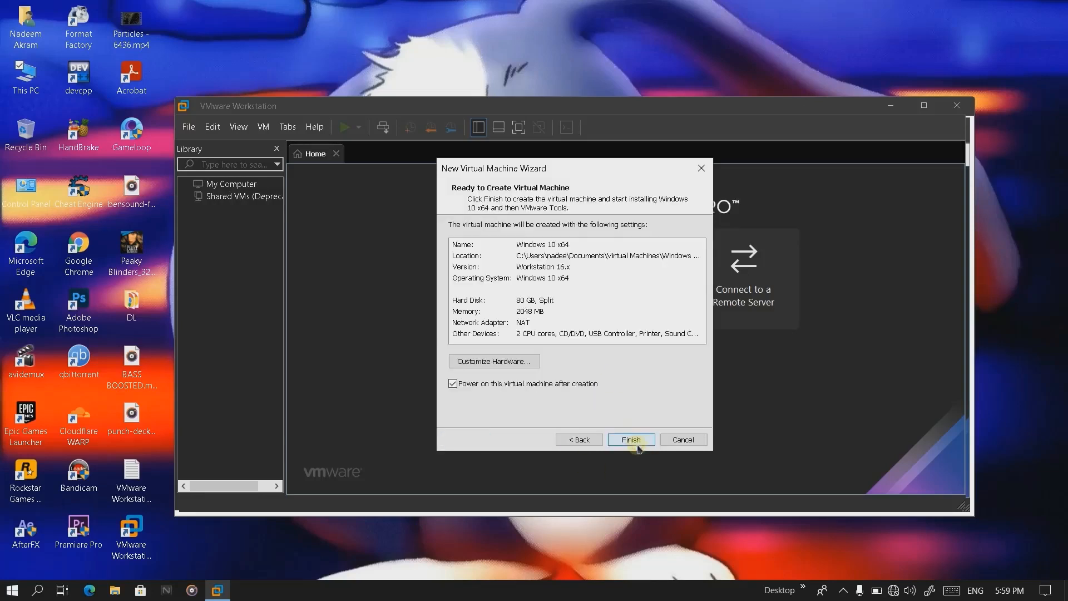
{"action": "mouse_move", "coordinate": [494, 361]}
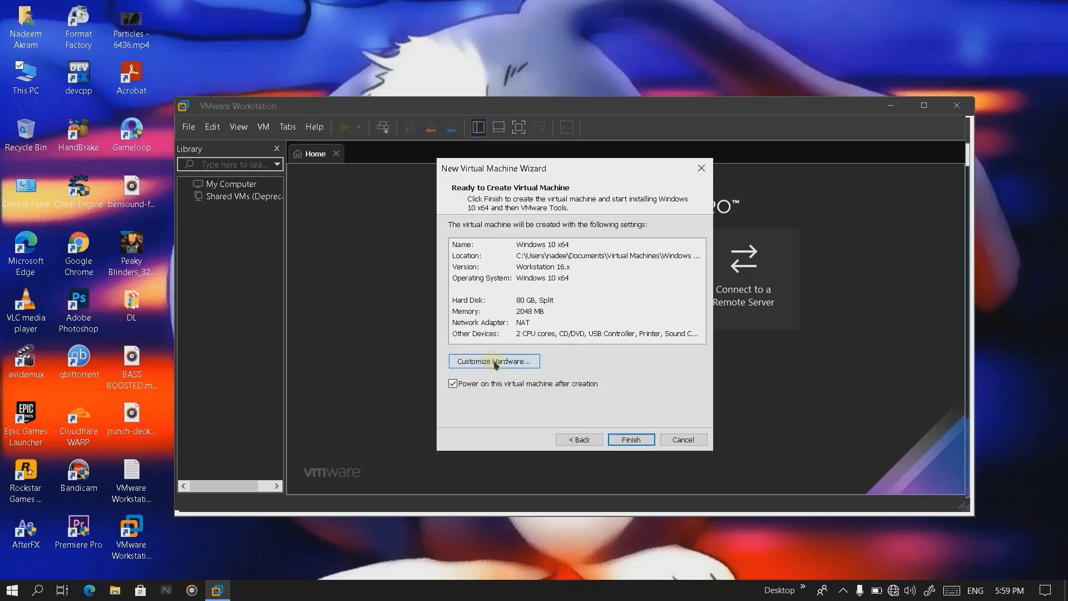
{"action": "mouse_move", "coordinate": [504, 366]}
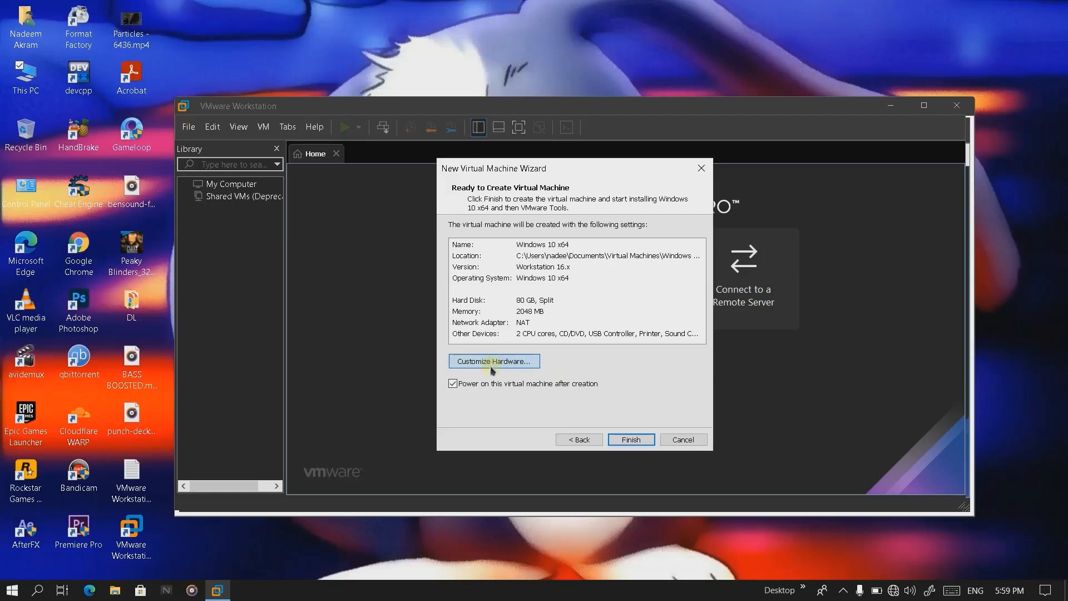
In Customize Hardware, set Processors to 1 processor with 2 cores per processor
{"action": "left_click", "coordinate": [493, 361]}
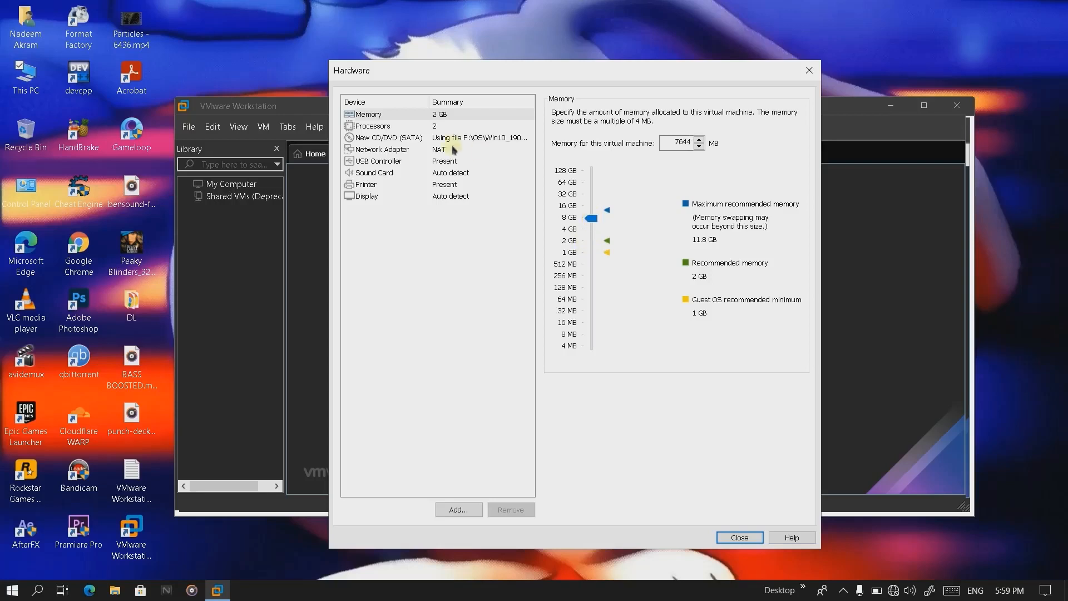
{"action": "left_click", "coordinate": [374, 125]}
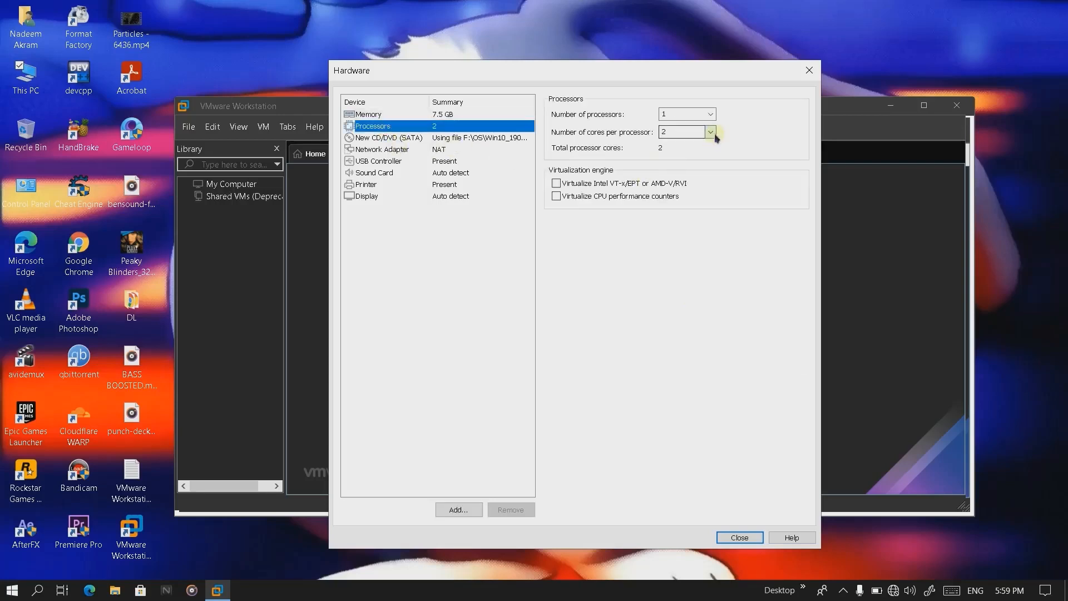
{"action": "left_click", "coordinate": [710, 131]}
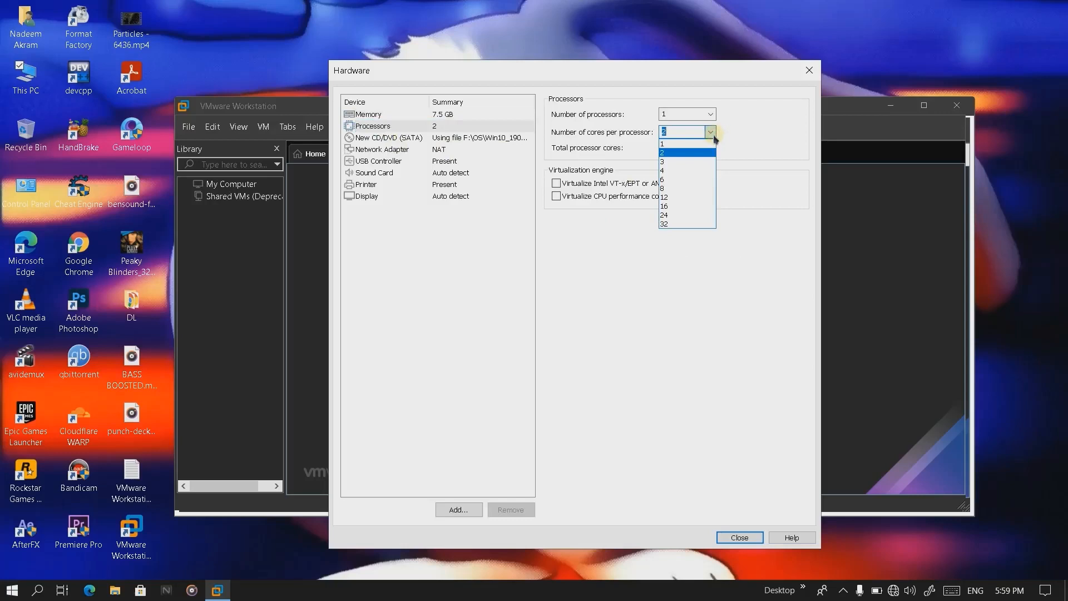
{"action": "left_click", "coordinate": [661, 152]}
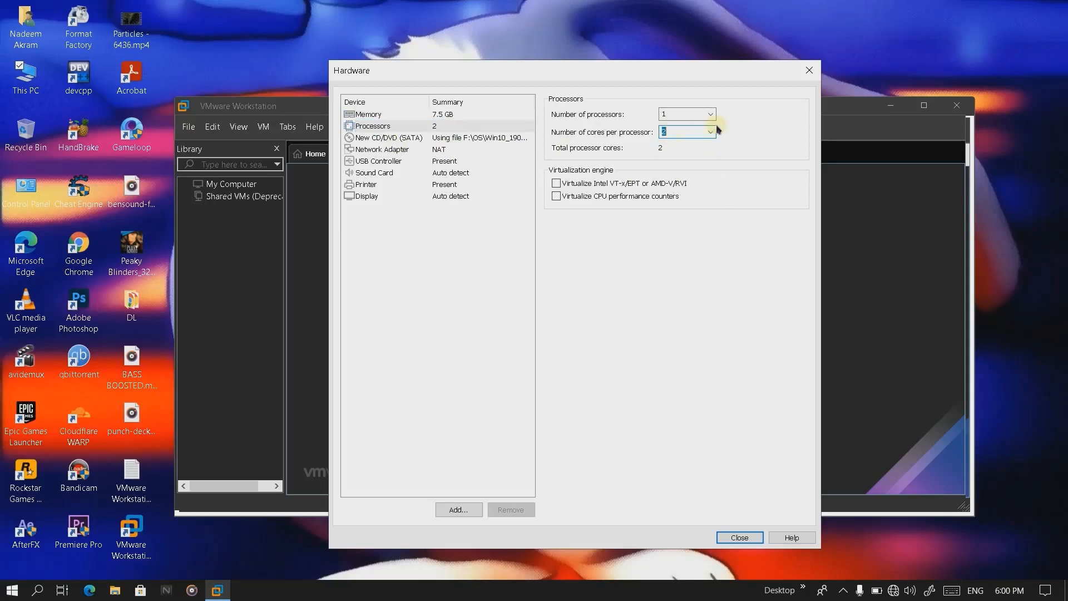
{"action": "left_click", "coordinate": [710, 114]}
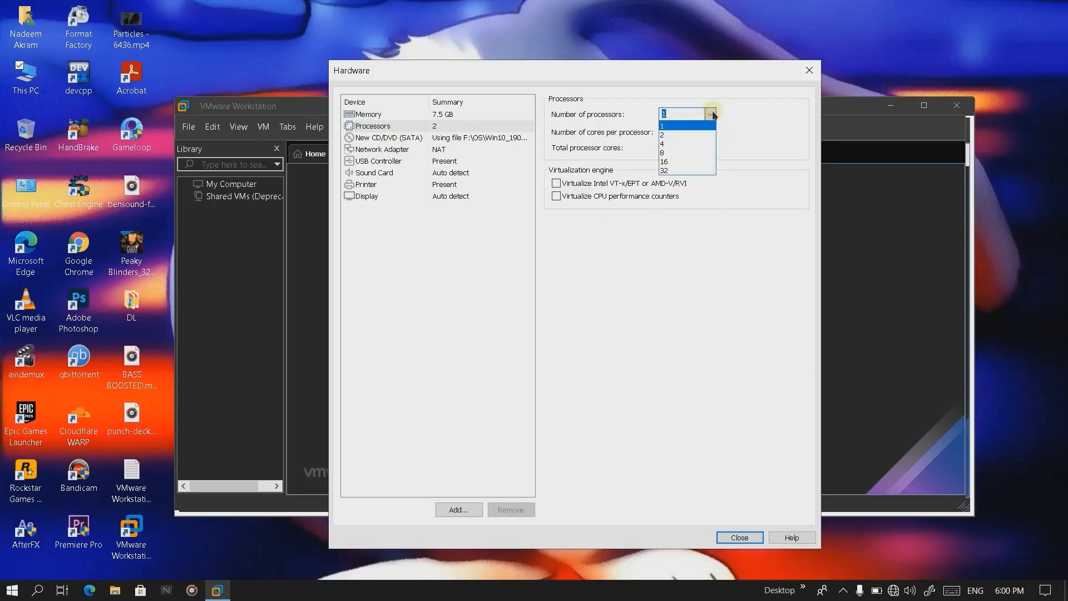
{"action": "left_click", "coordinate": [661, 125]}
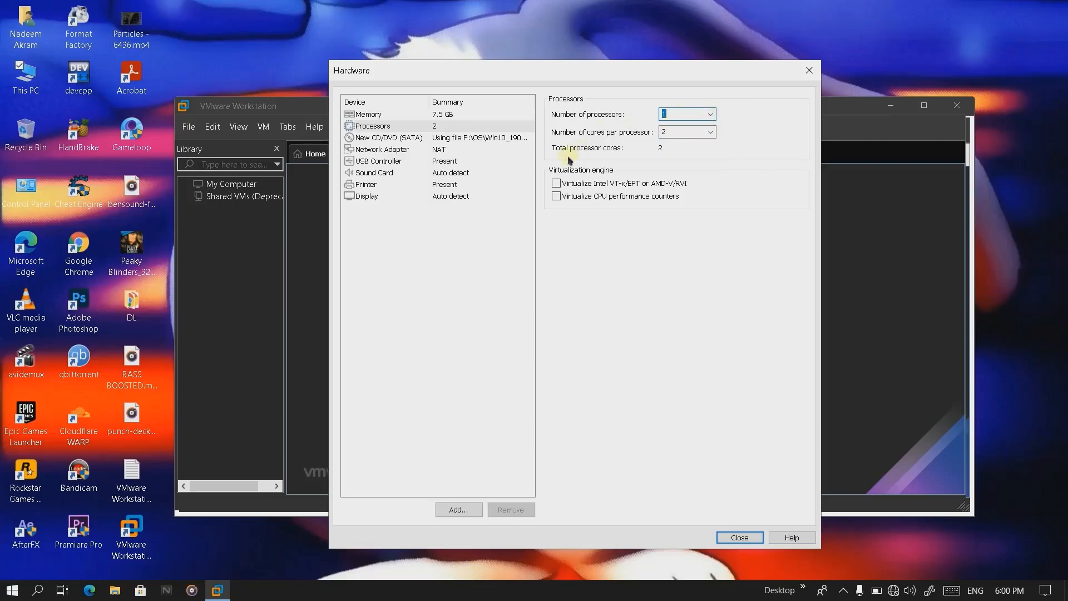
{"action": "mouse_move", "coordinate": [637, 215]}
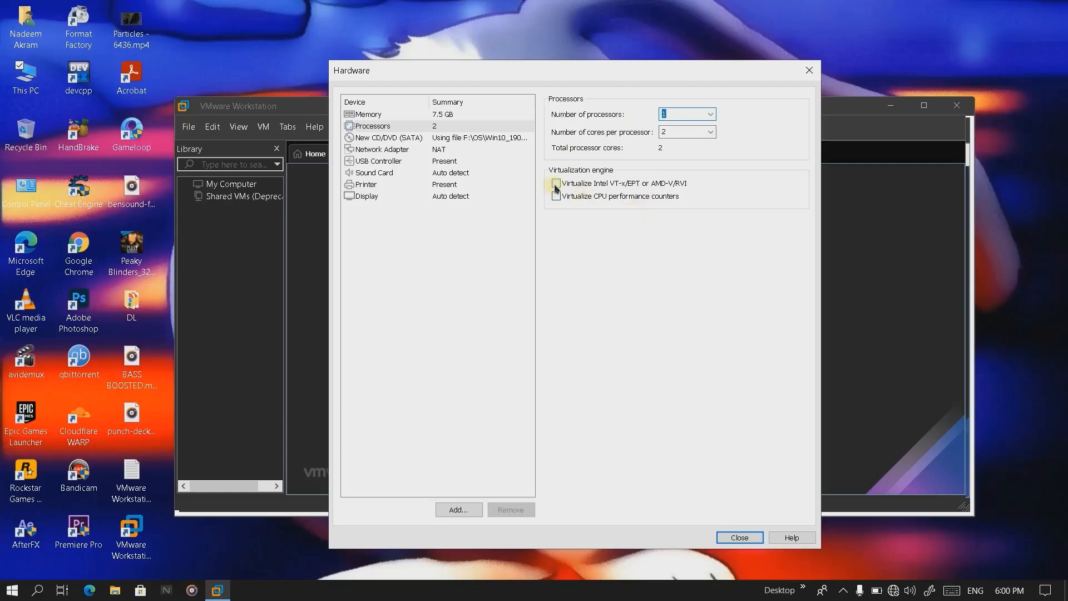
{"action": "mouse_move", "coordinate": [609, 174]}
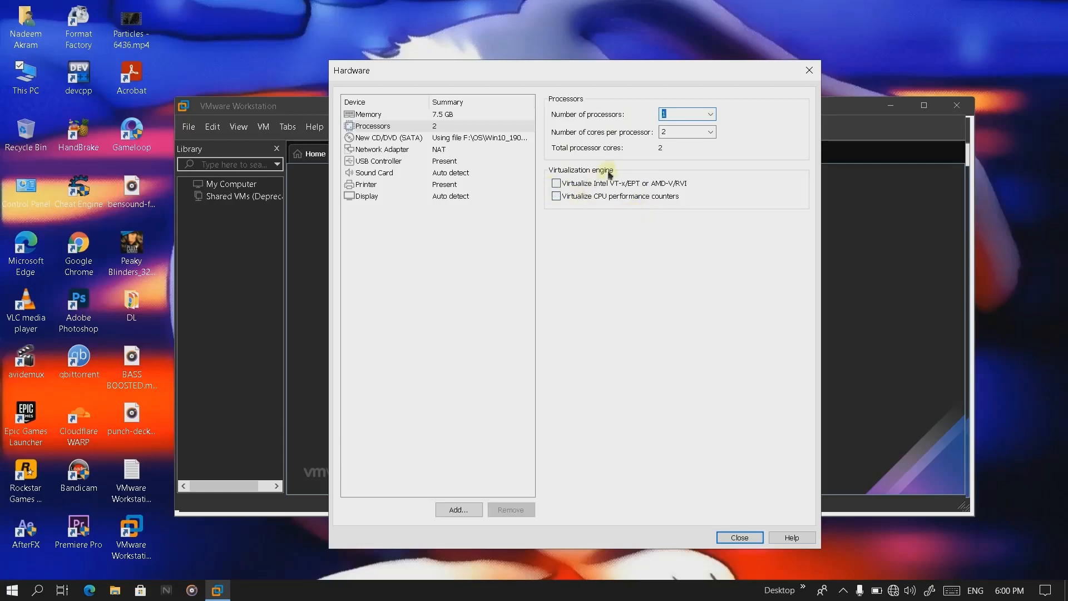
{"action": "mouse_move", "coordinate": [556, 186]}
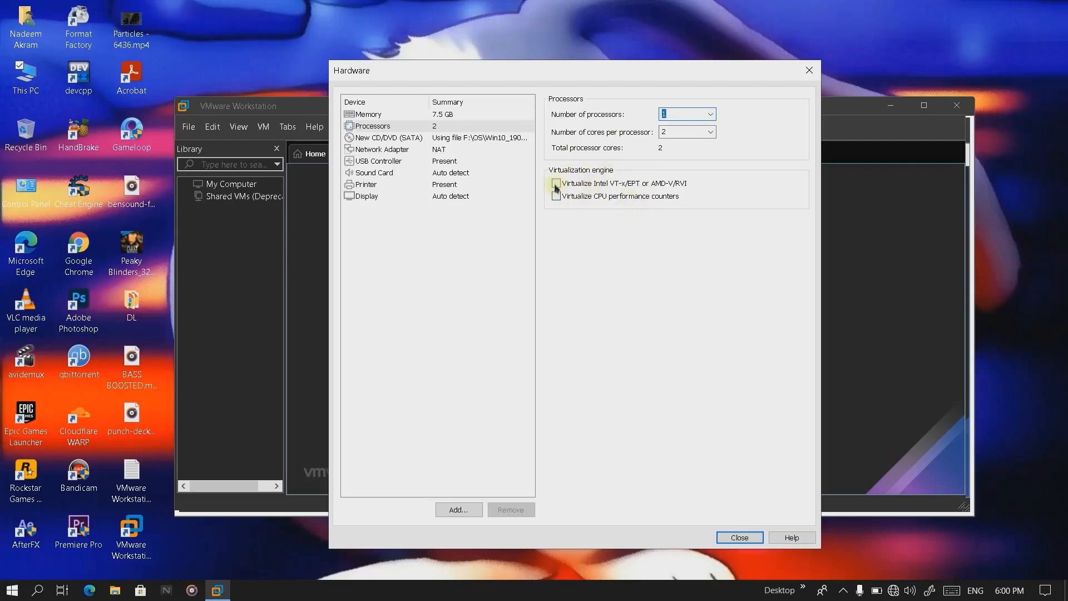
Toggle Intel VT-x/EPT or AMD-V/RVI virtualization, leaving it disabled
{"action": "left_click", "coordinate": [556, 183]}
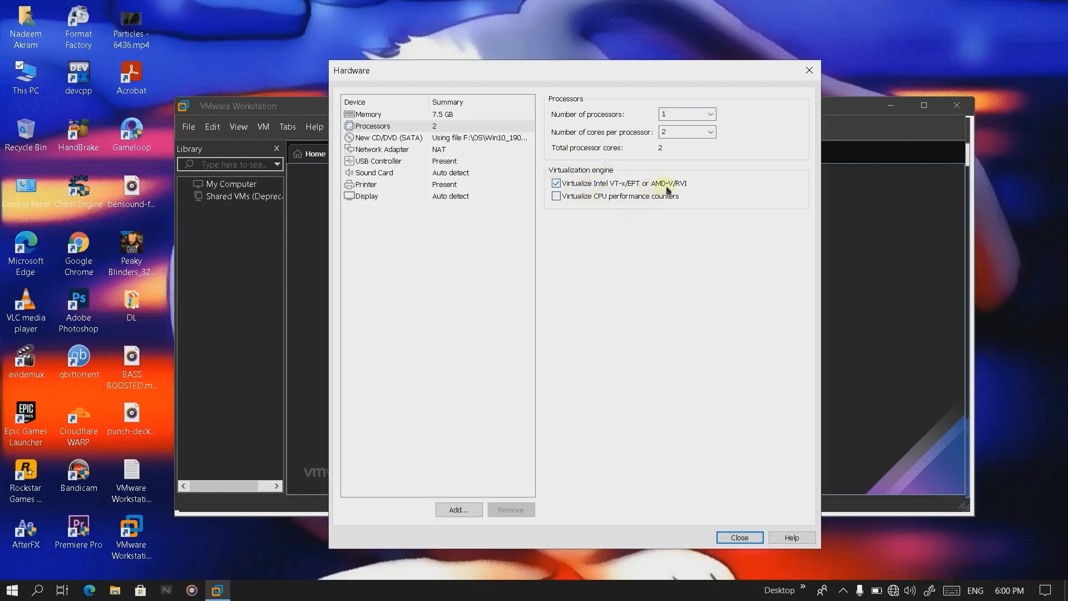
{"action": "left_click", "coordinate": [557, 182]}
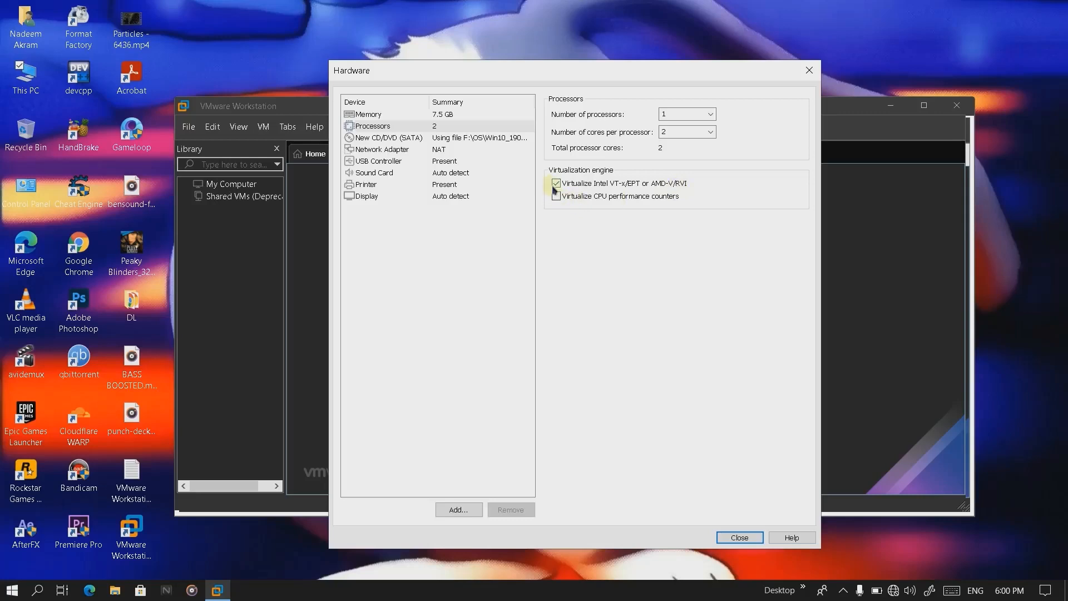
{"action": "left_click", "coordinate": [556, 183]}
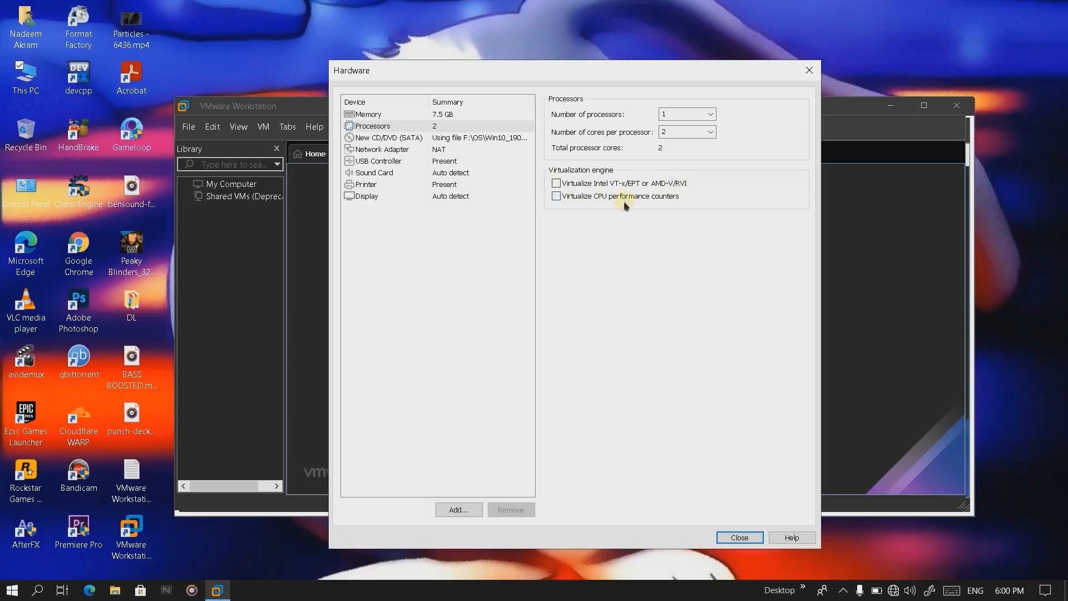
{"action": "mouse_move", "coordinate": [612, 219]}
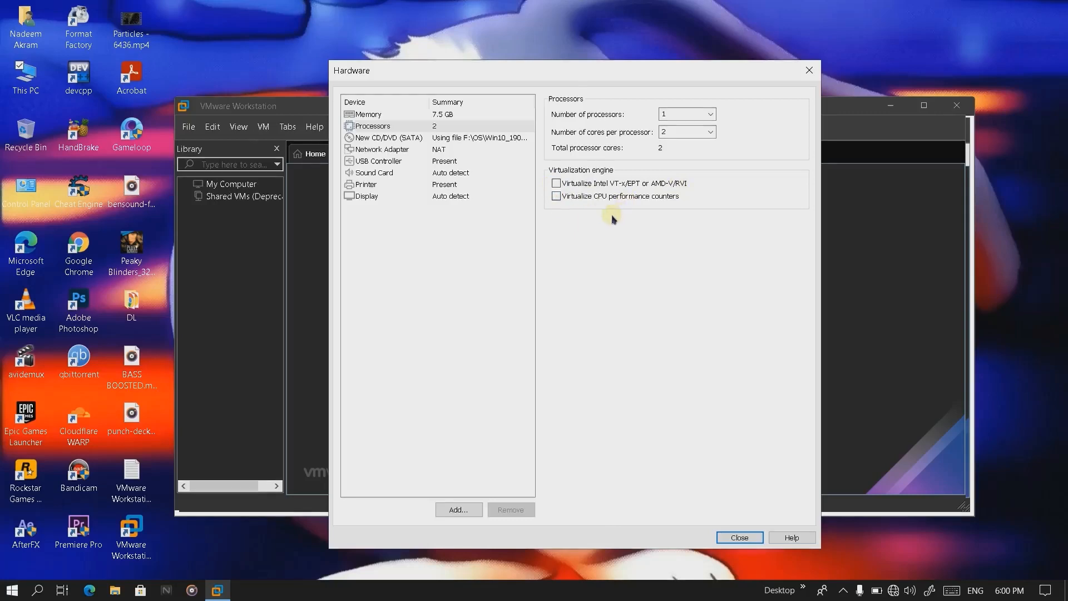
{"action": "mouse_move", "coordinate": [577, 218]}
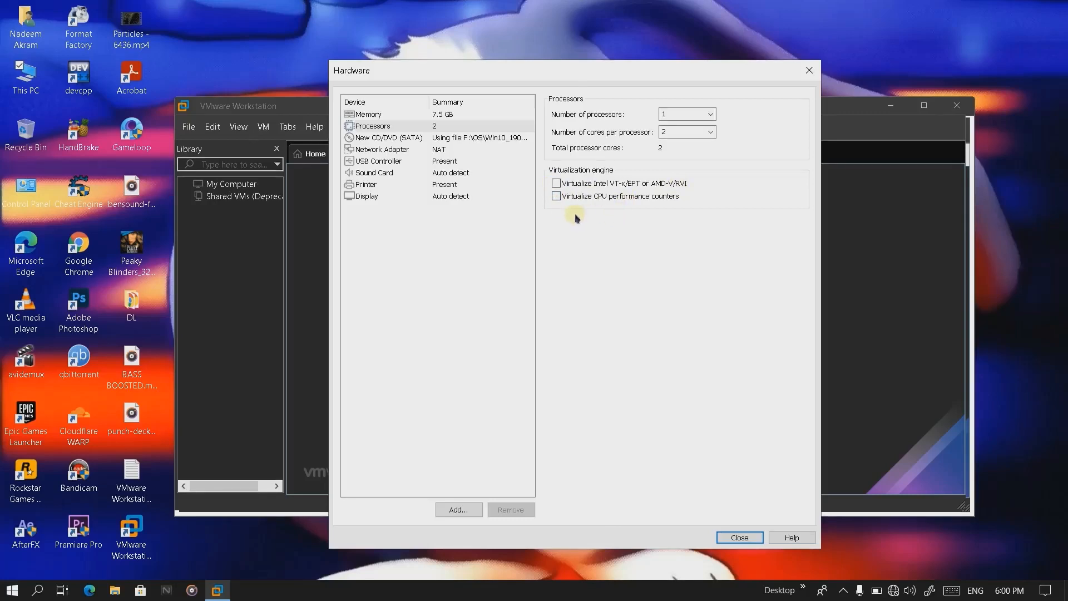
{"action": "mouse_move", "coordinate": [407, 161]}
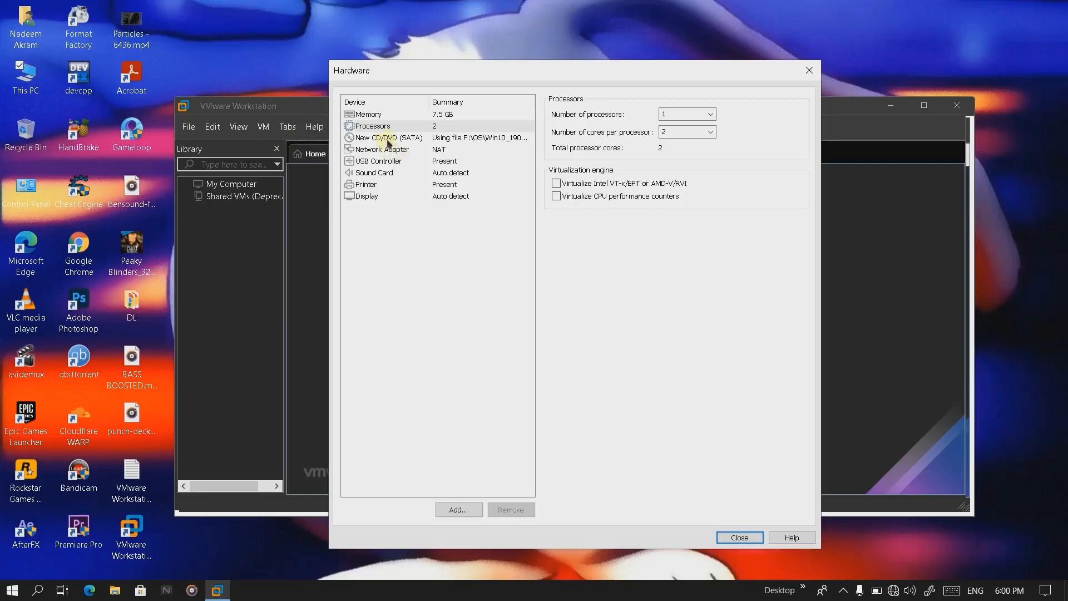
Check the CD/DVD (SATA), NAT Network Adapter and USB 3.1 Controller pages without changes
{"action": "left_click", "coordinate": [385, 137]}
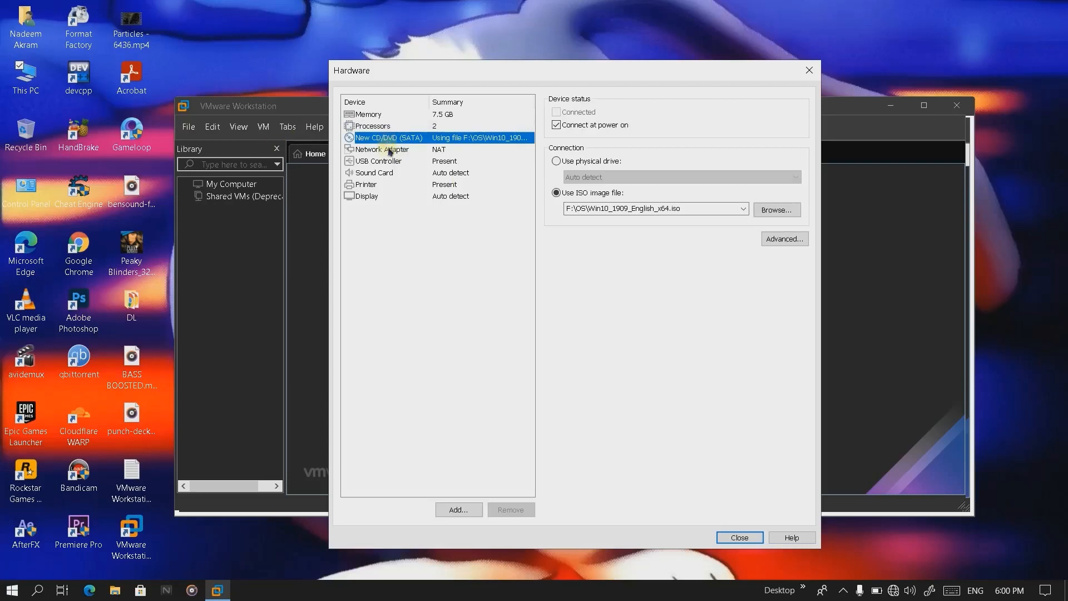
{"action": "mouse_move", "coordinate": [386, 160]}
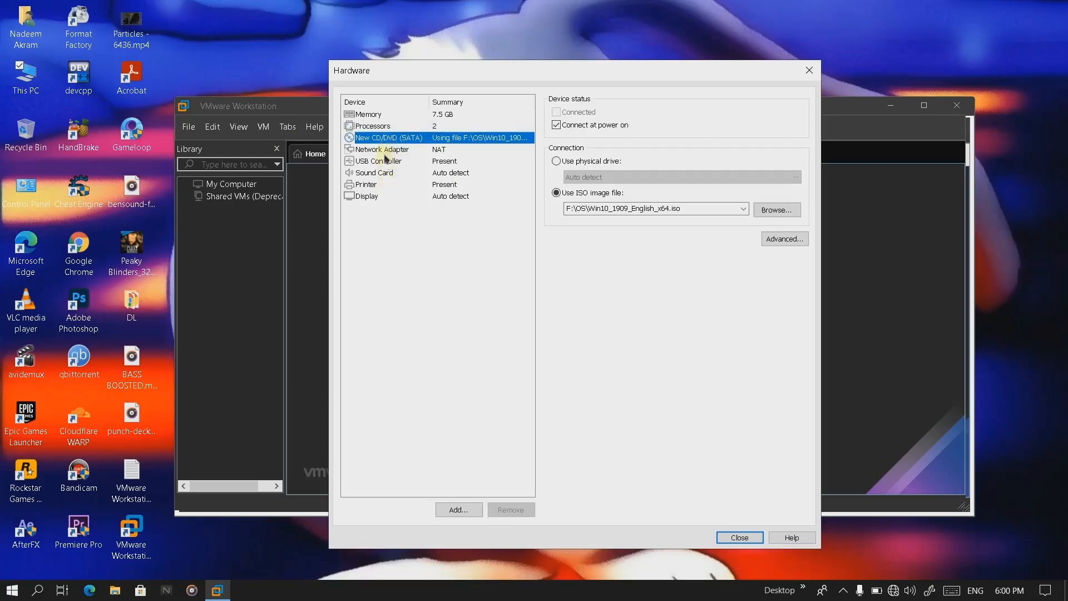
{"action": "left_click", "coordinate": [383, 148]}
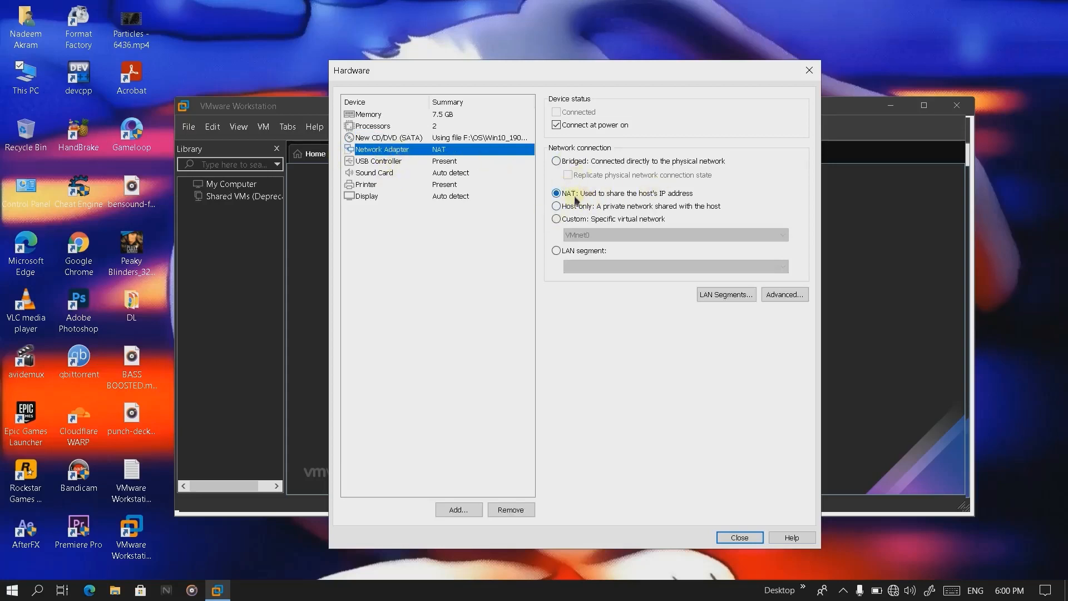
{"action": "mouse_move", "coordinate": [557, 162]}
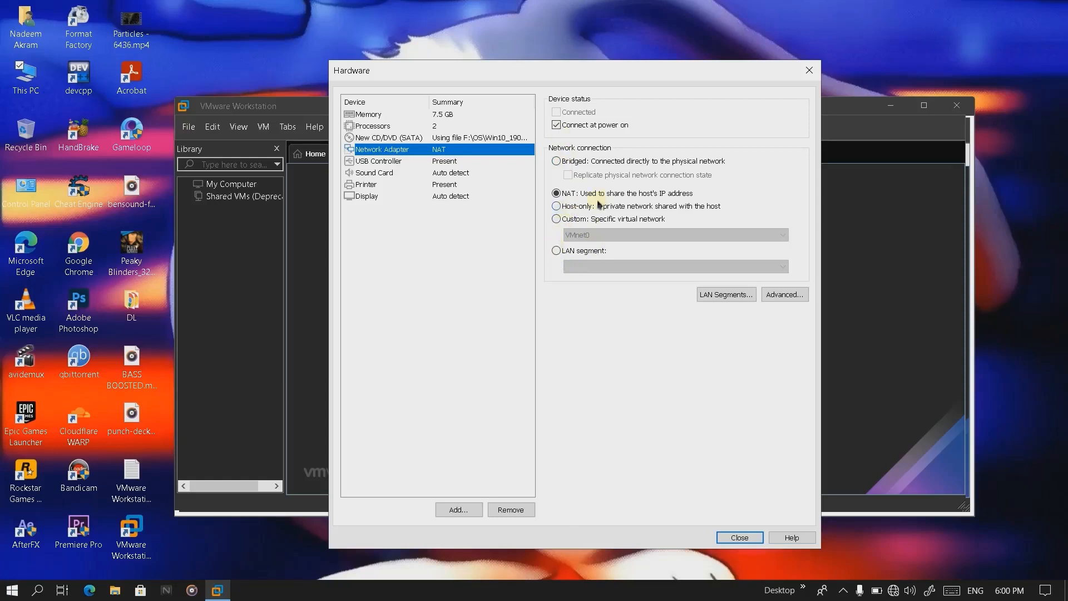
{"action": "left_click", "coordinate": [380, 161]}
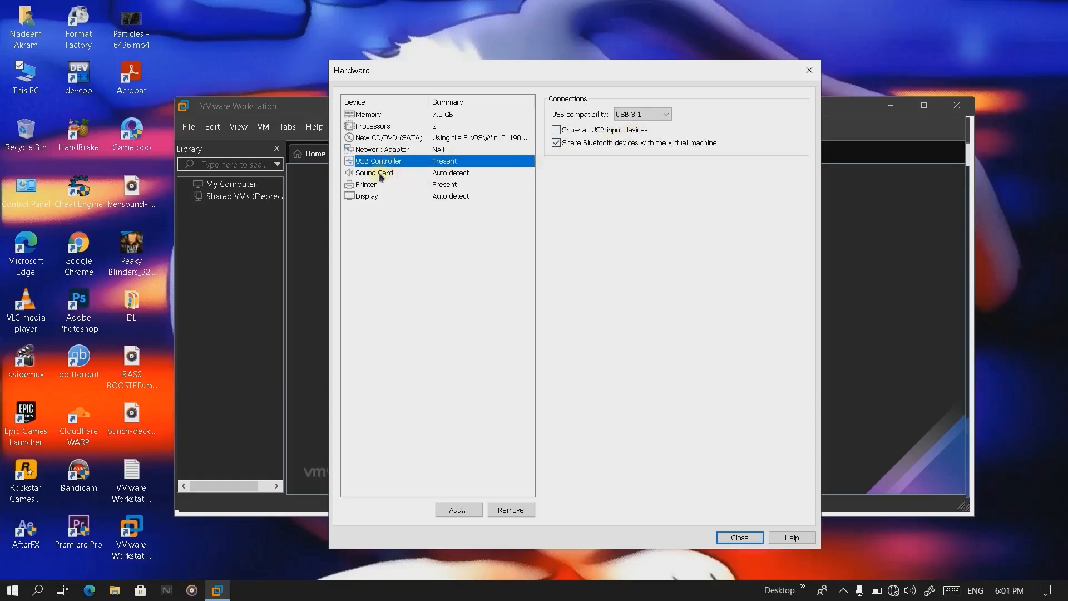
Look at Sound Card, remove the Printer device, then recheck Display and Processors
{"action": "left_click", "coordinate": [374, 173]}
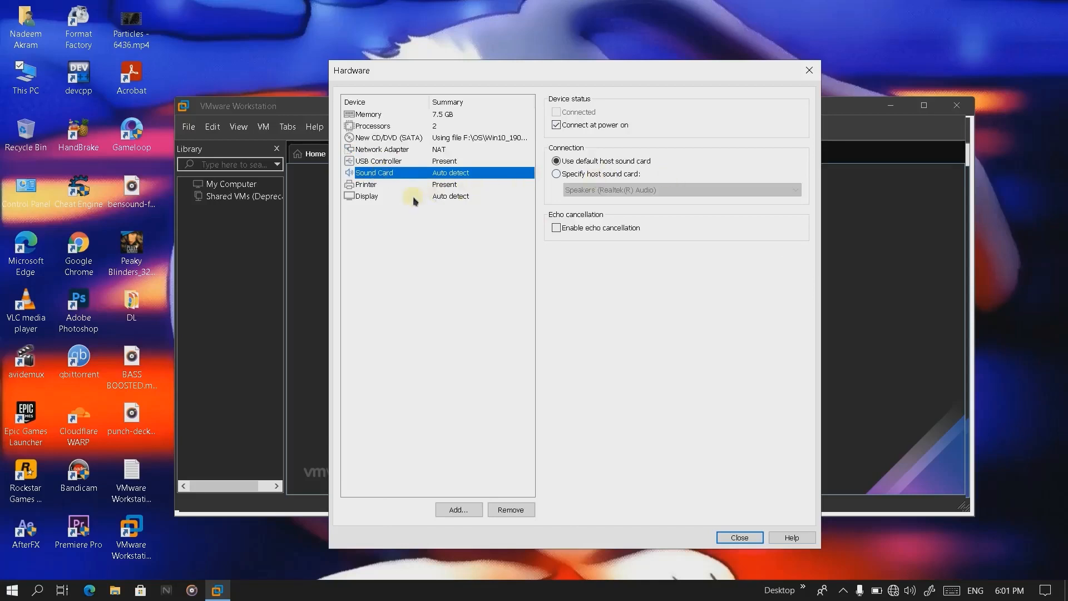
{"action": "left_click", "coordinate": [366, 184]}
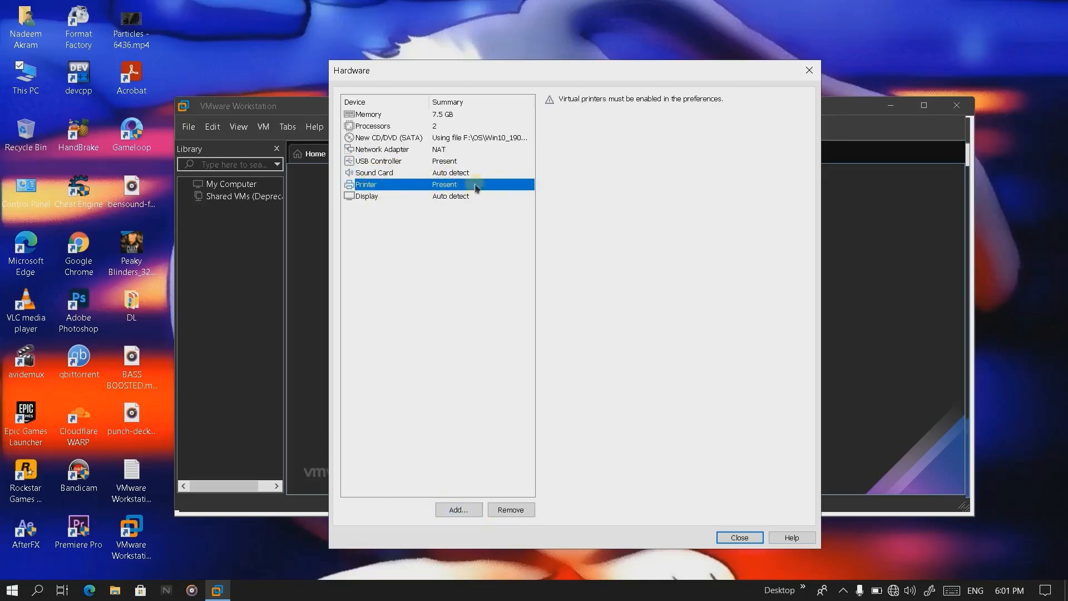
{"action": "mouse_move", "coordinate": [509, 509]}
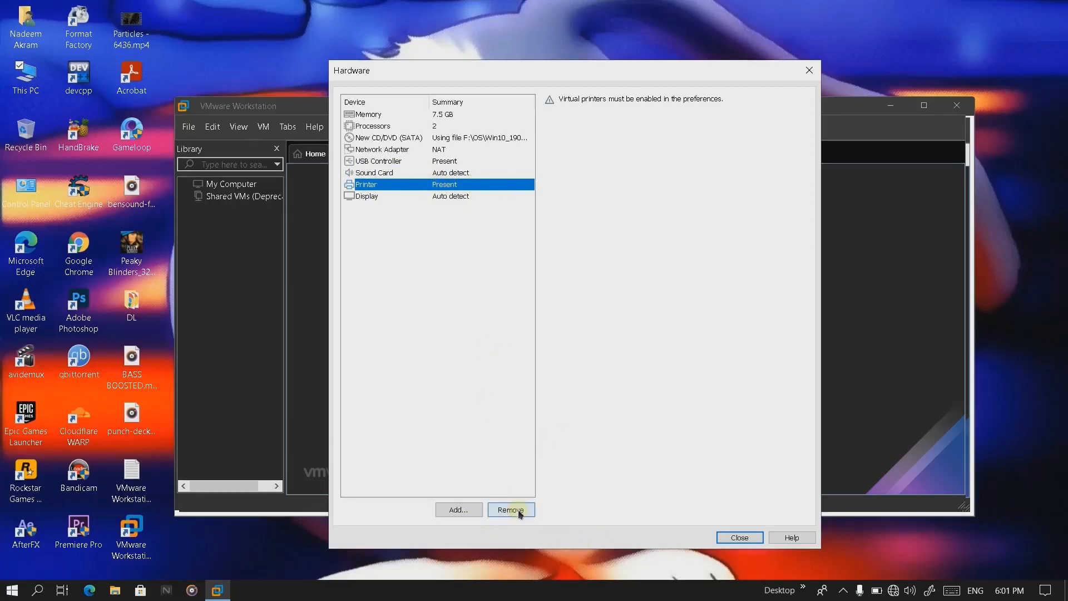
{"action": "left_click", "coordinate": [510, 509]}
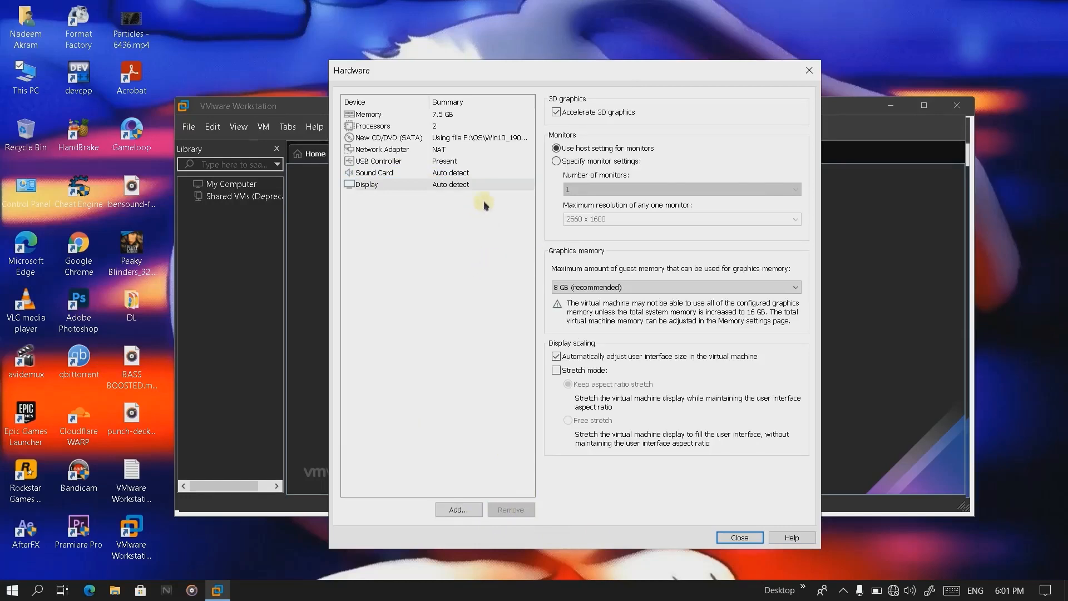
{"action": "left_click", "coordinate": [366, 184]}
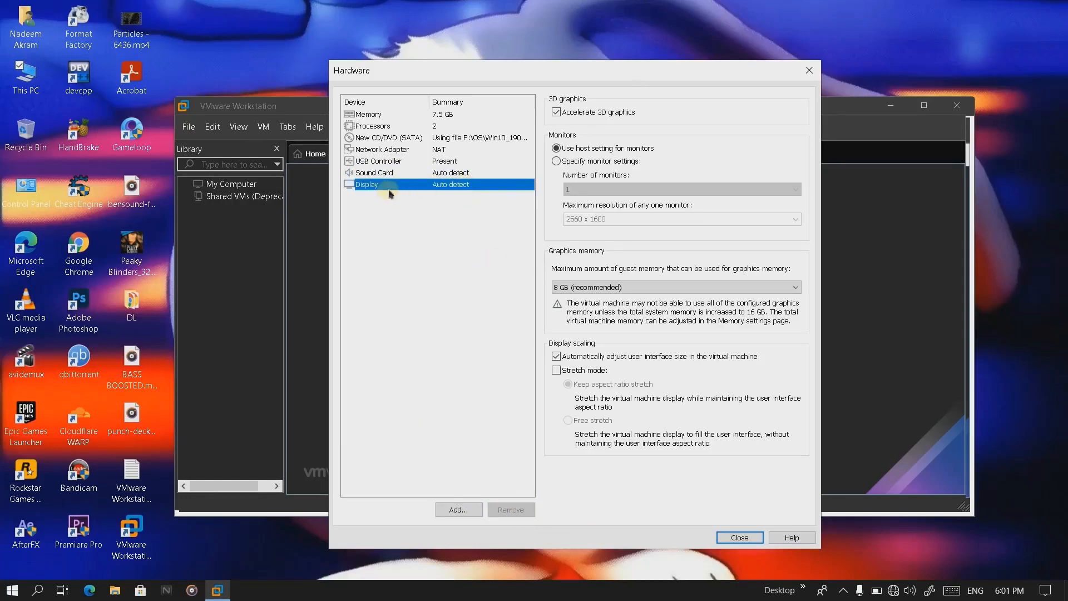
{"action": "mouse_move", "coordinate": [433, 133]}
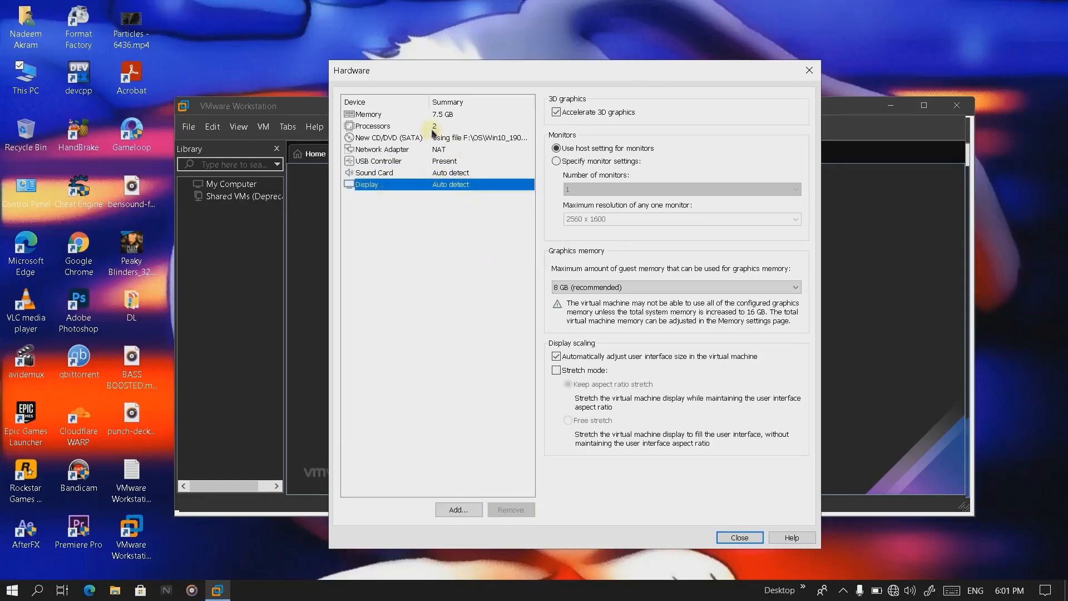
{"action": "left_click", "coordinate": [373, 125]}
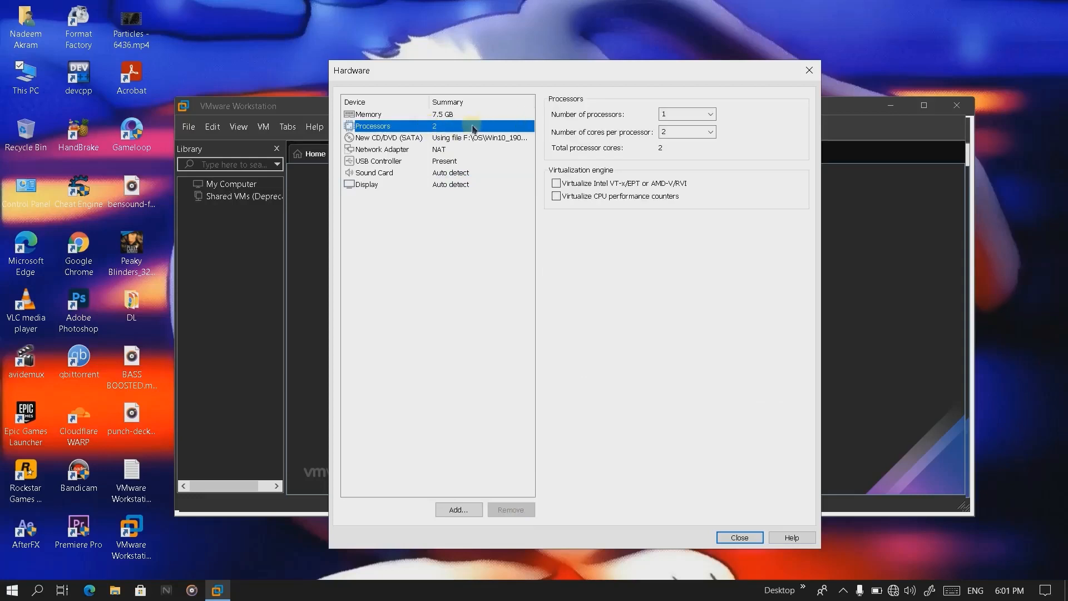
{"action": "mouse_move", "coordinate": [792, 553]}
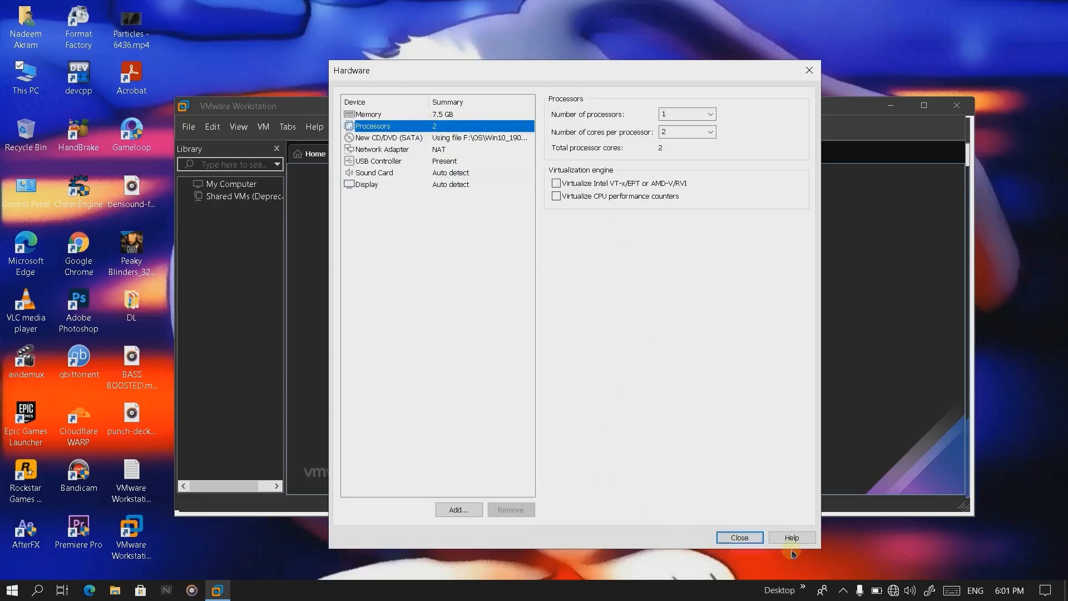
{"action": "mouse_move", "coordinate": [739, 537]}
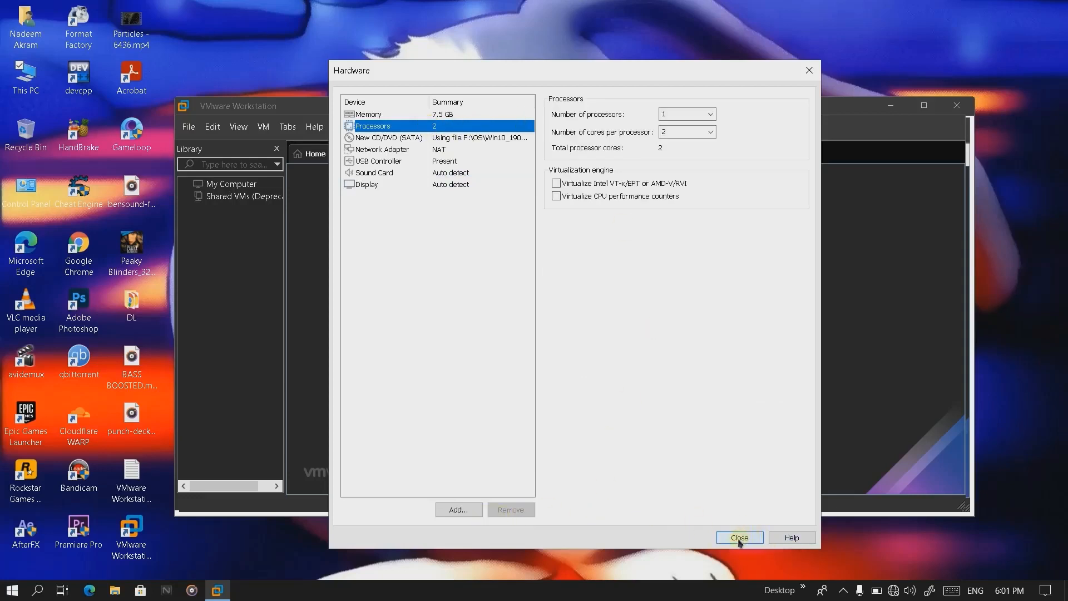
Close Customize Hardware and Finish the wizard, powering on the Windows 10 x64 VM
{"action": "left_click", "coordinate": [738, 537]}
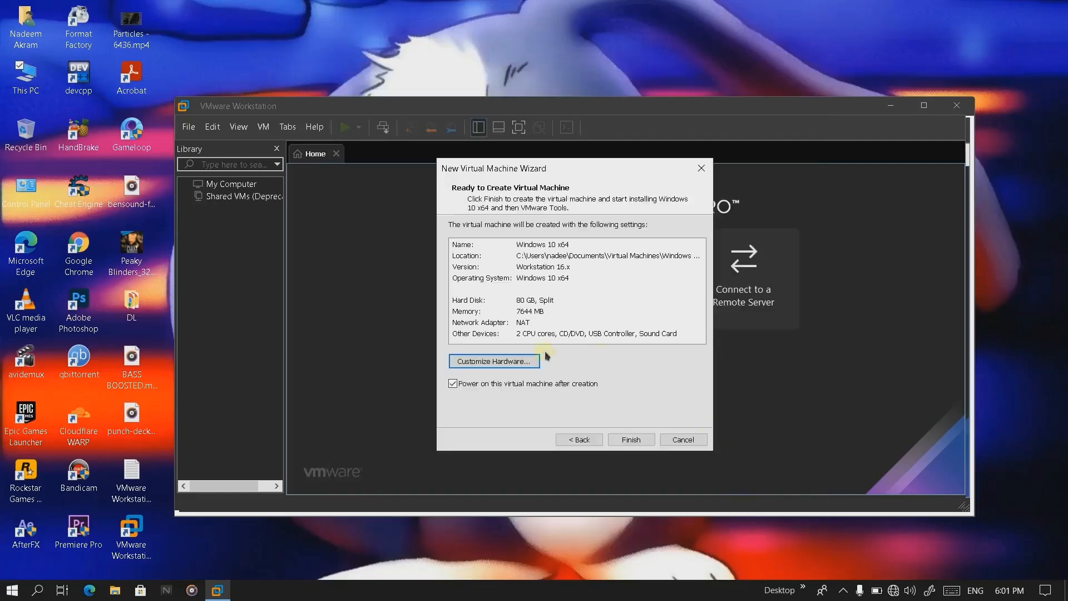
{"action": "mouse_move", "coordinate": [633, 439]}
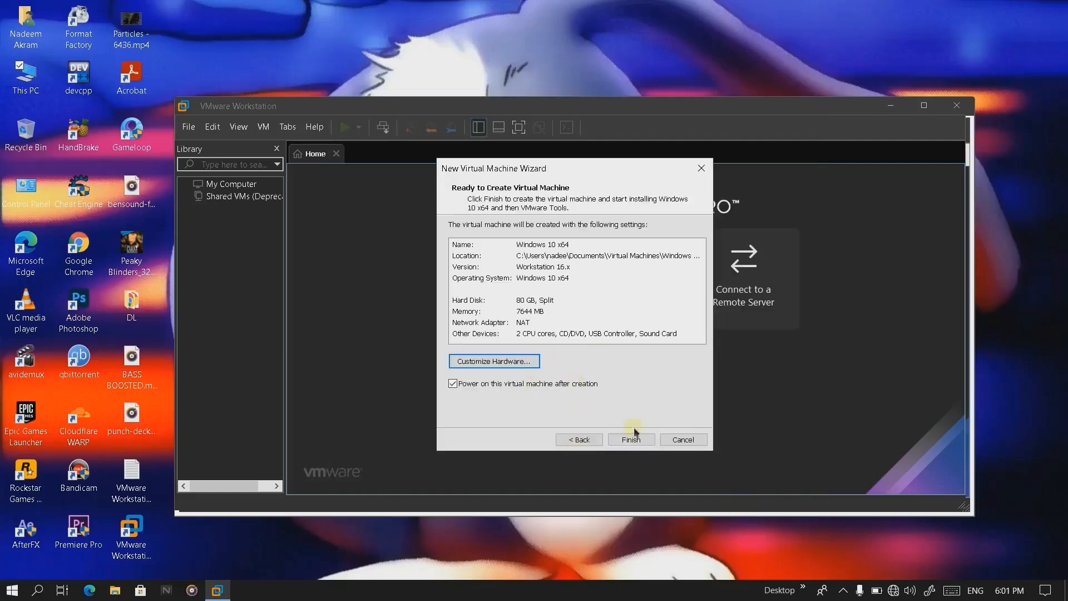
{"action": "left_click", "coordinate": [630, 440]}
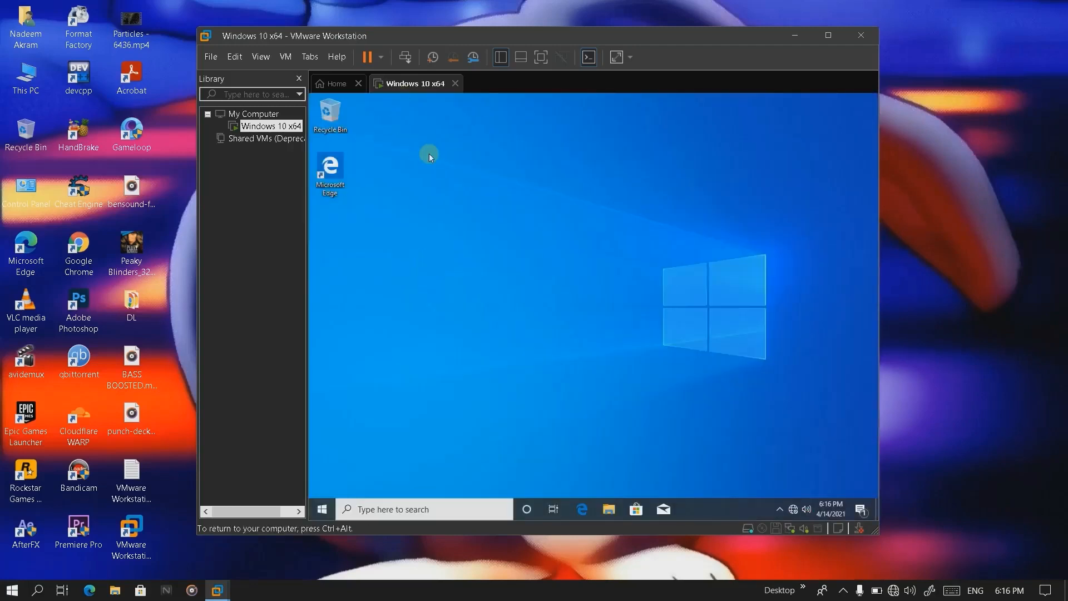
{"action": "mouse_move", "coordinate": [443, 189]}
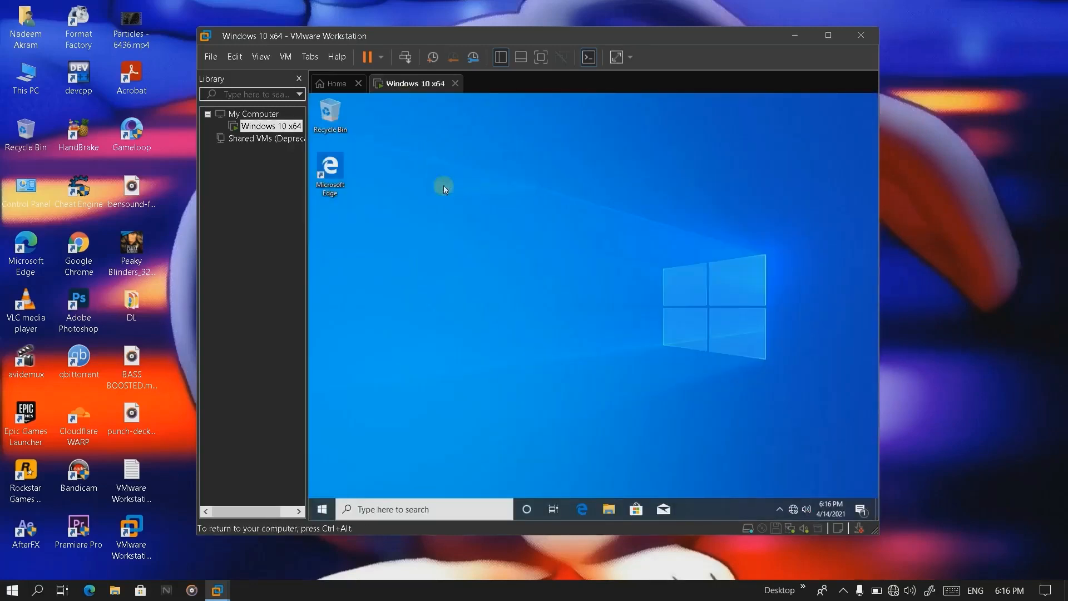
{"action": "mouse_move", "coordinate": [573, 234]}
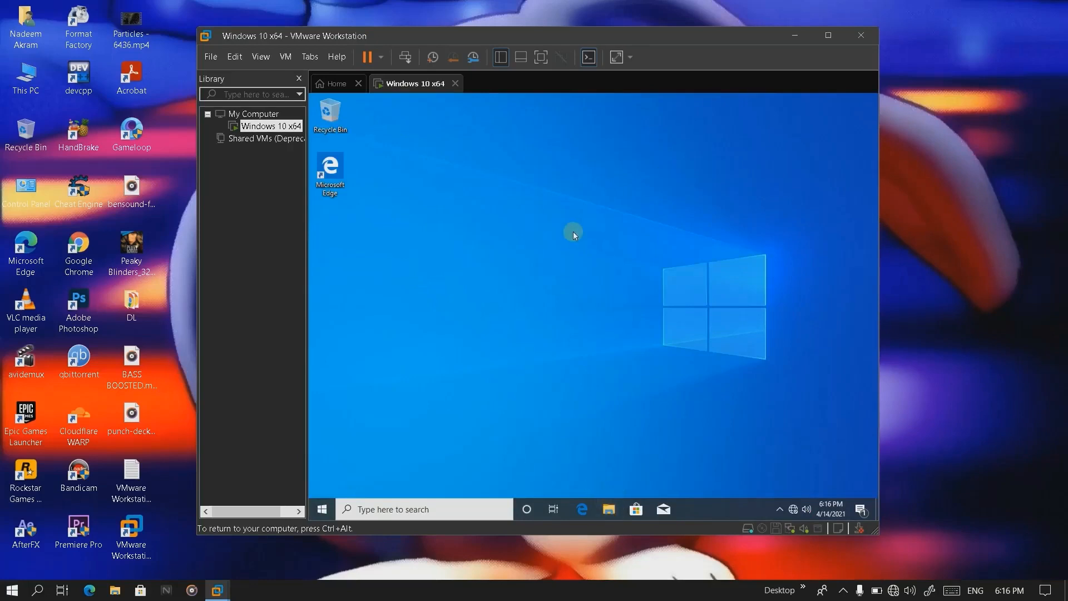
{"action": "left_click", "coordinate": [606, 509]}
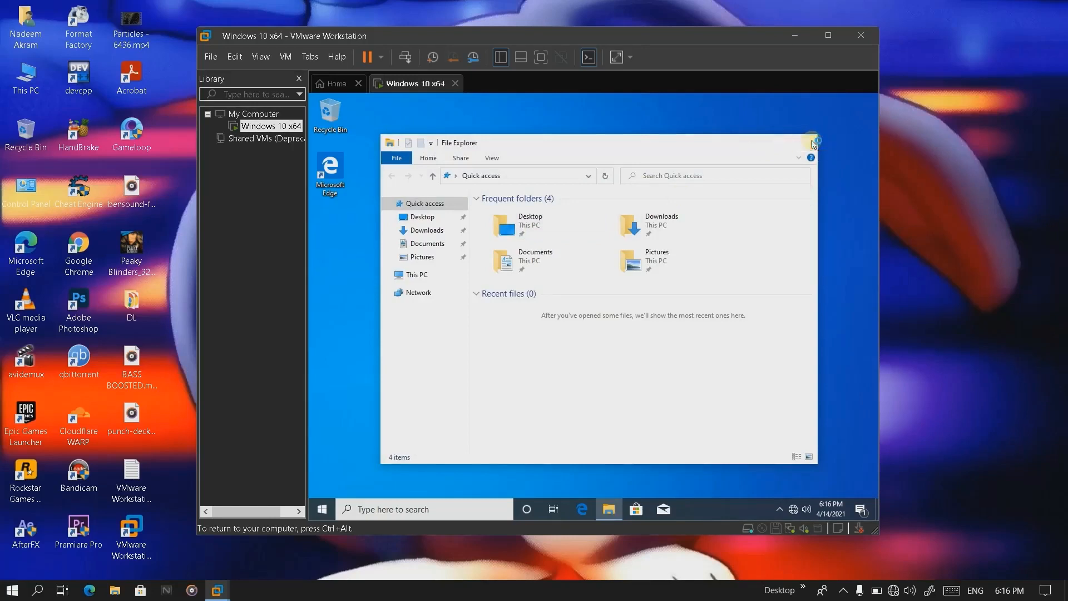
{"action": "left_click", "coordinate": [812, 142]}
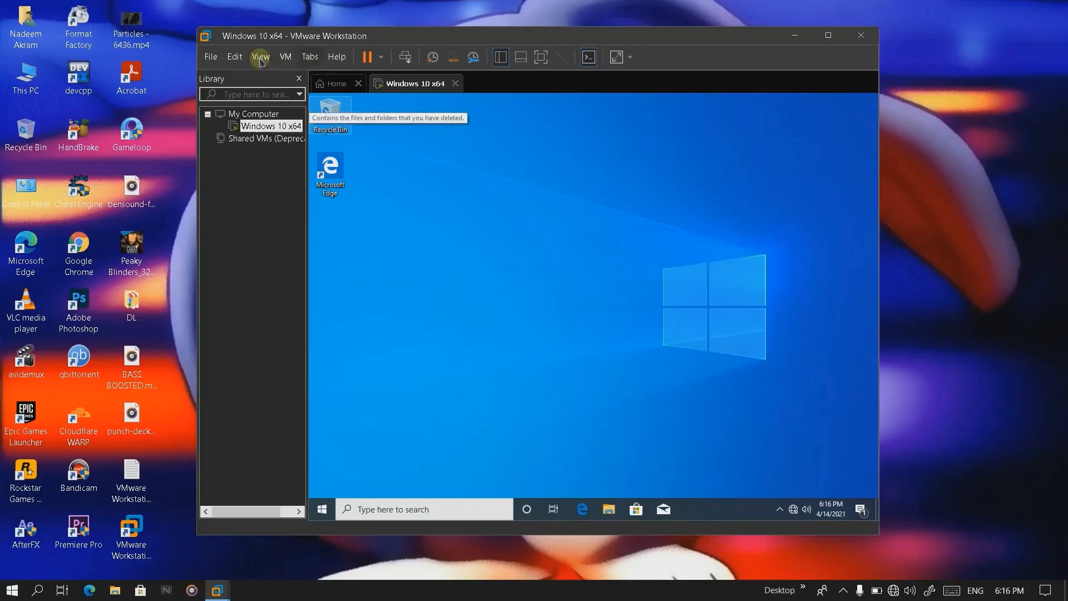
{"action": "left_click", "coordinate": [337, 56]}
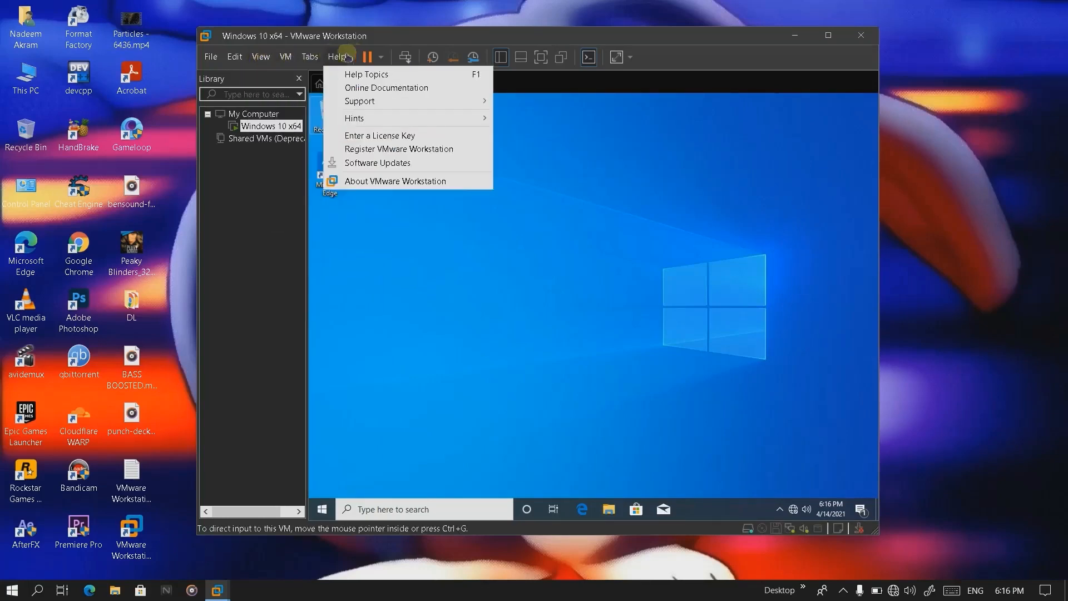
{"action": "left_click", "coordinate": [395, 180]}
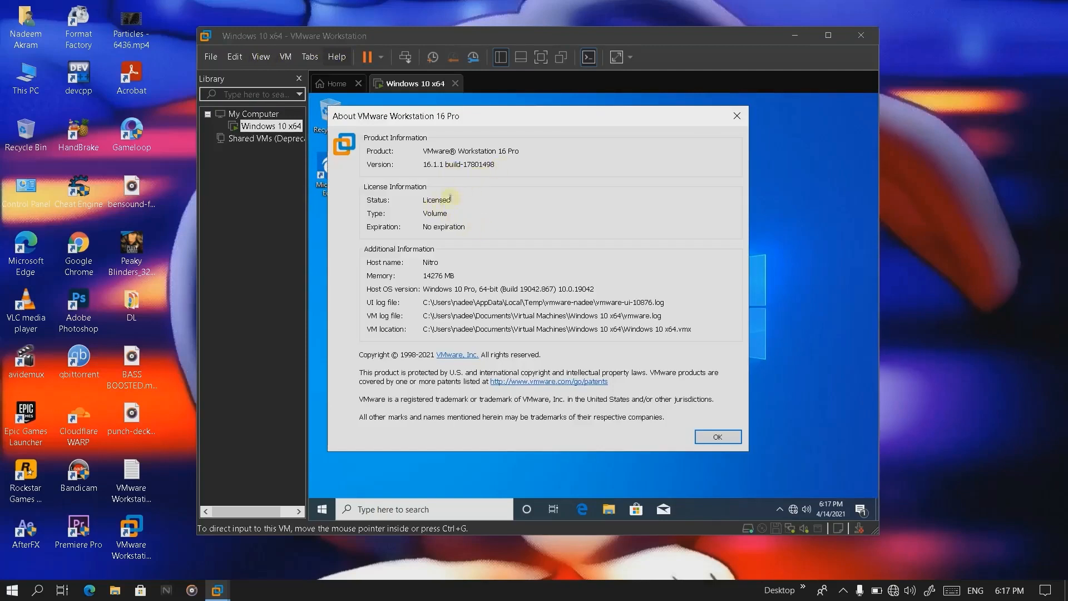
{"action": "mouse_move", "coordinate": [453, 226]}
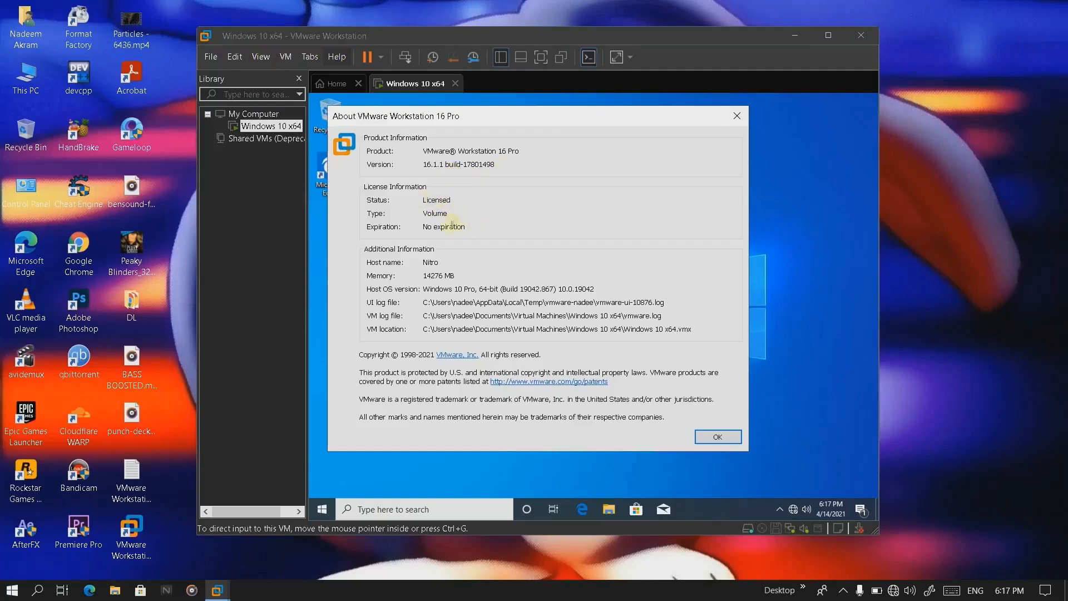
{"action": "mouse_move", "coordinate": [737, 115]}
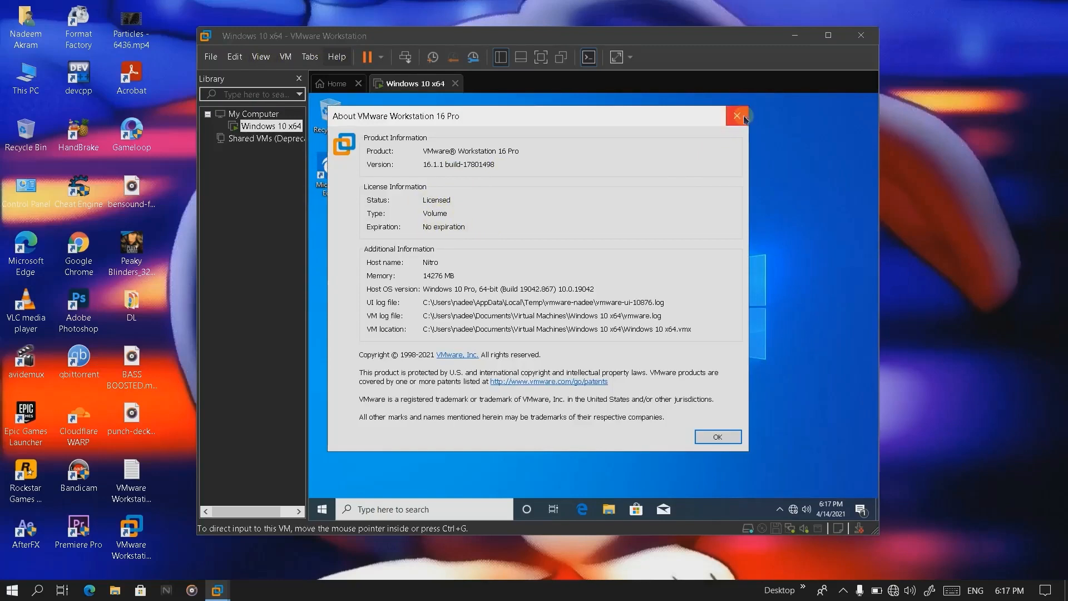
{"action": "left_click", "coordinate": [736, 116]}
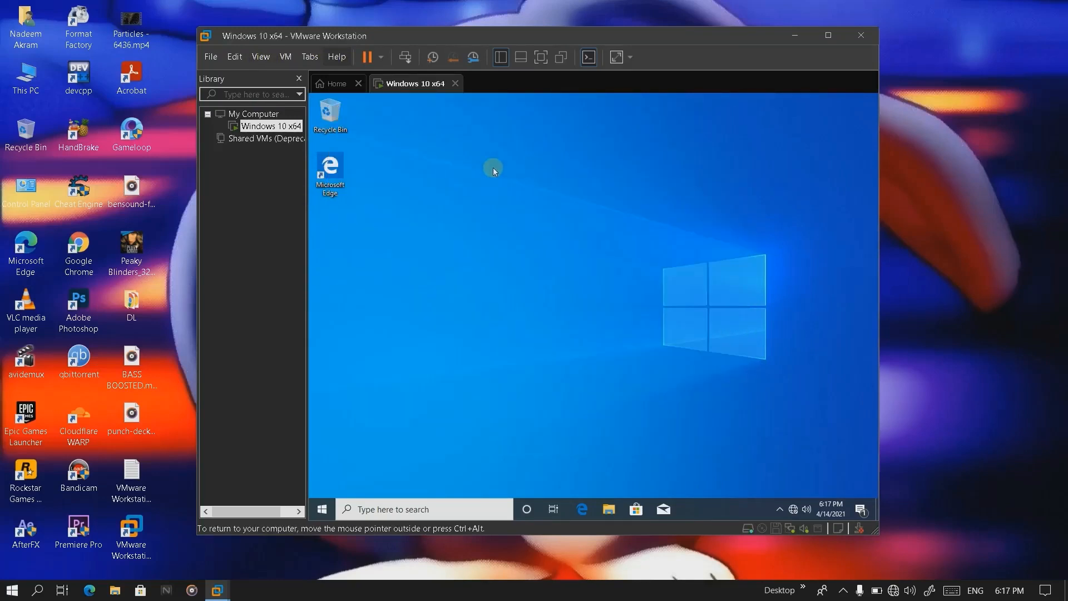
{"action": "mouse_move", "coordinate": [467, 209]}
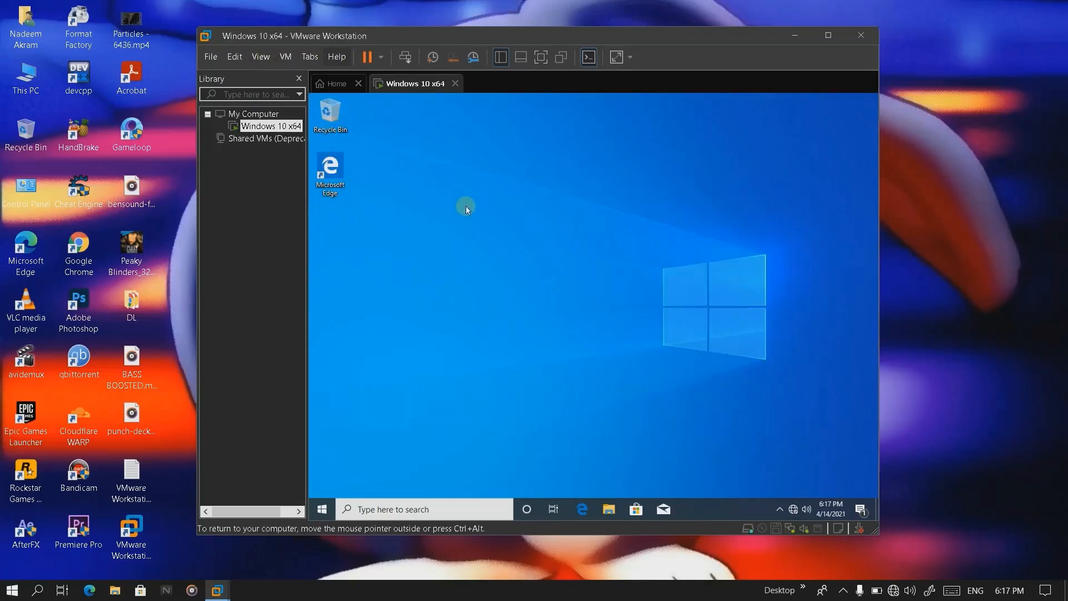